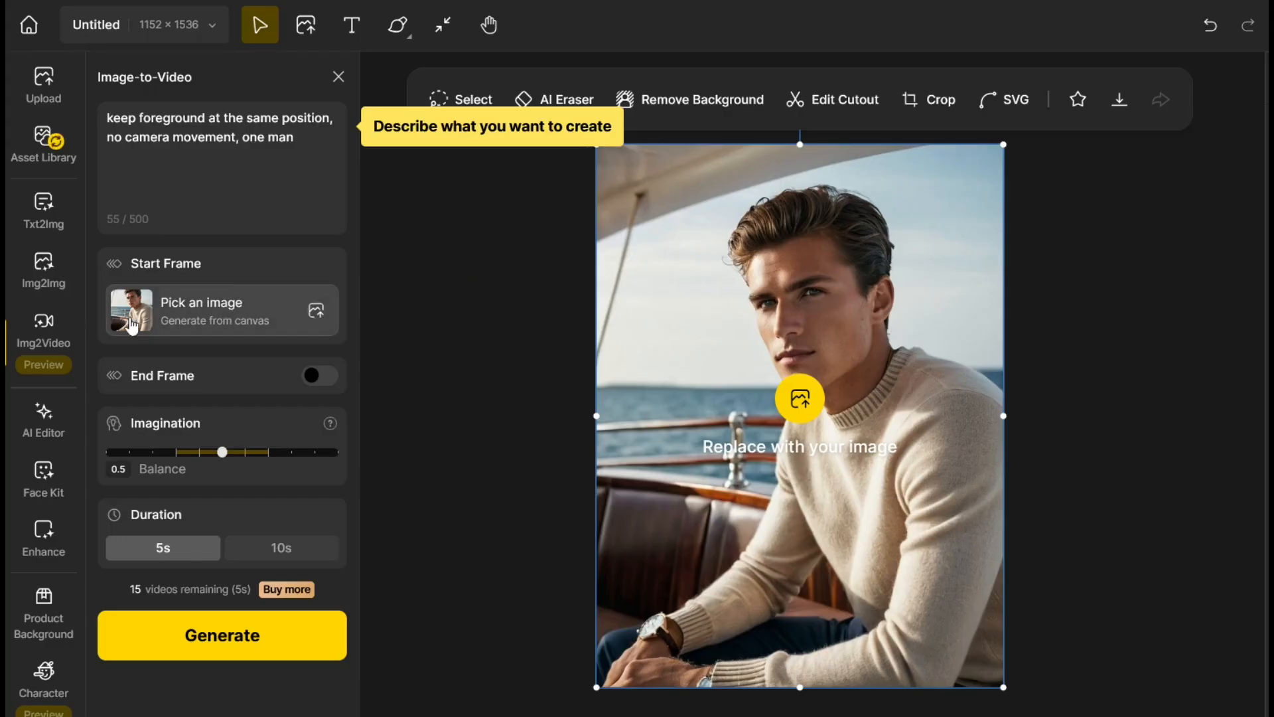
pyautogui.moveTo(43, 333)
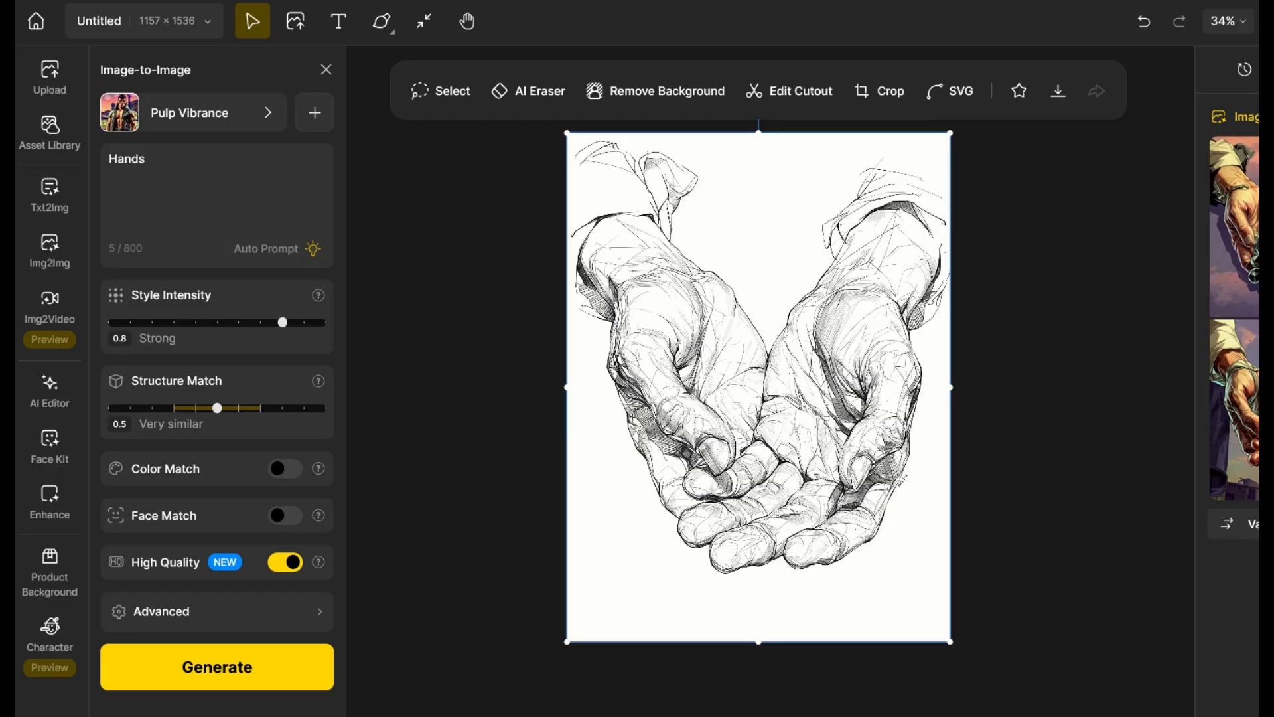
# Step: Generate a Pulp Vibrance portrait of the curly-haired man with Color Match and Face Match on
pyautogui.click(217, 666)
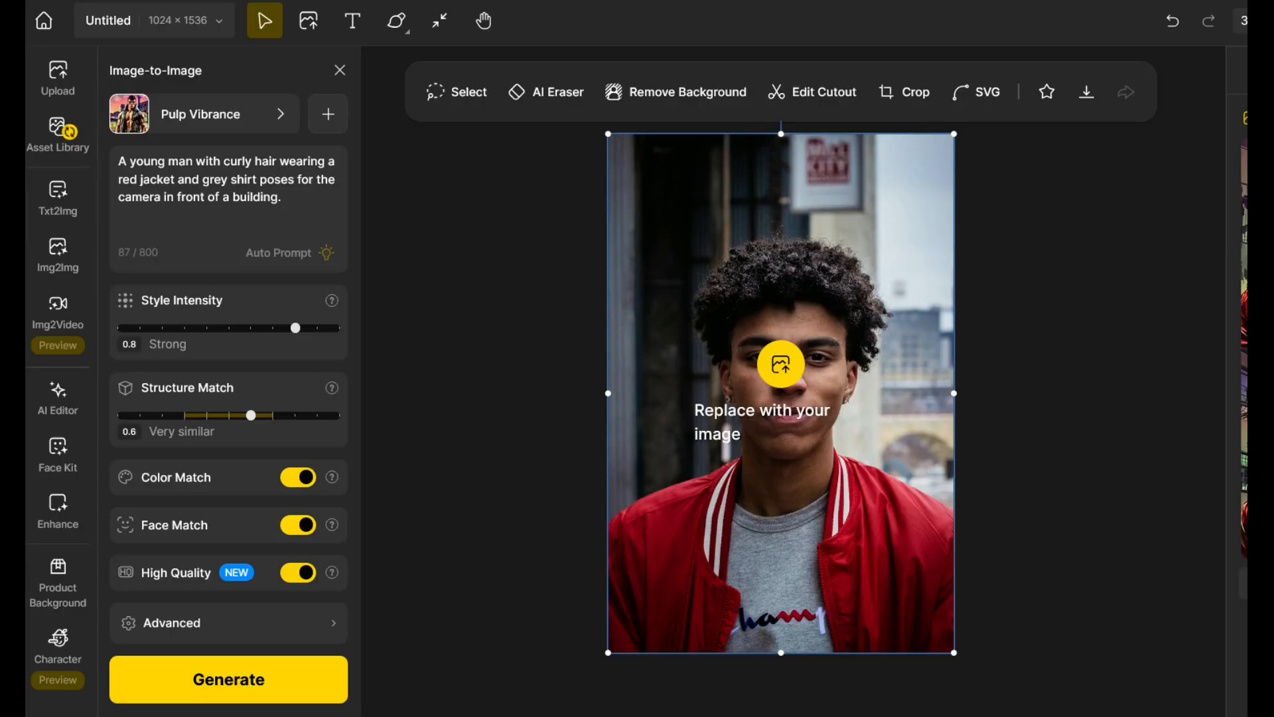
pyautogui.click(228, 679)
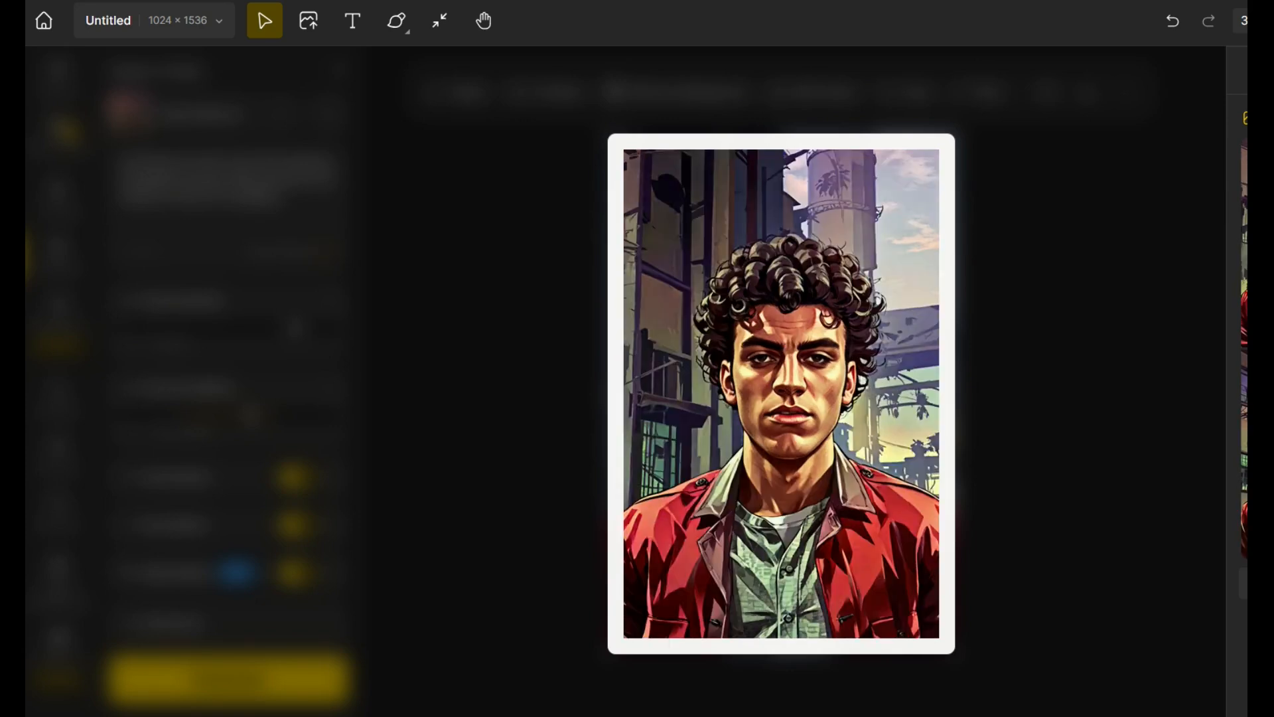
pyautogui.click(57, 253)
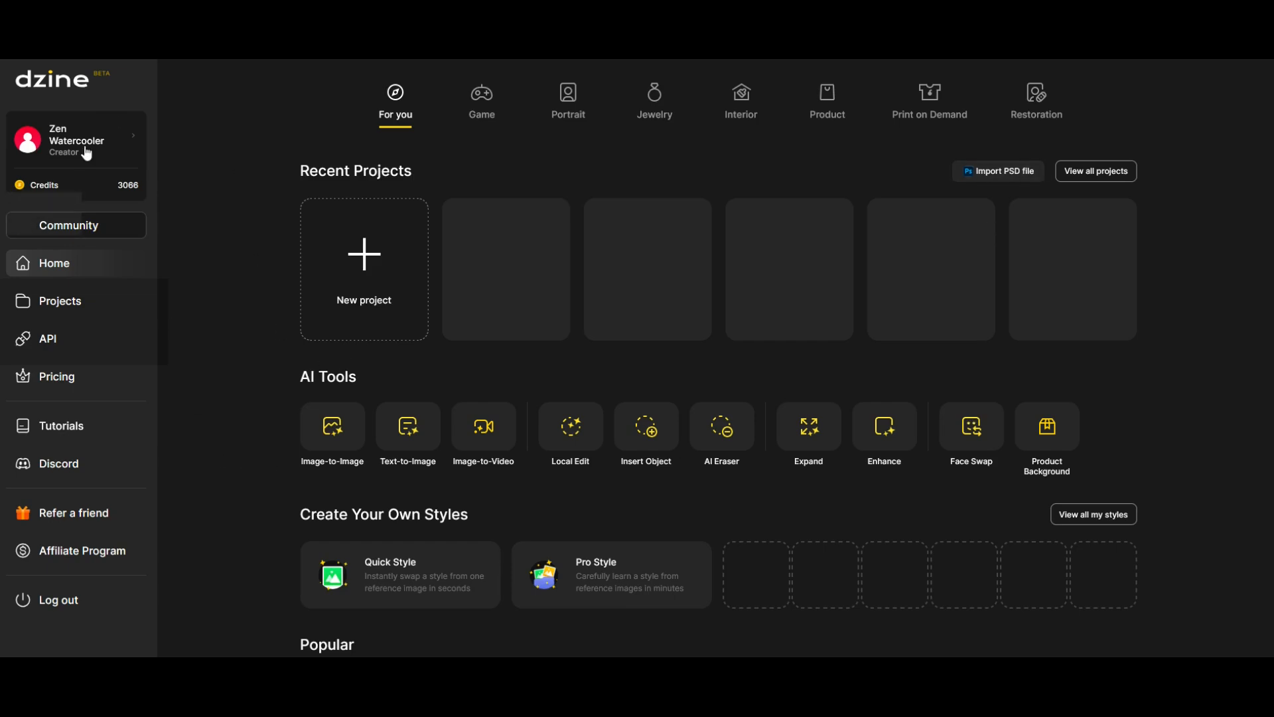
pyautogui.moveTo(376, 307)
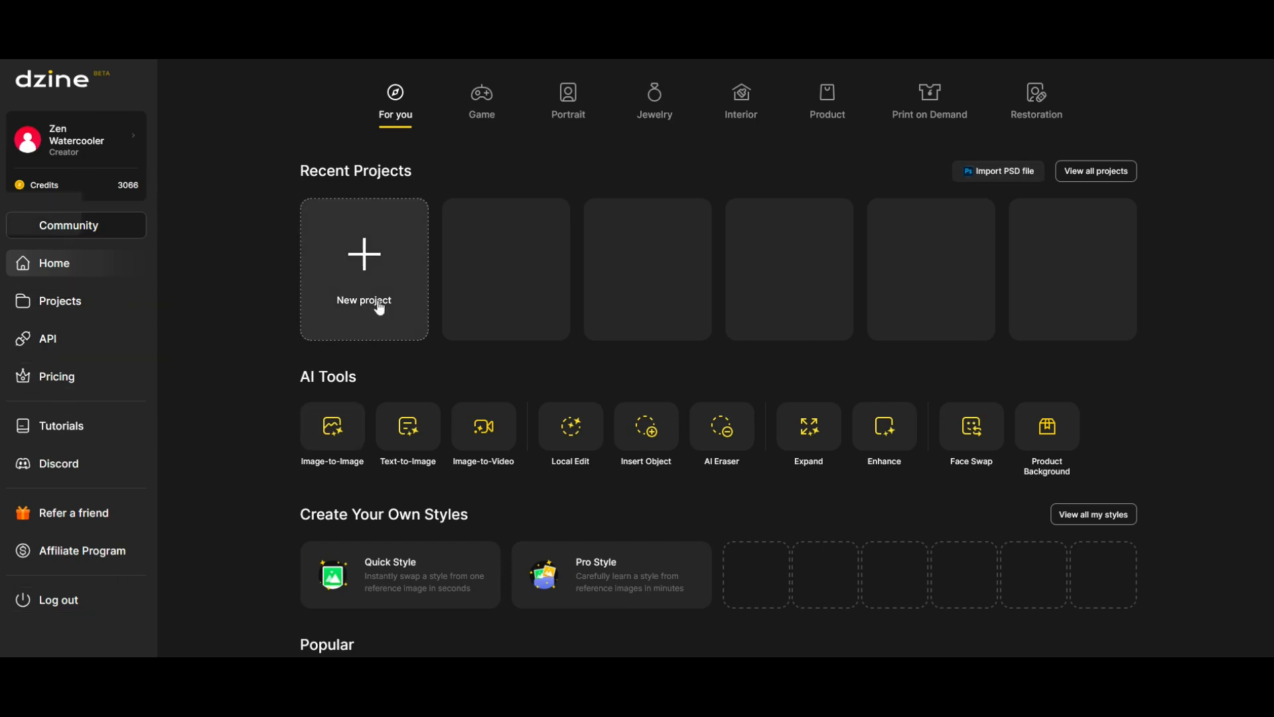
pyautogui.moveTo(316, 355)
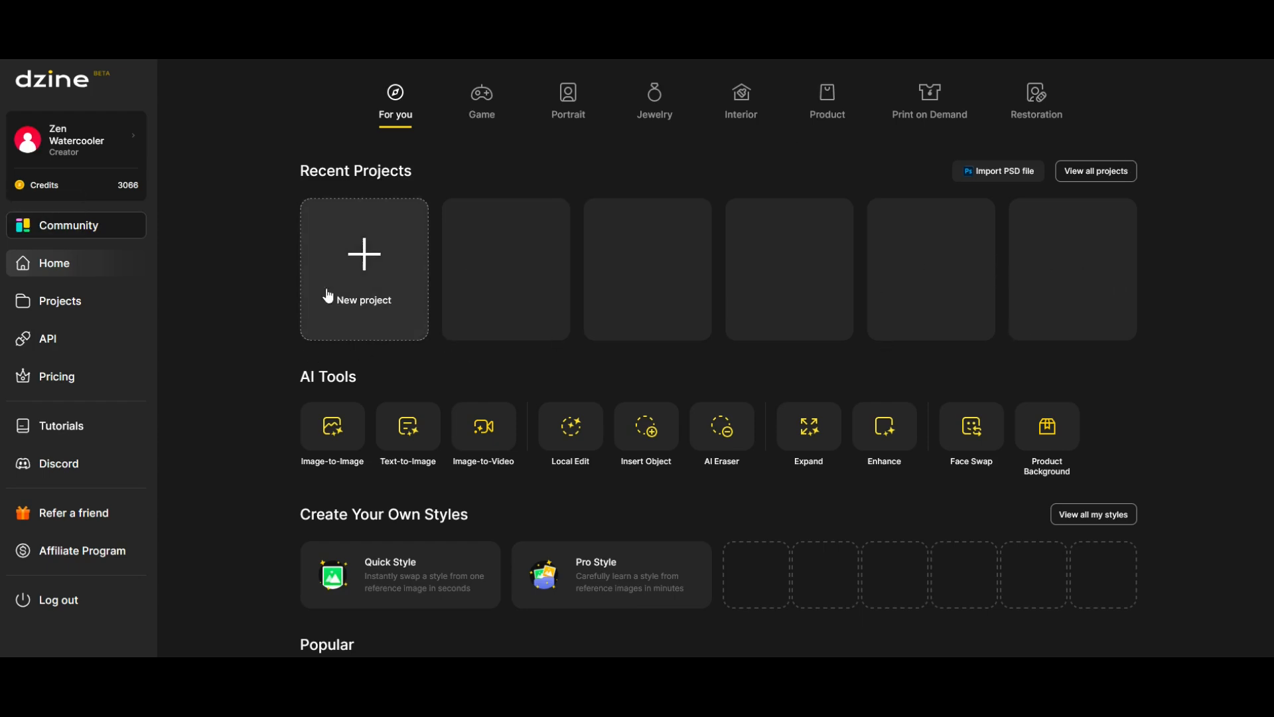
pyautogui.moveTo(458, 341)
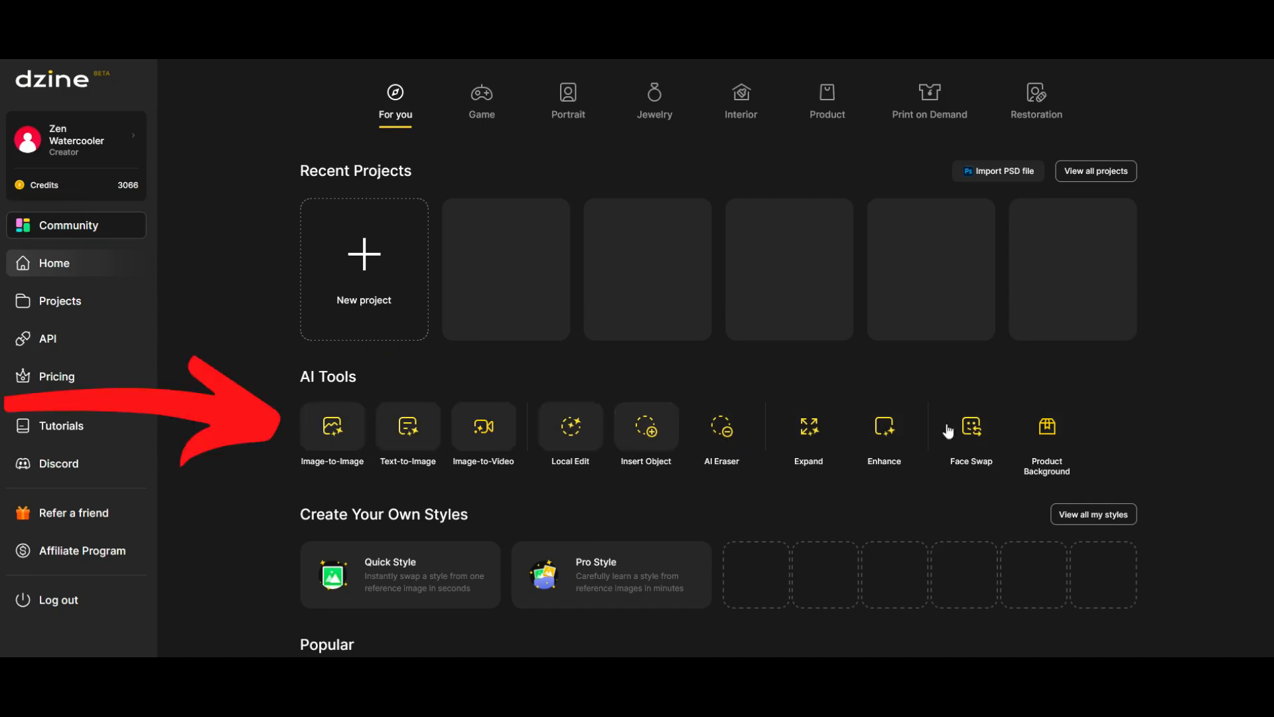
pyautogui.moveTo(332, 426)
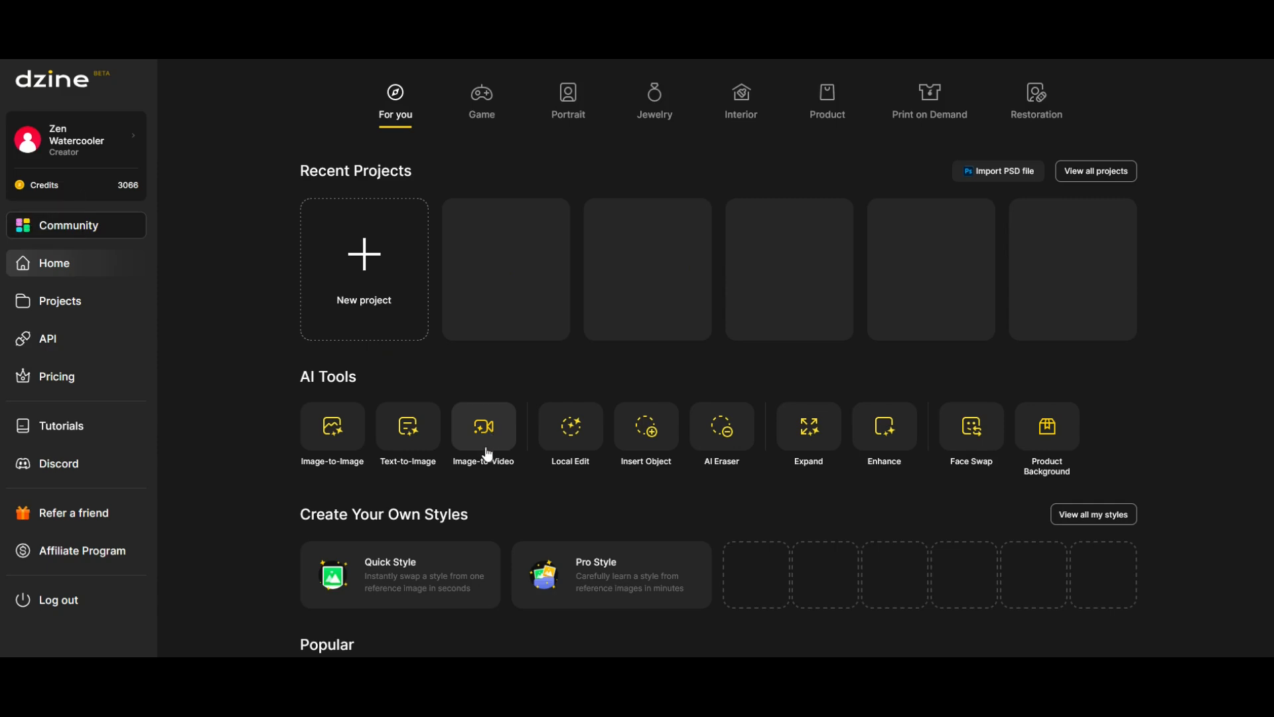
pyautogui.moveTo(247, 285)
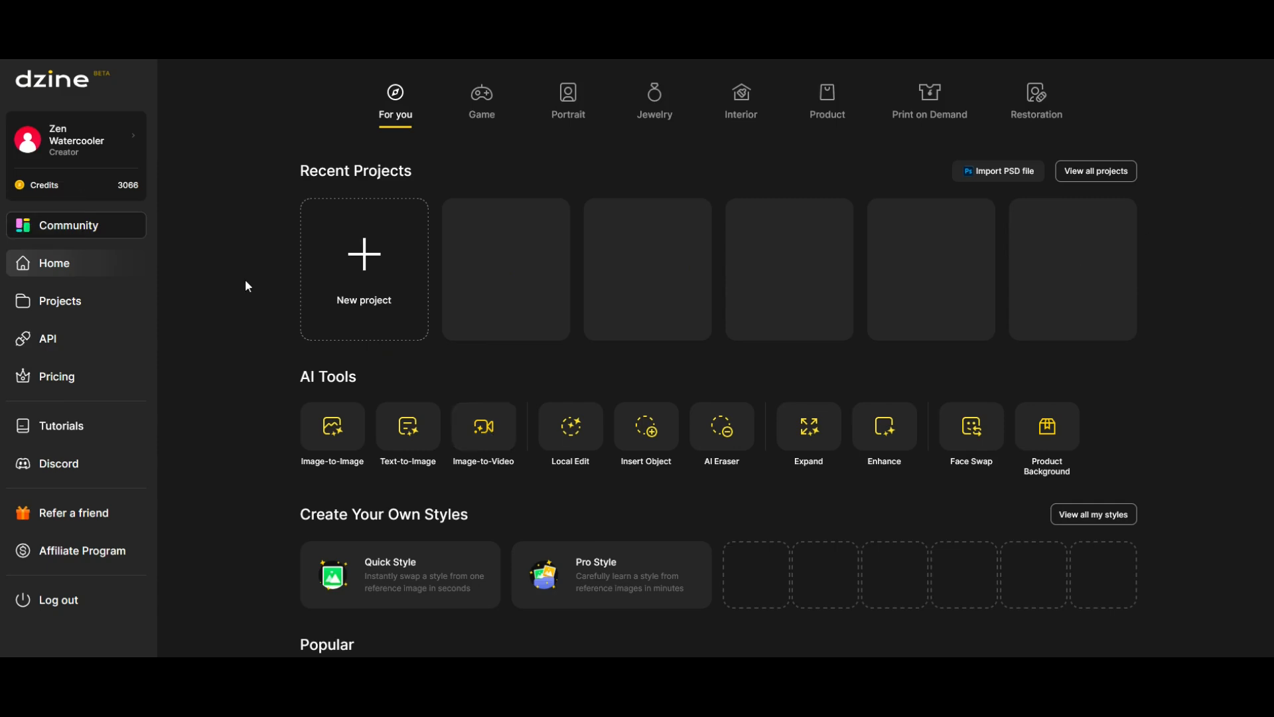
pyautogui.moveTo(58, 403)
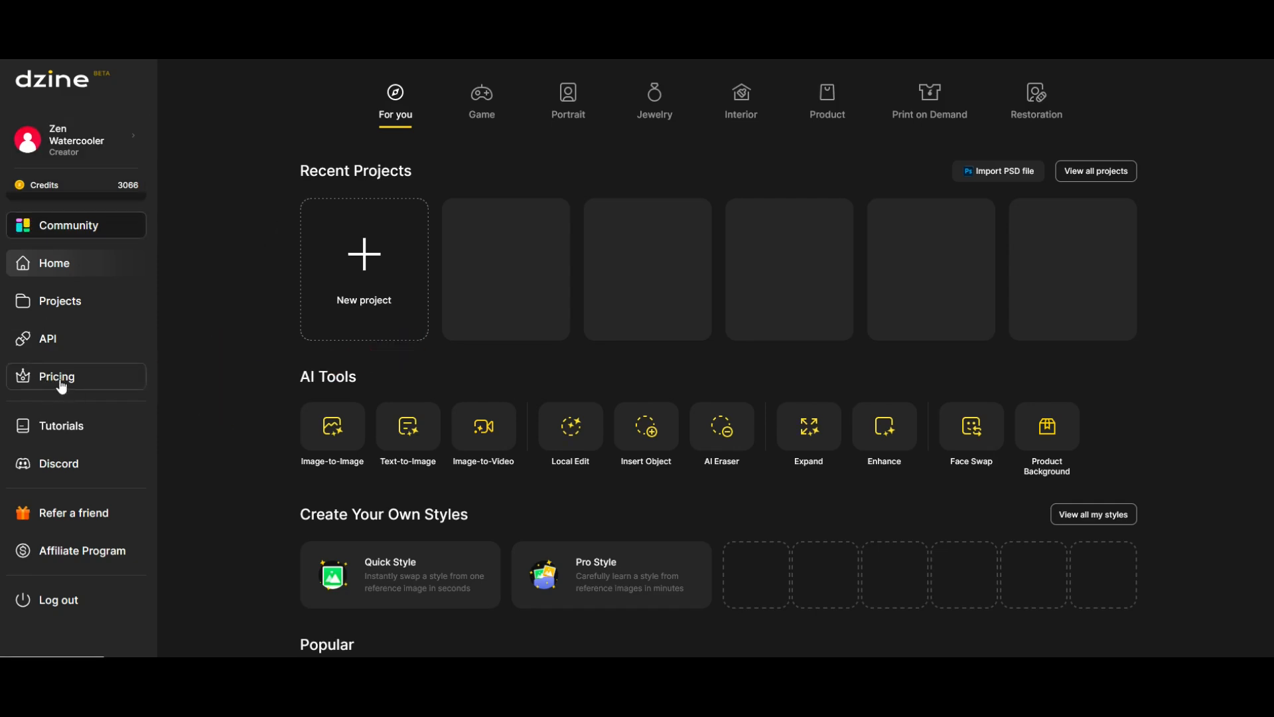
pyautogui.click(56, 376)
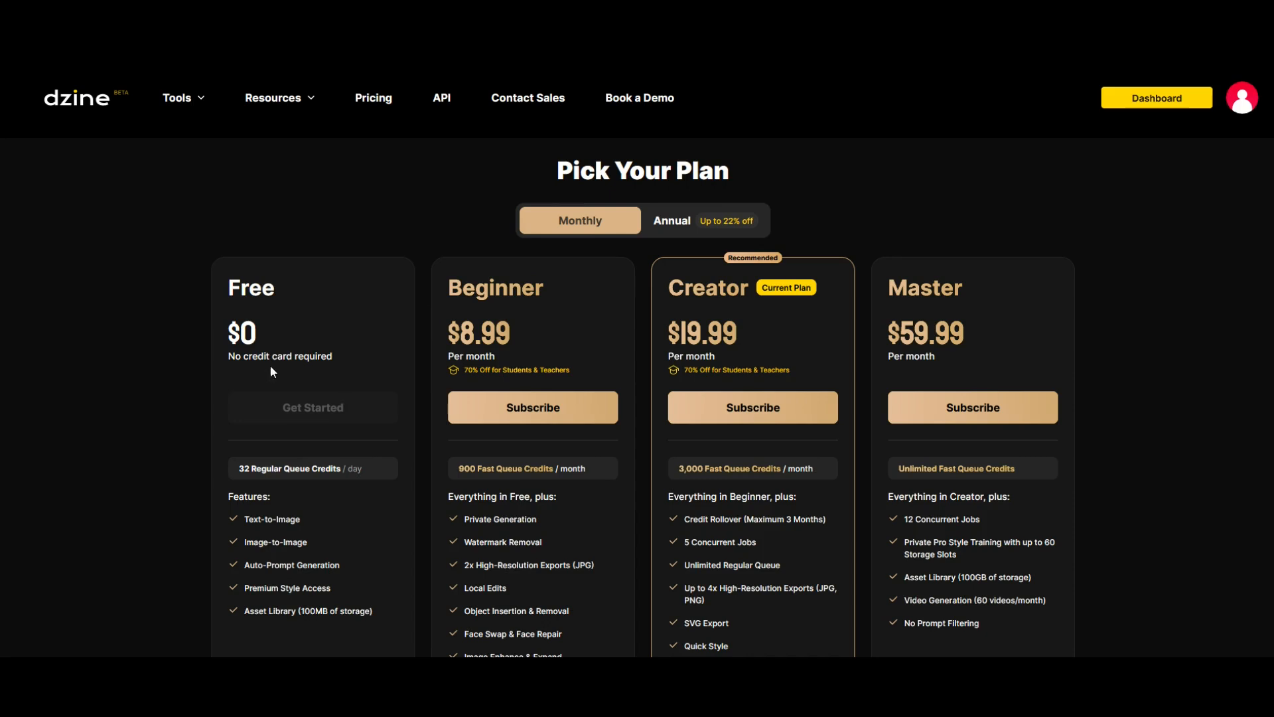
pyautogui.moveTo(302, 391)
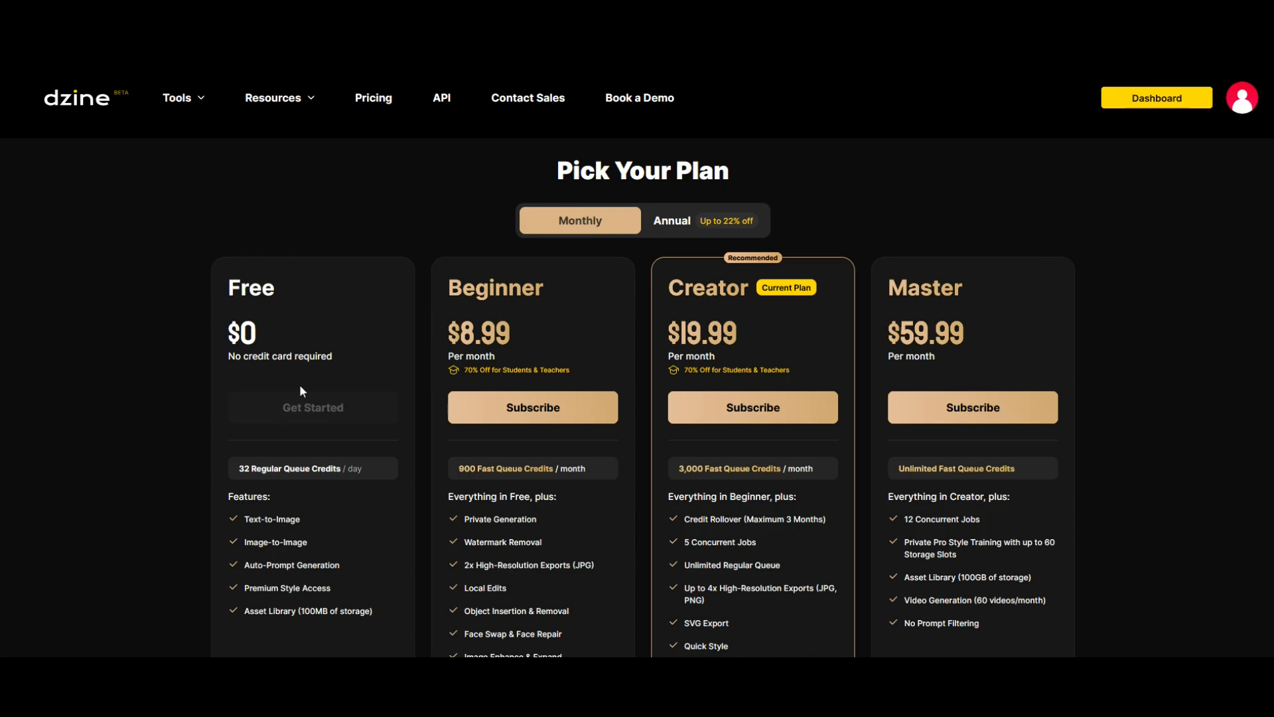
pyautogui.scroll(-3)
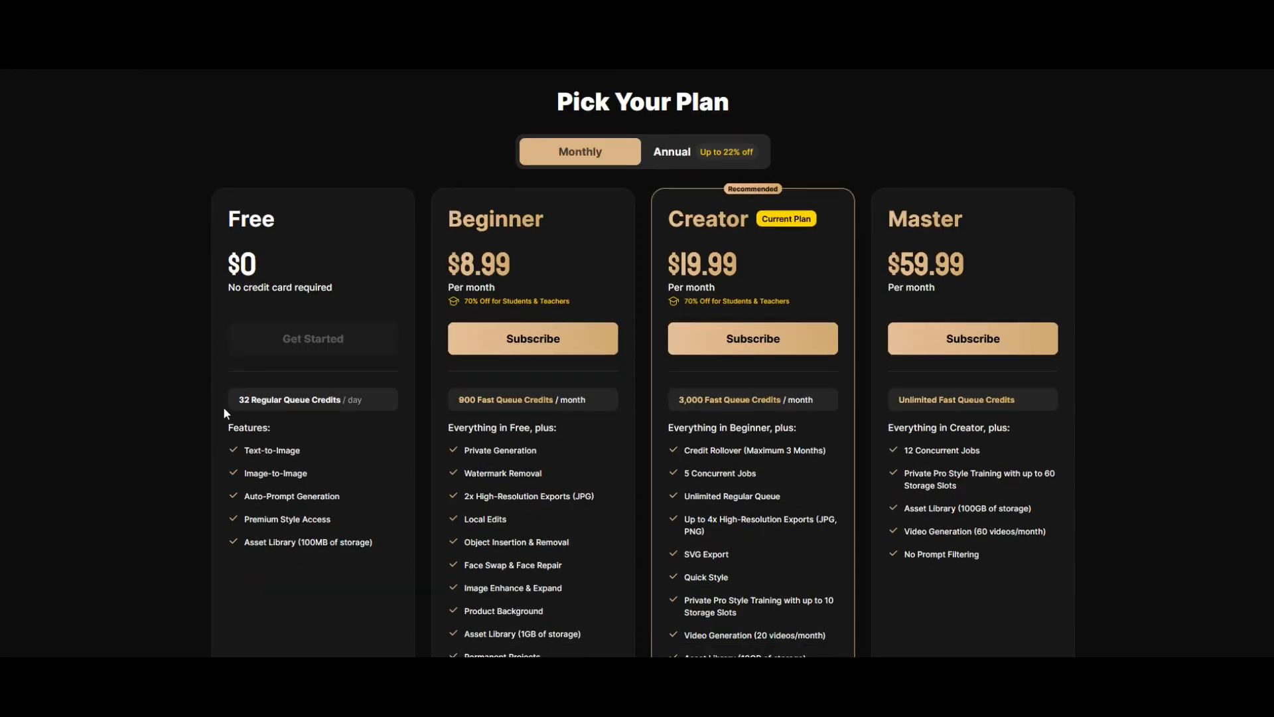
pyautogui.moveTo(341, 398)
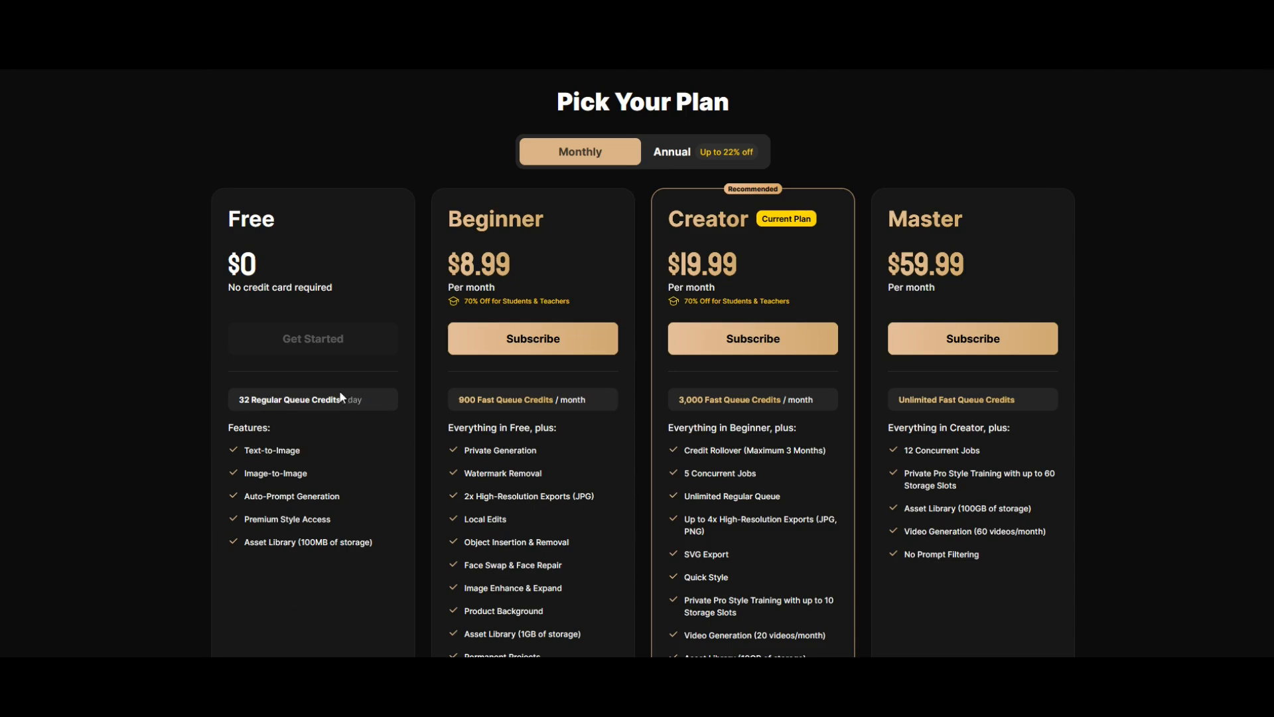
pyautogui.moveTo(223, 403)
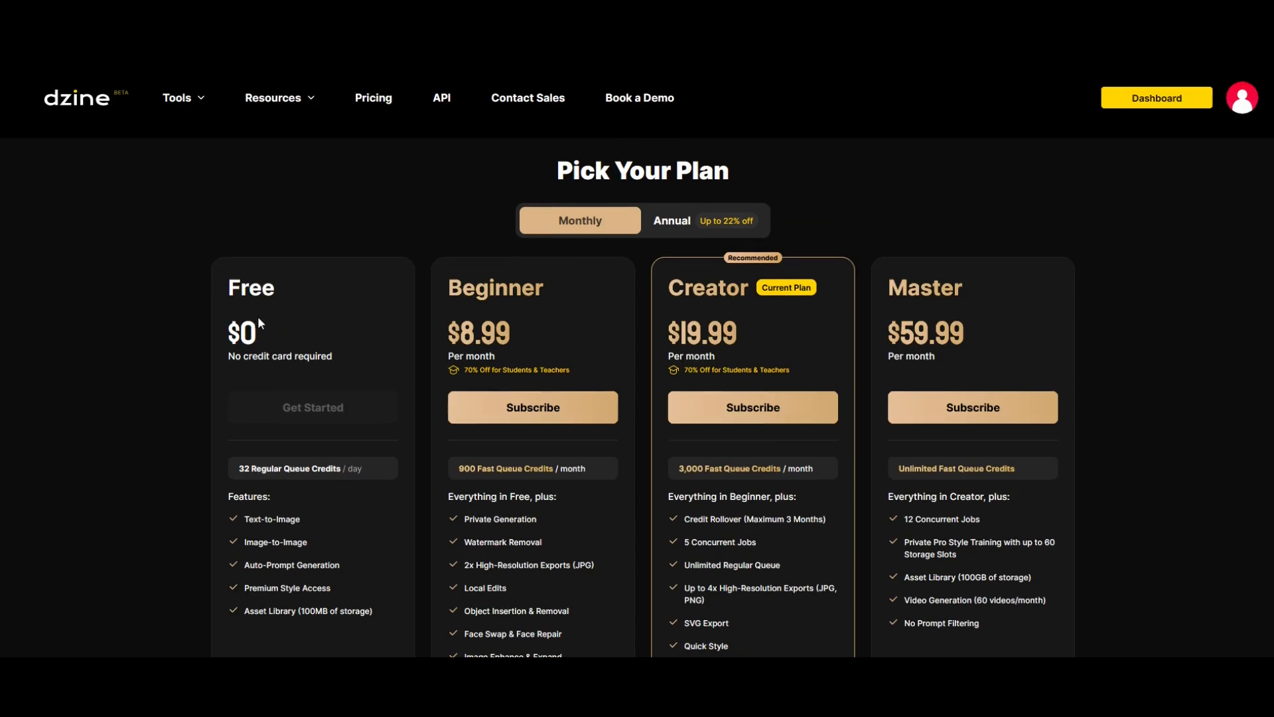
pyautogui.moveTo(695, 399)
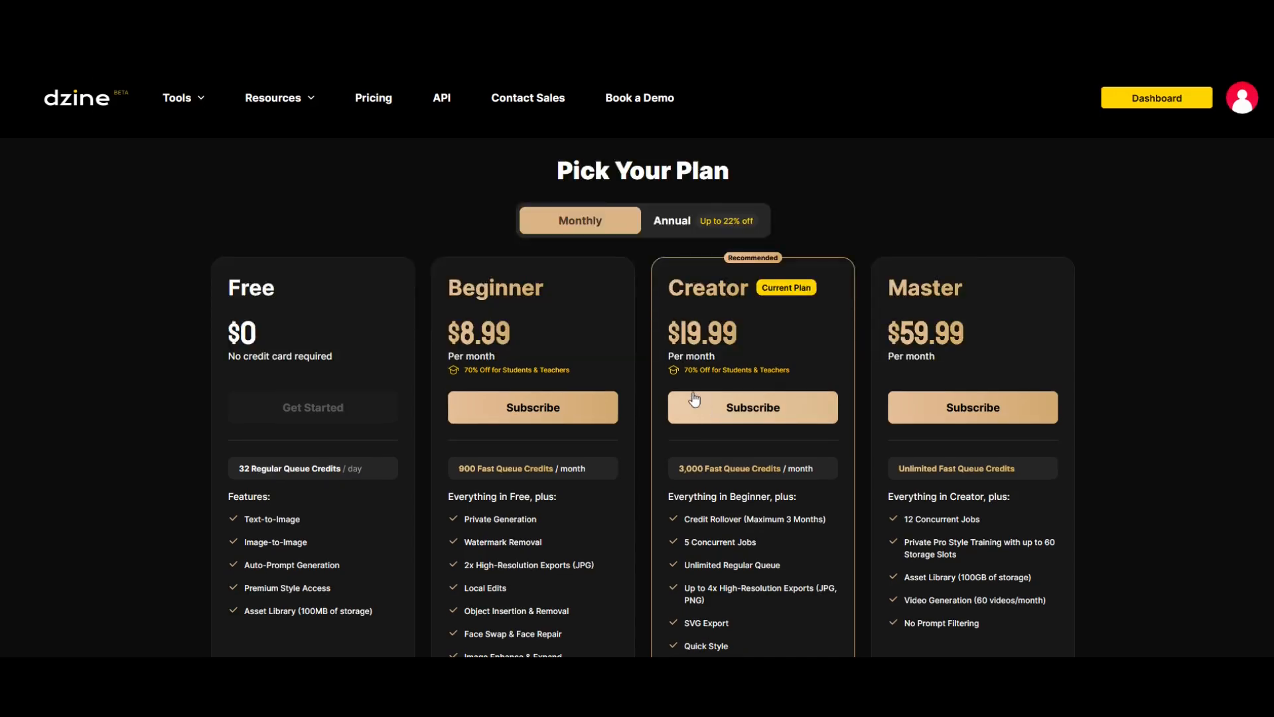
pyautogui.moveTo(727, 430)
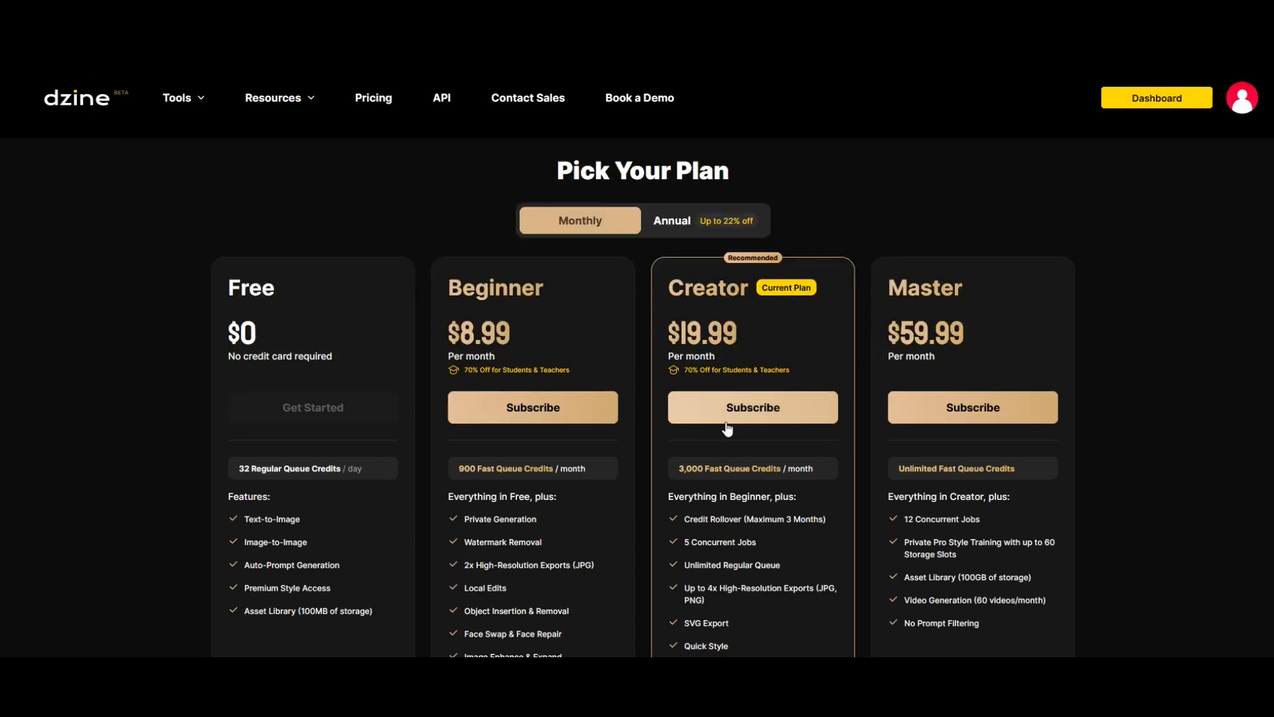
pyautogui.moveTo(826, 457)
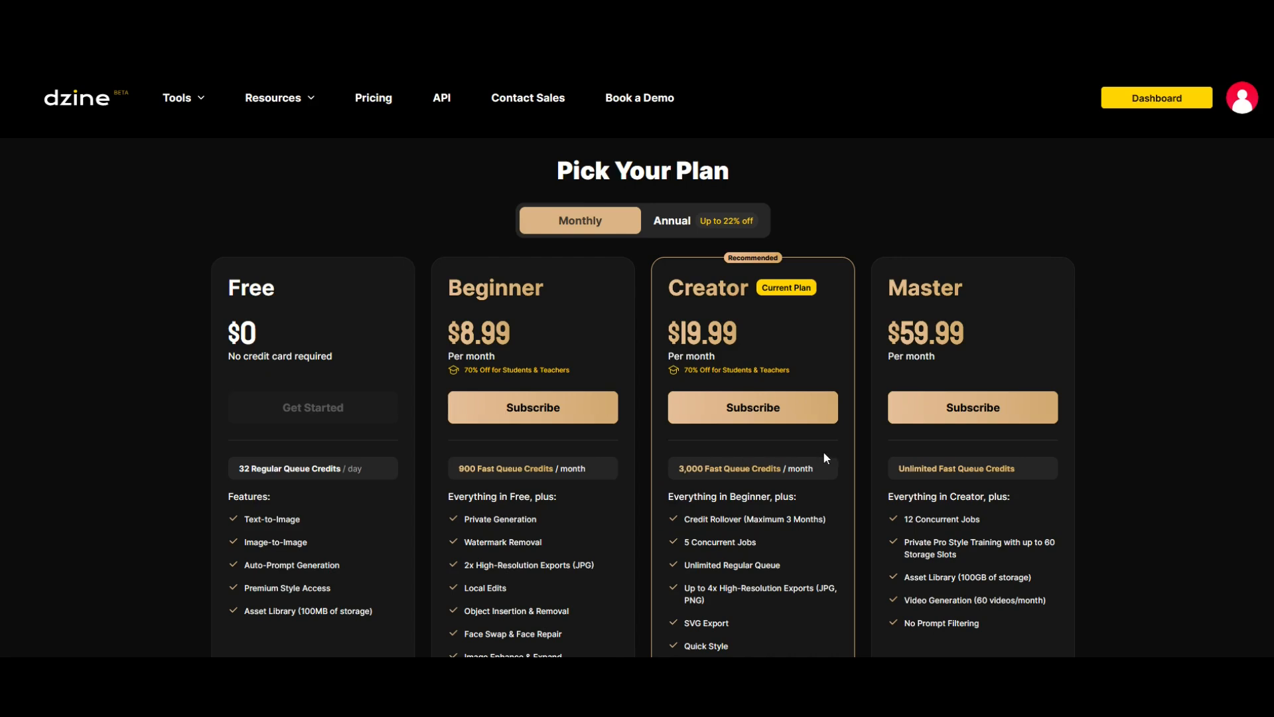
pyautogui.click(1155, 97)
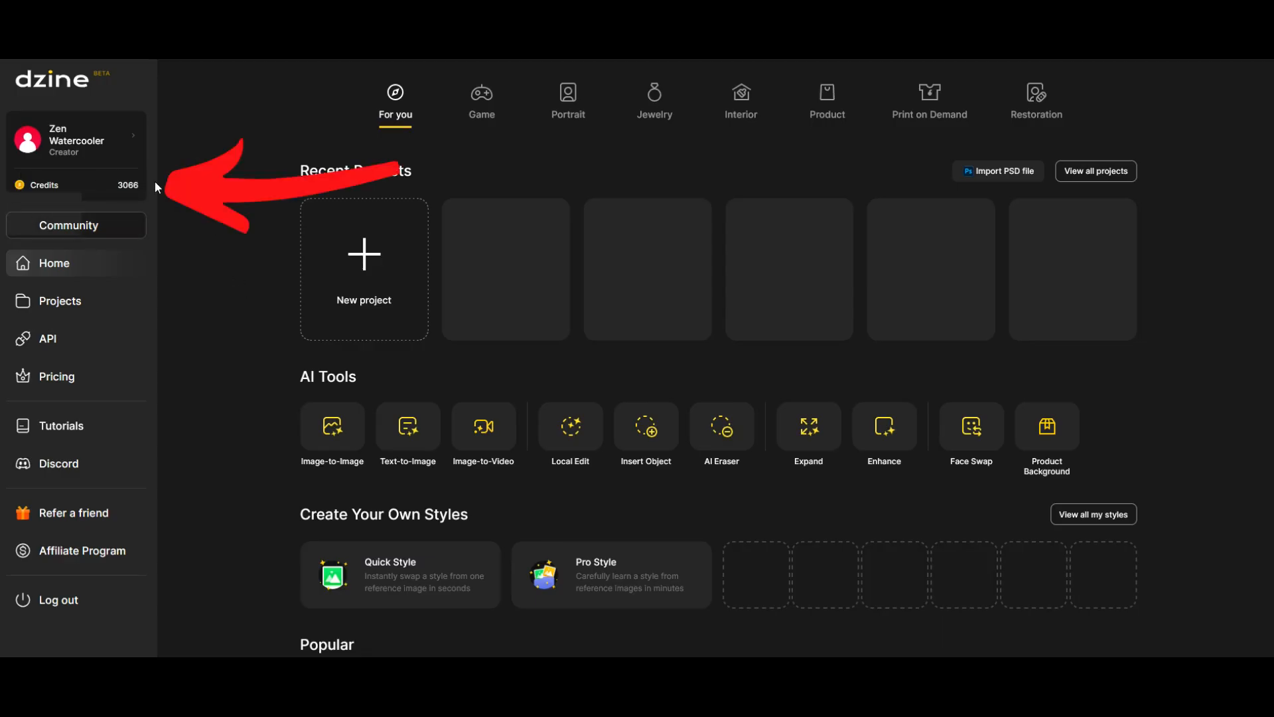
# Step: Start a new FLUX.1 text-to-image project and browse the style gallery
pyautogui.click(363, 260)
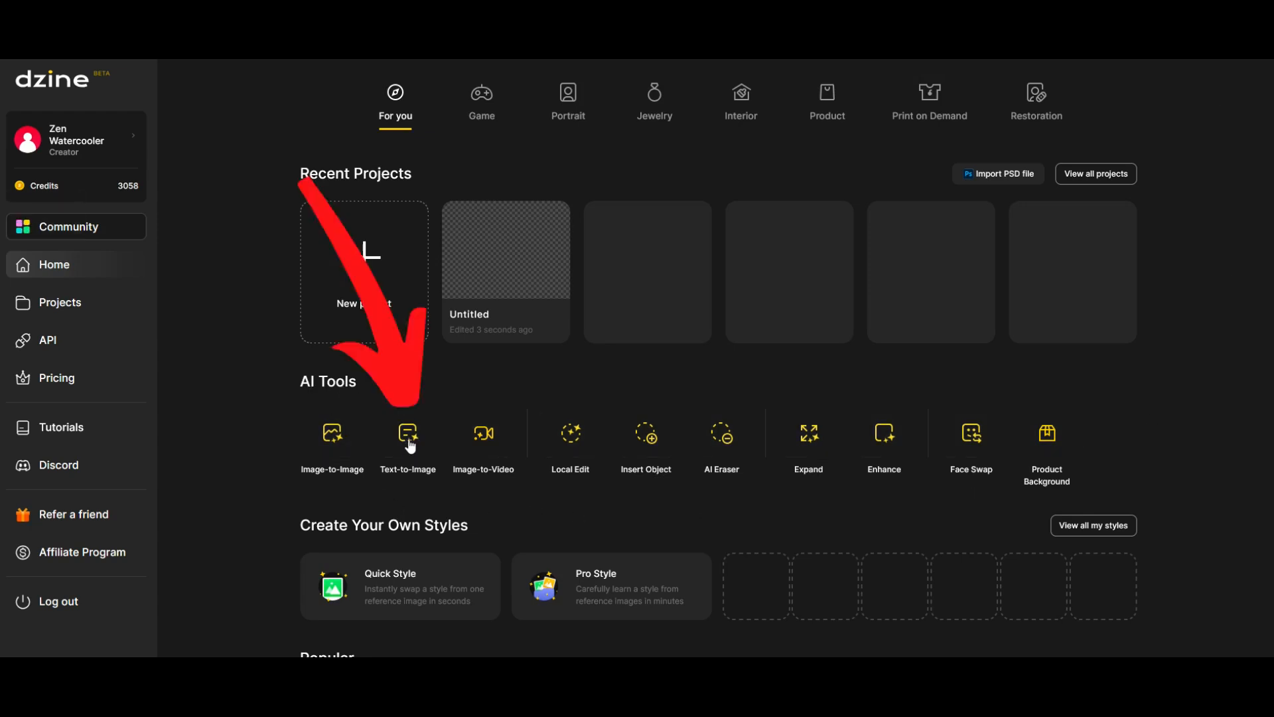
pyautogui.click(408, 433)
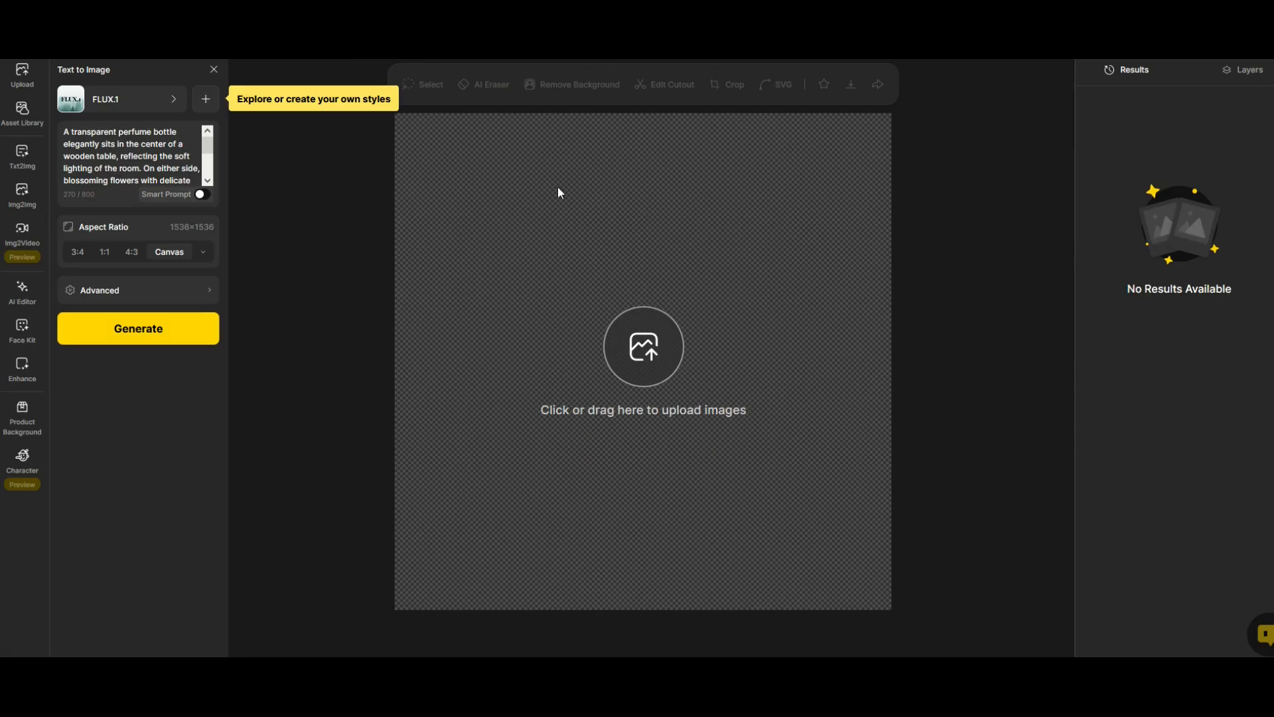
pyautogui.moveTo(260, 407)
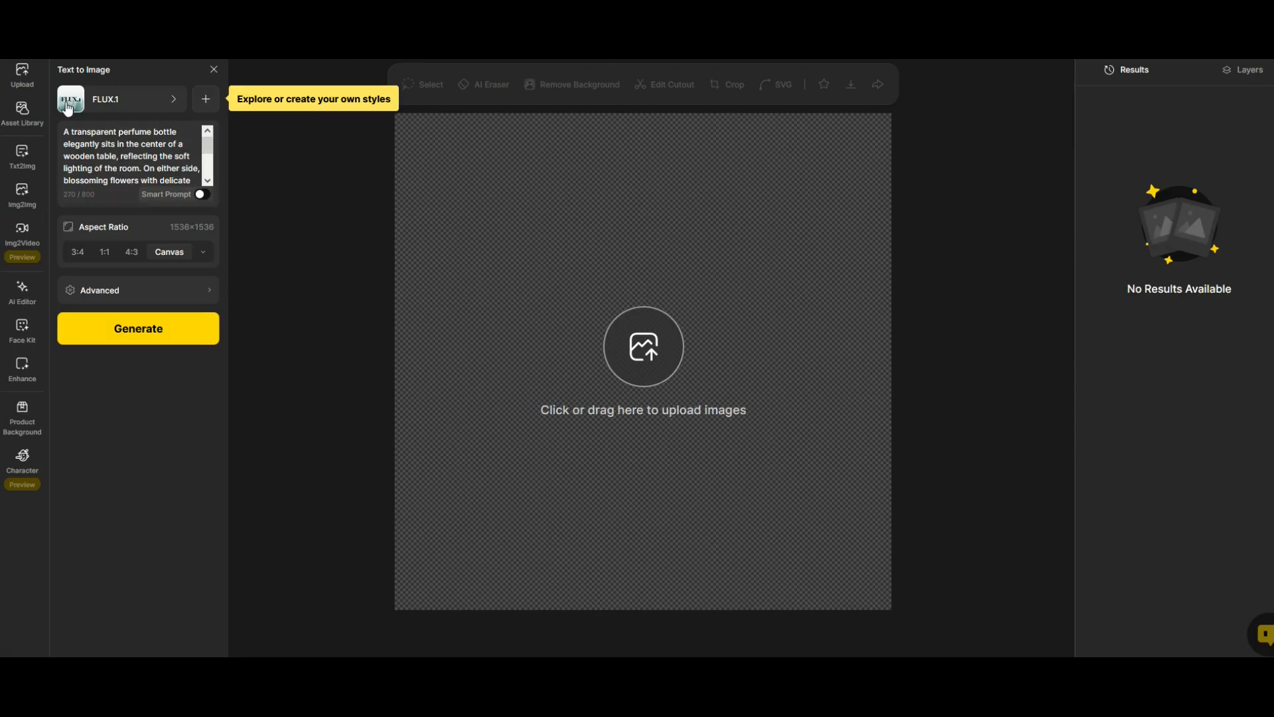
pyautogui.moveTo(73, 104)
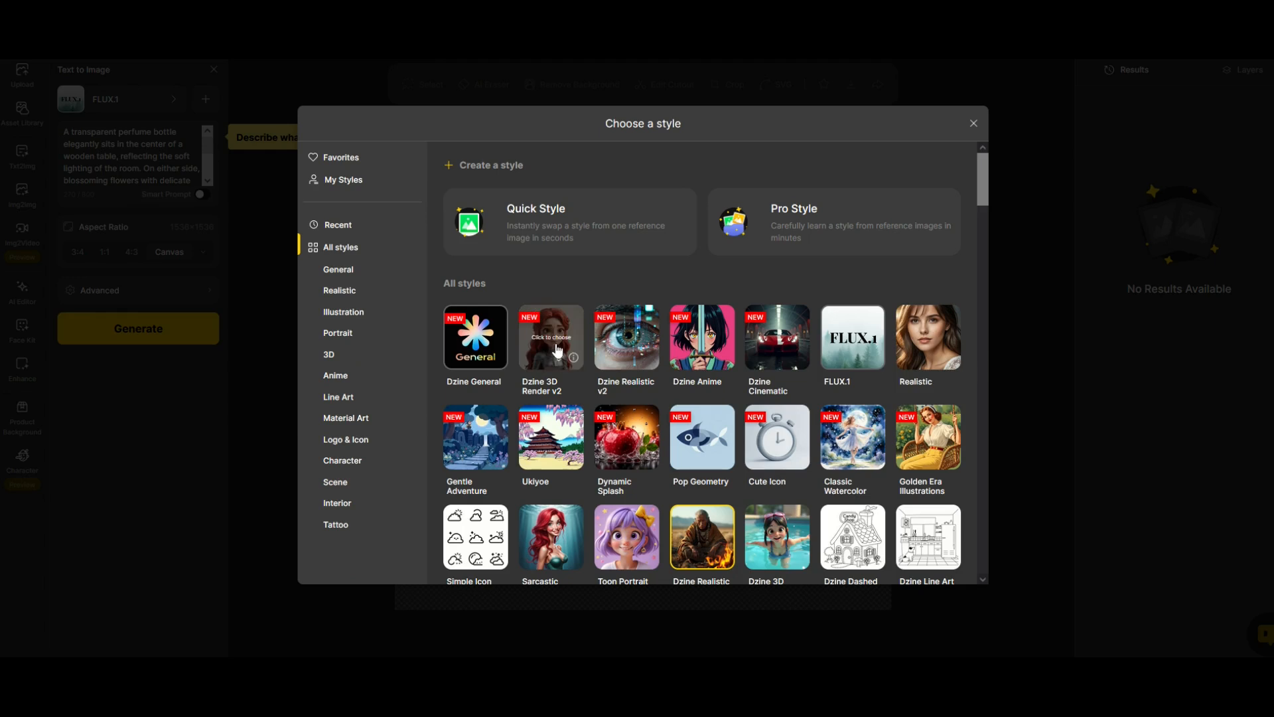
pyautogui.moveTo(967, 254)
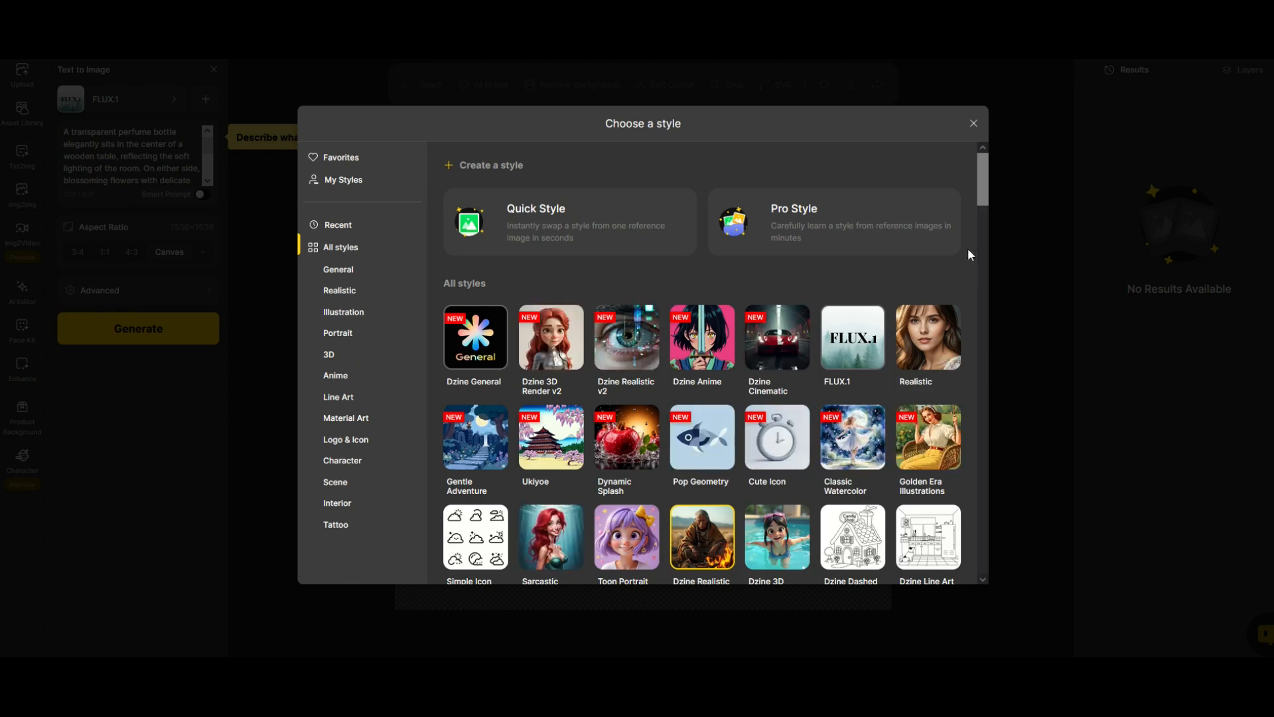
pyautogui.scroll(-3)
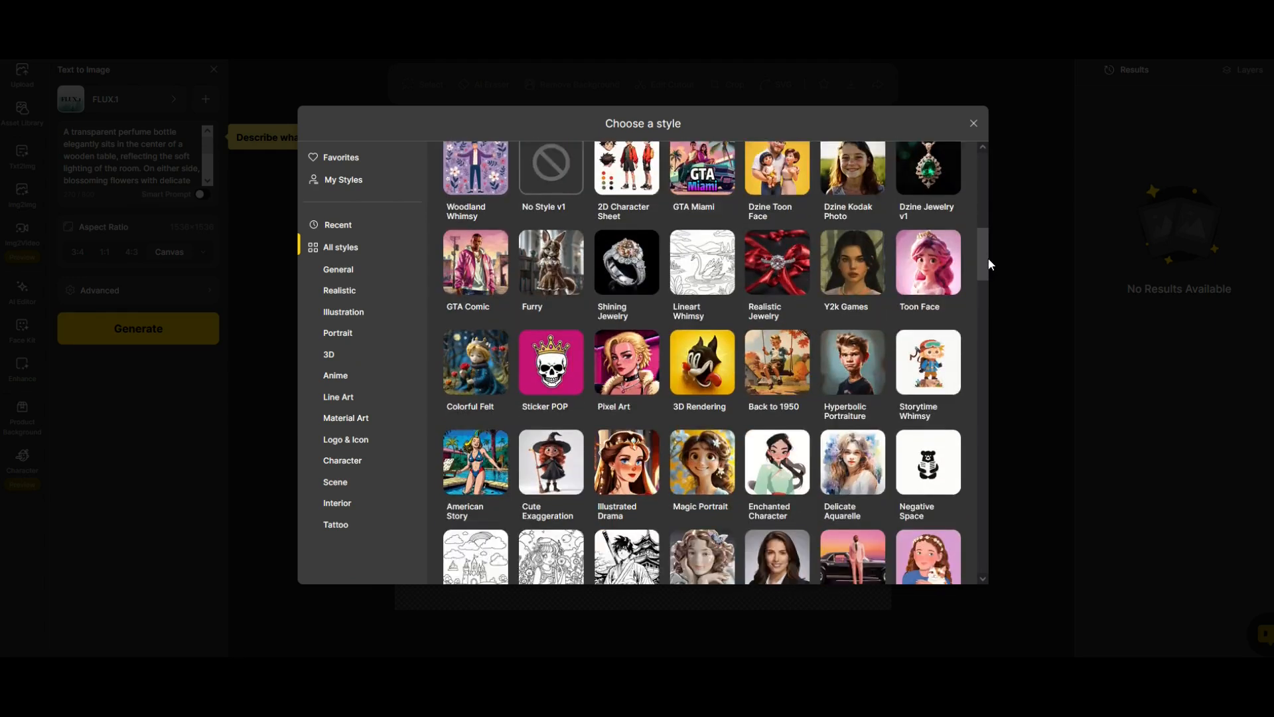
pyautogui.scroll(-3)
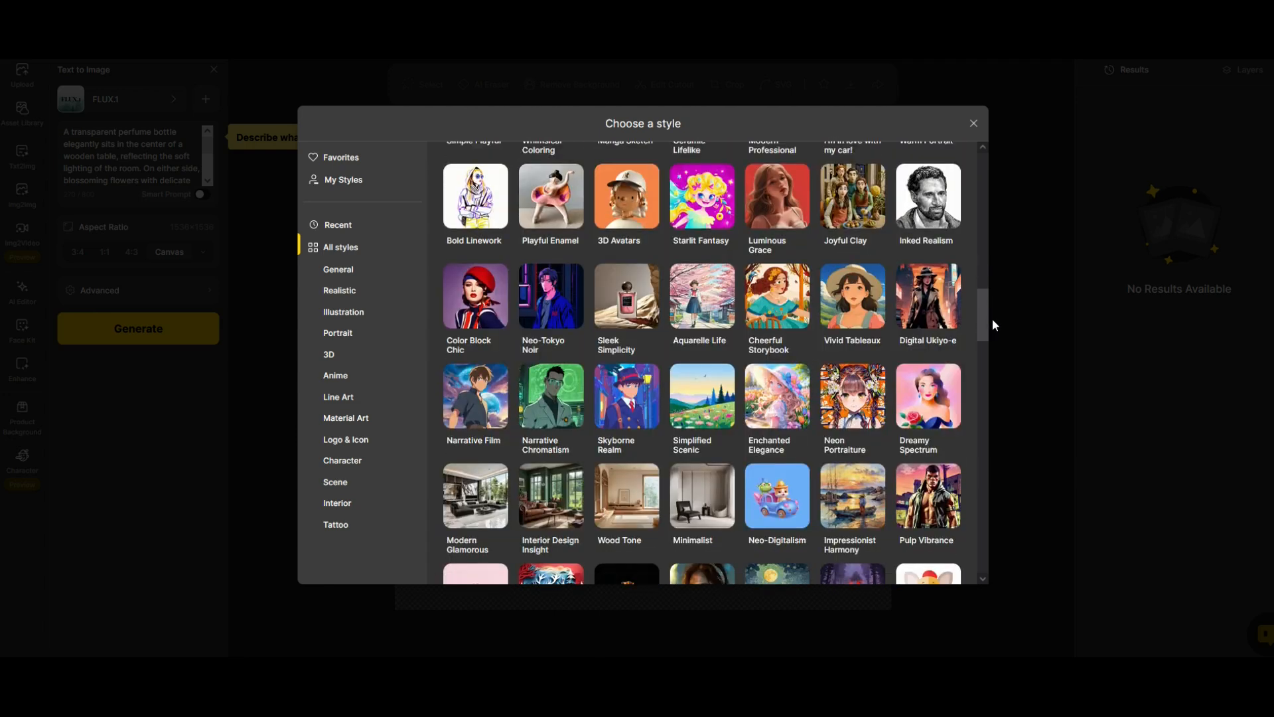
pyautogui.scroll(-3)
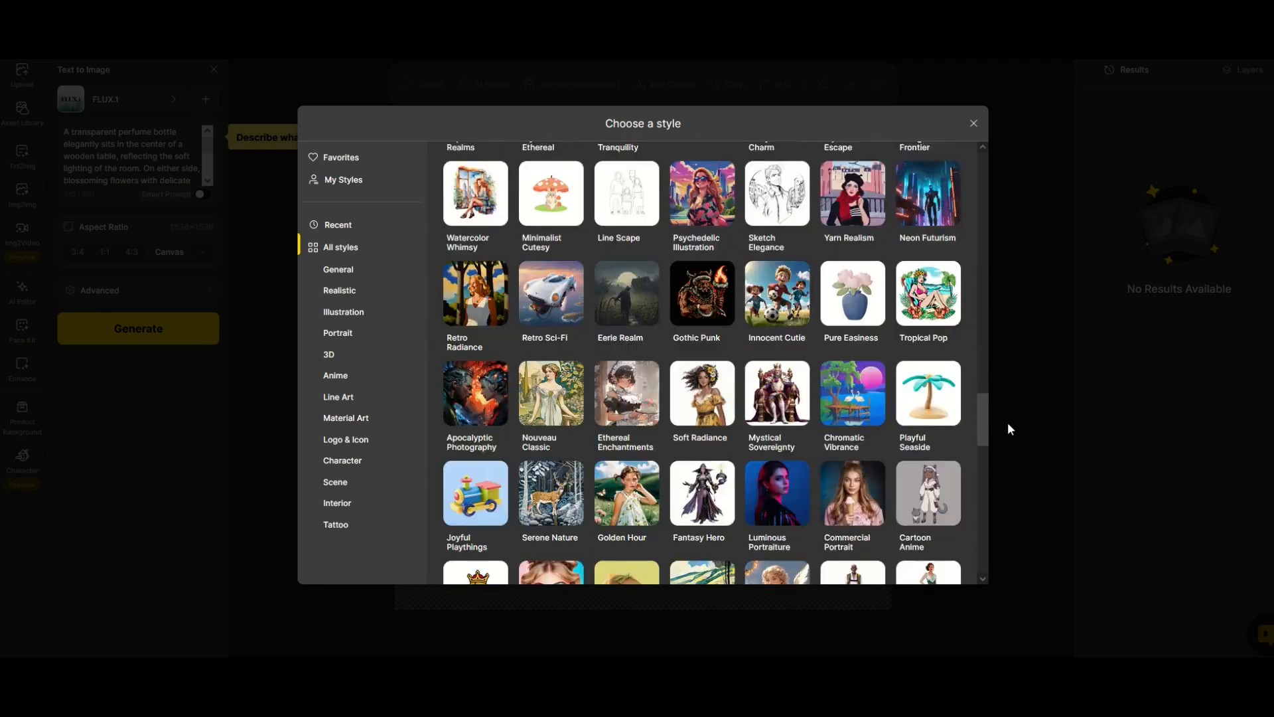
pyautogui.scroll(-3)
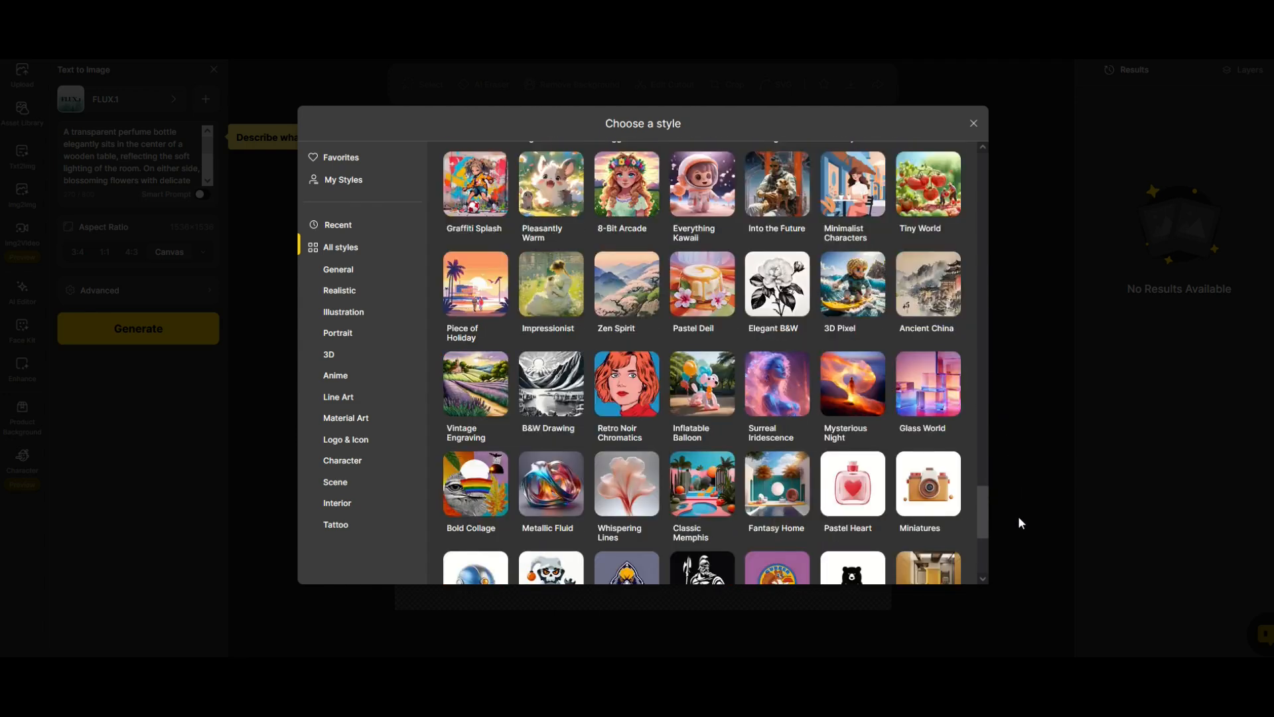
pyautogui.scroll(-3)
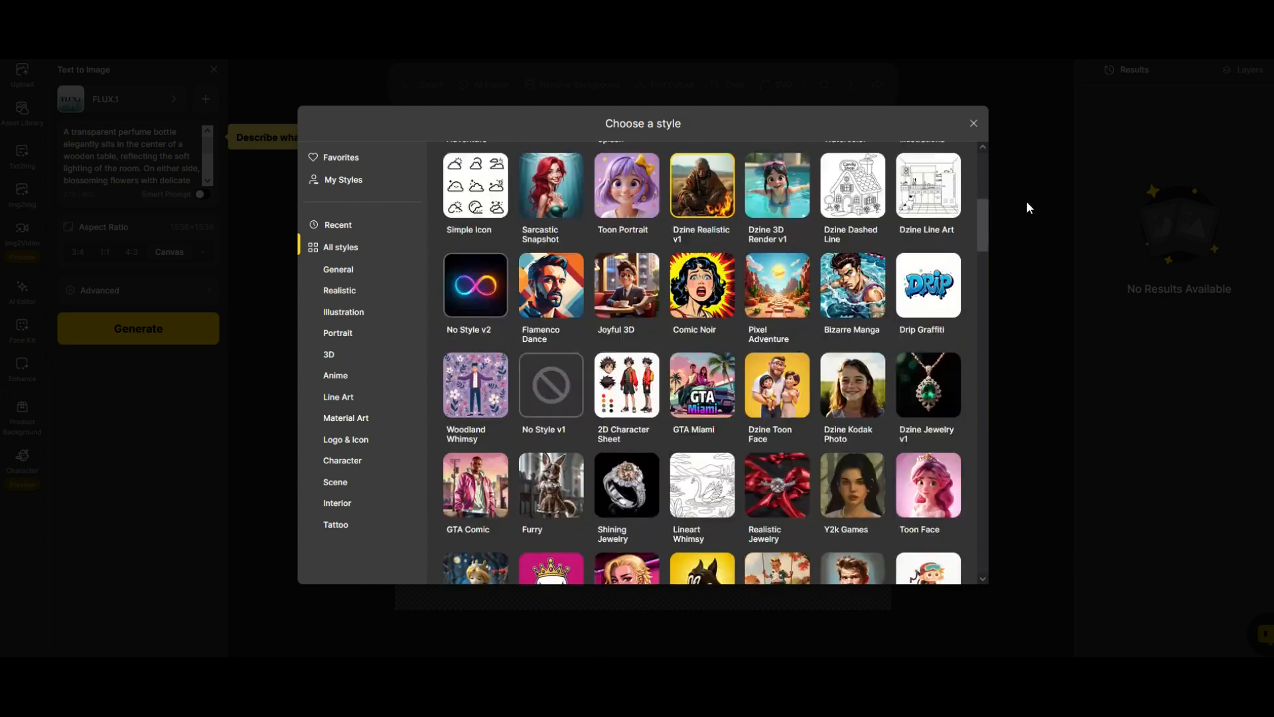
# Step: Generate perfume-bottle images with pink flowers, then enter the prompt 'cat wearing a dress'
pyautogui.click(973, 122)
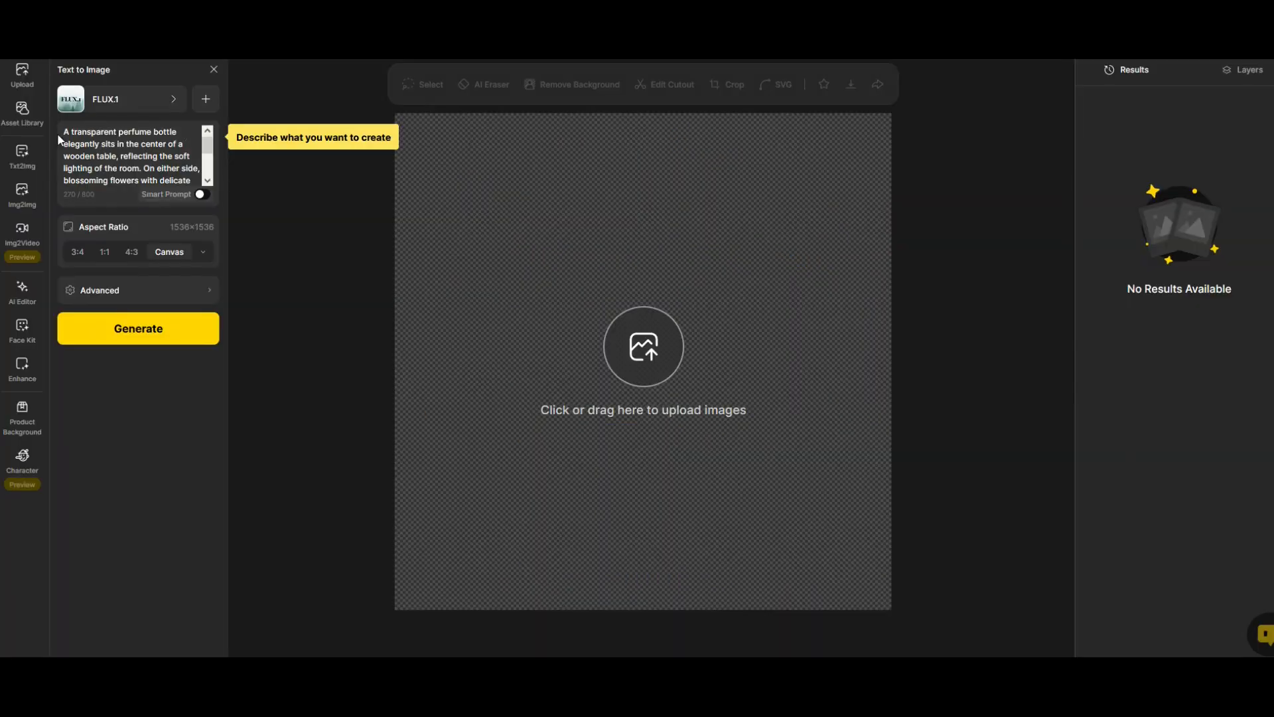
pyautogui.click(134, 163)
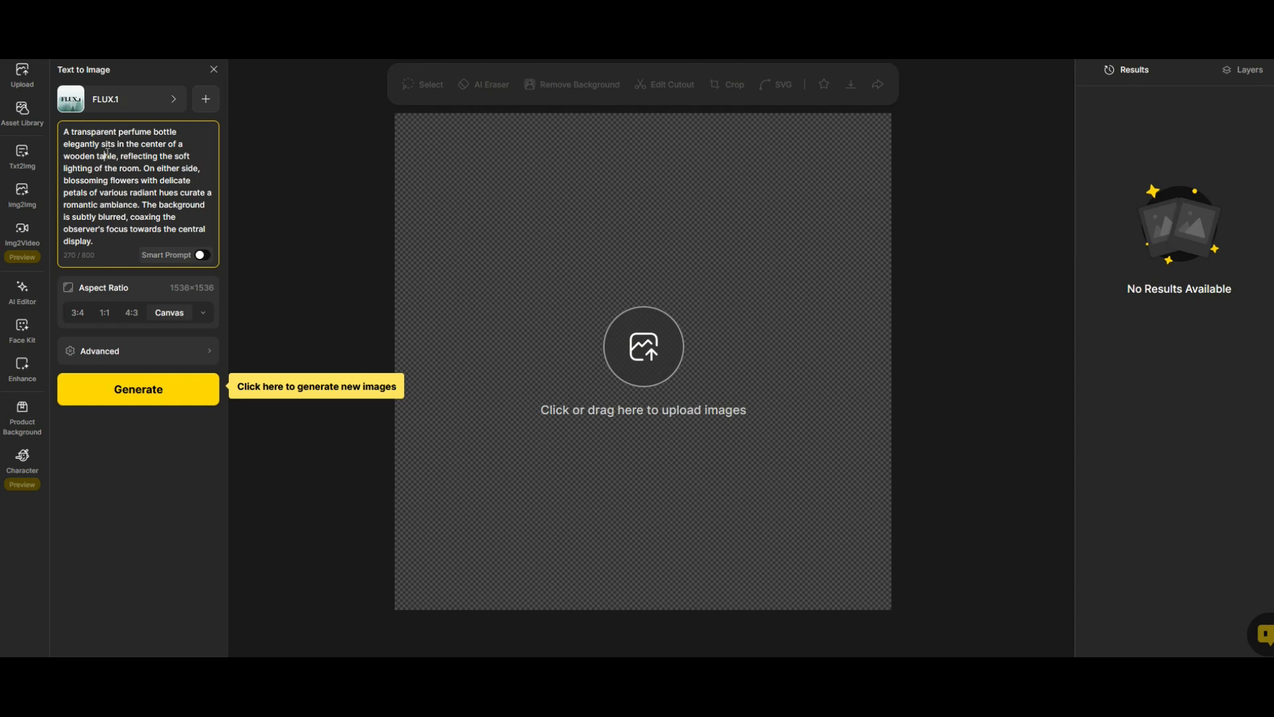
pyautogui.click(95, 240)
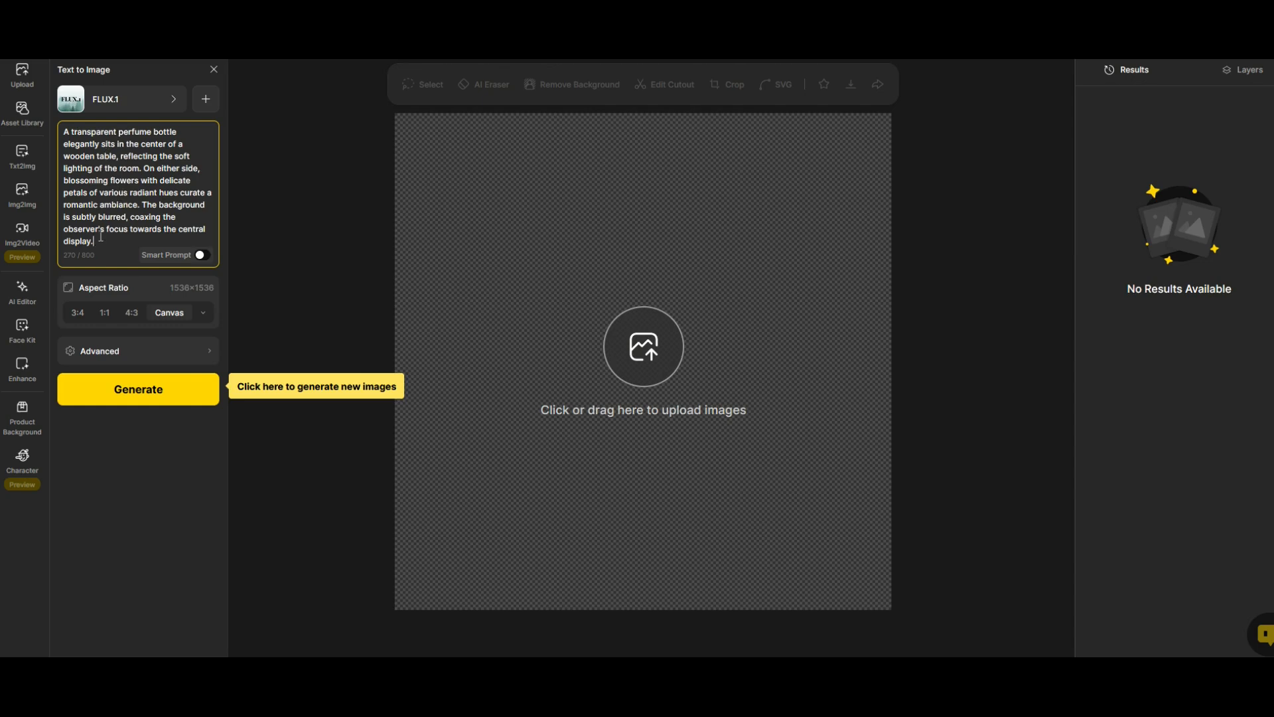
pyautogui.tripleClick(138, 187)
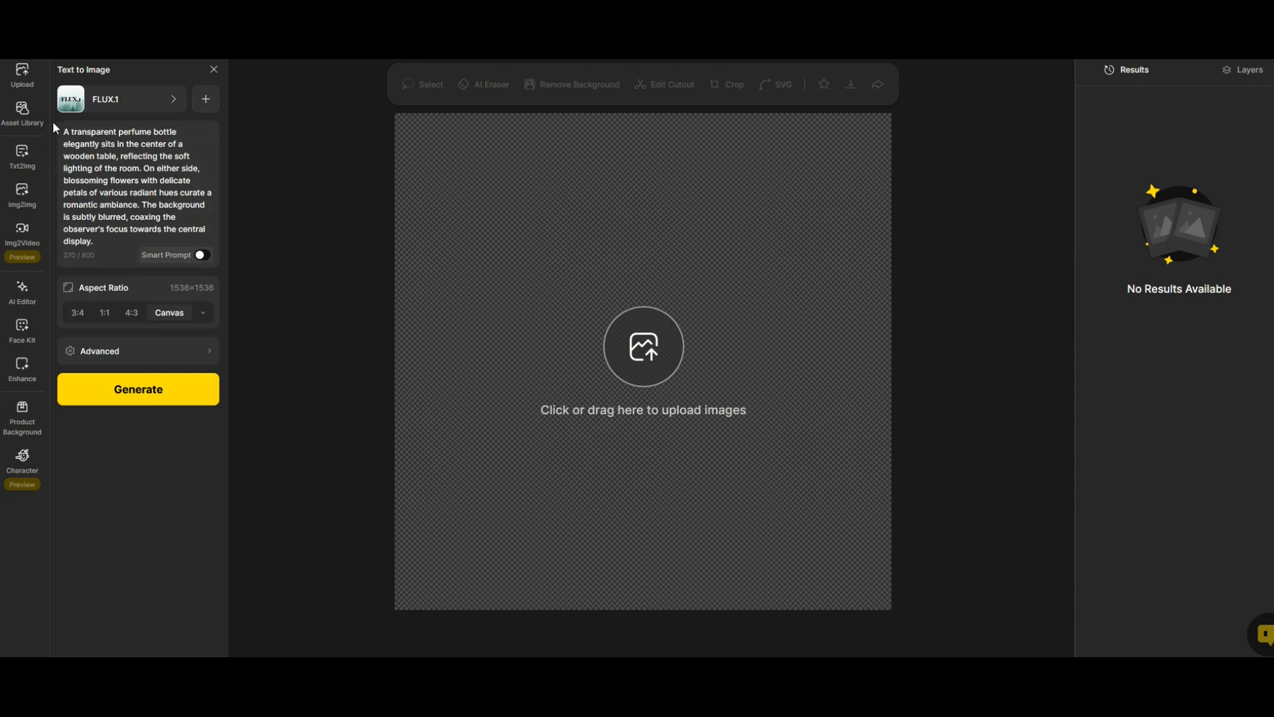
pyautogui.moveTo(83, 151)
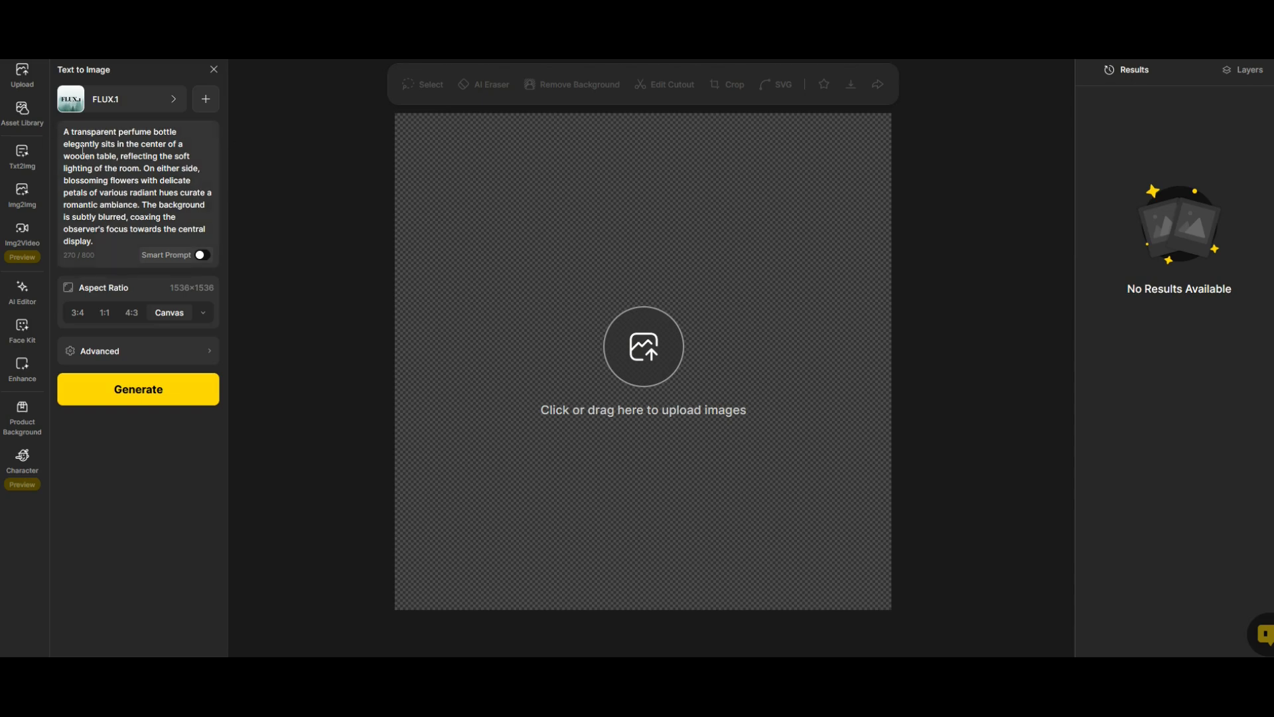
pyautogui.moveTo(137, 389)
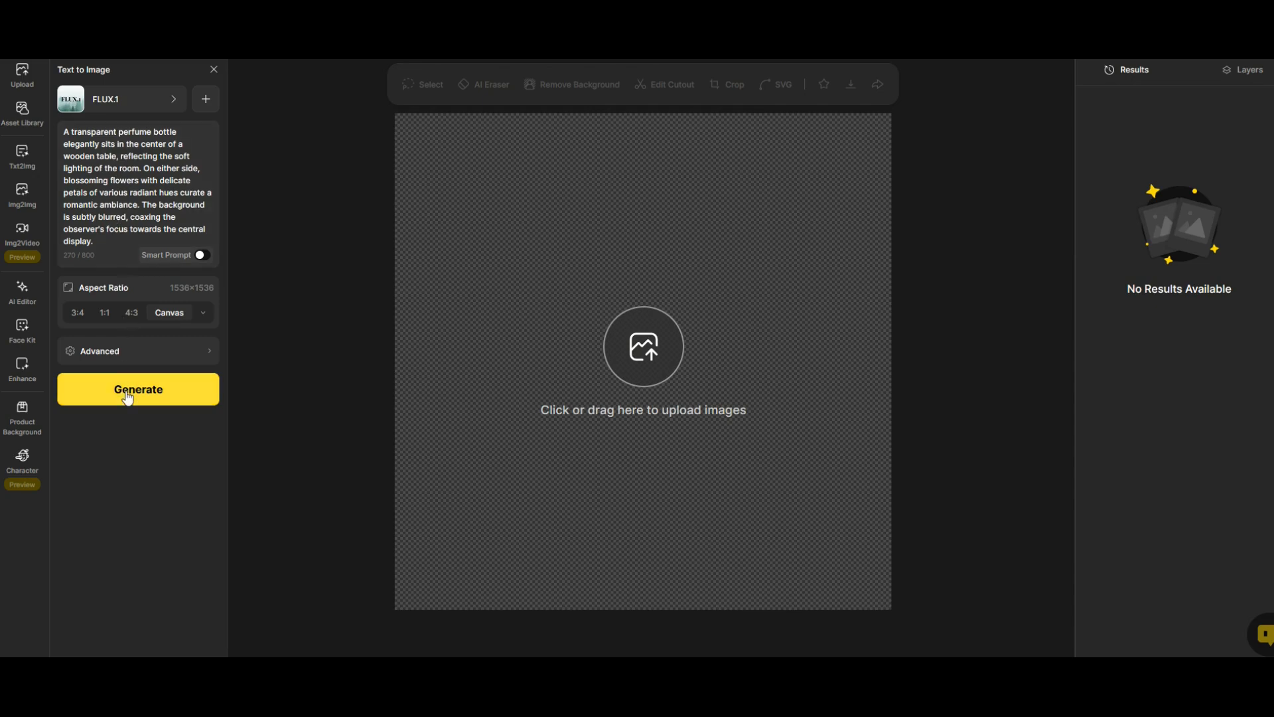
pyautogui.moveTo(117, 339)
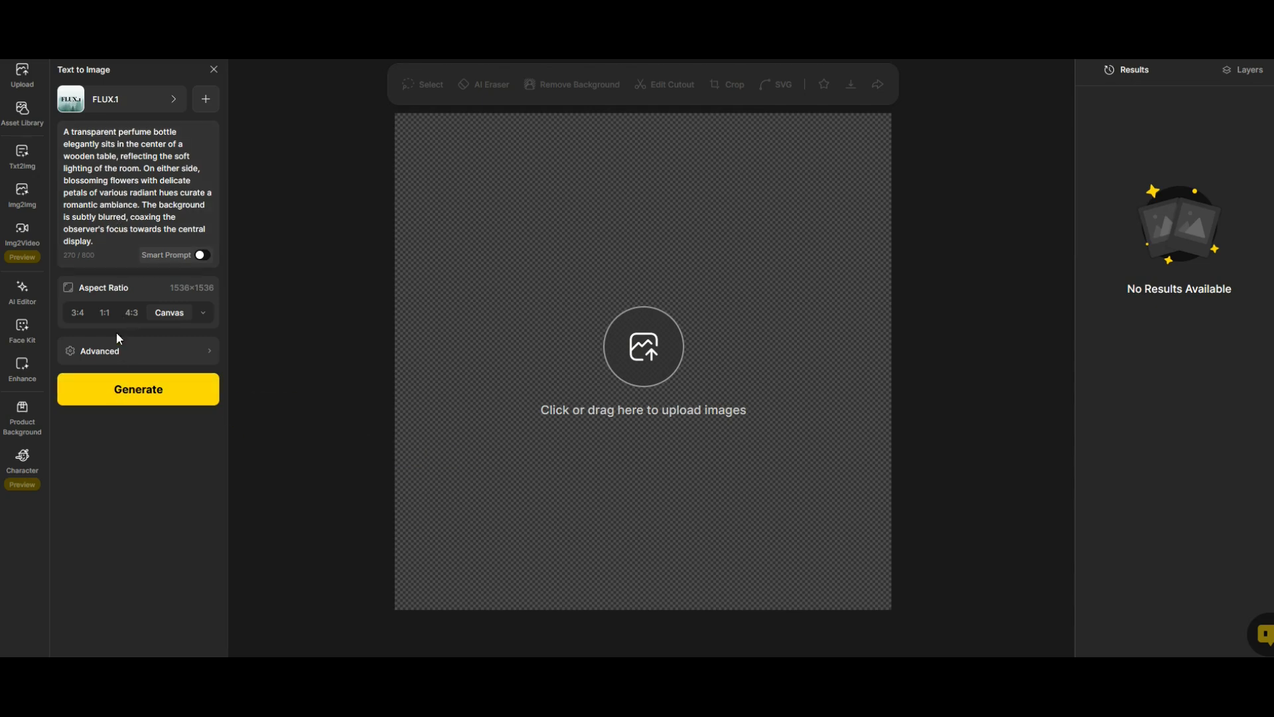
pyautogui.click(138, 389)
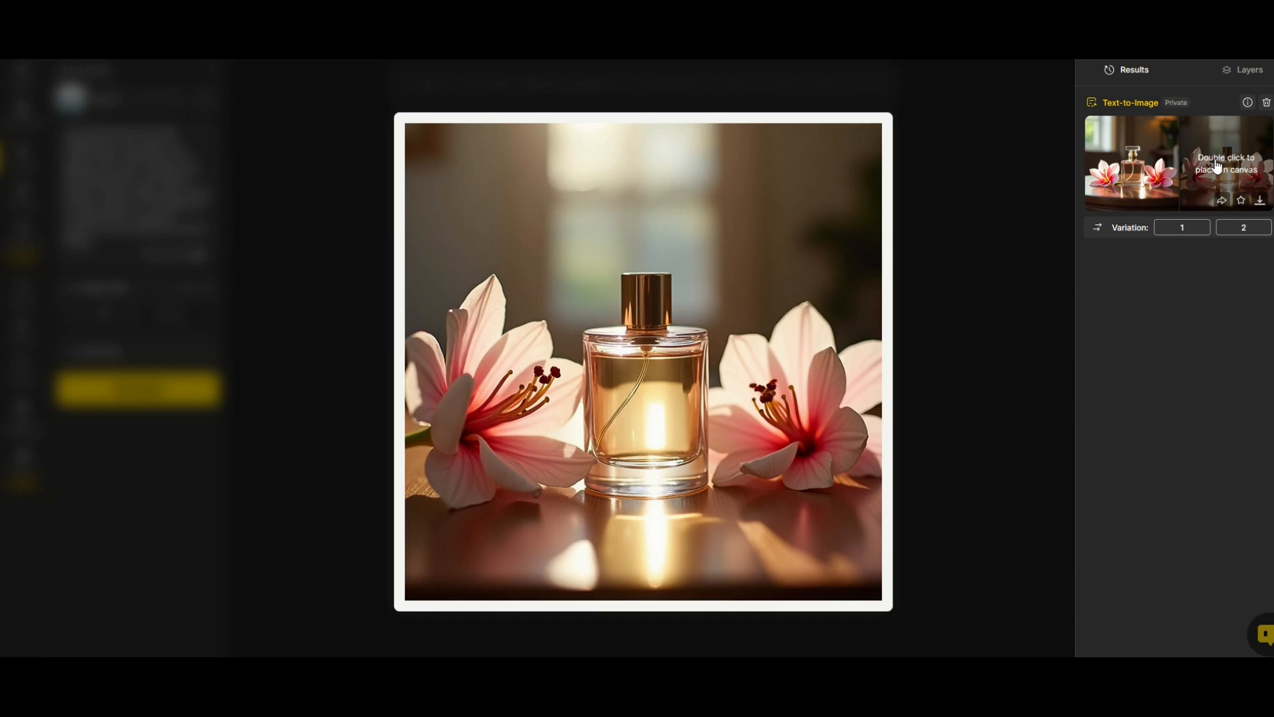
pyautogui.moveTo(1241, 199)
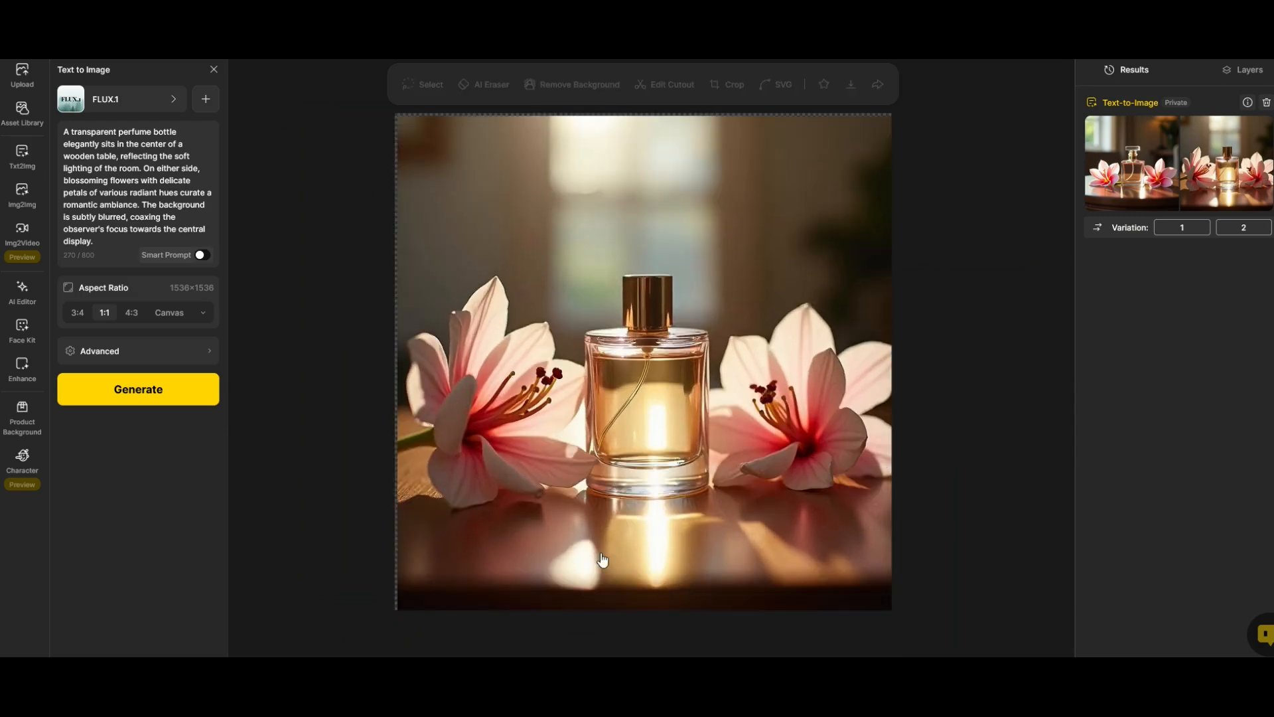
pyautogui.write('cat wearing a dress')
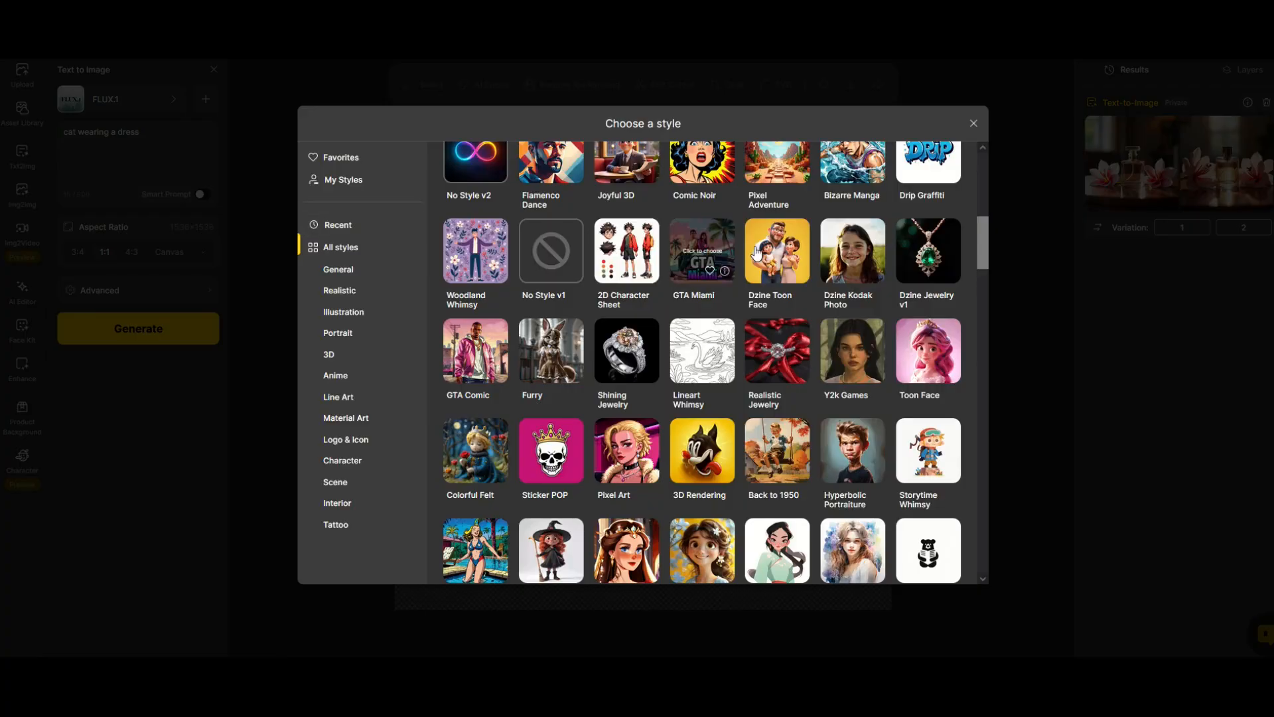
# Step: Generate cat-in-a-dress images in the Retro Noir Chromatics style
pyautogui.scroll(-3)
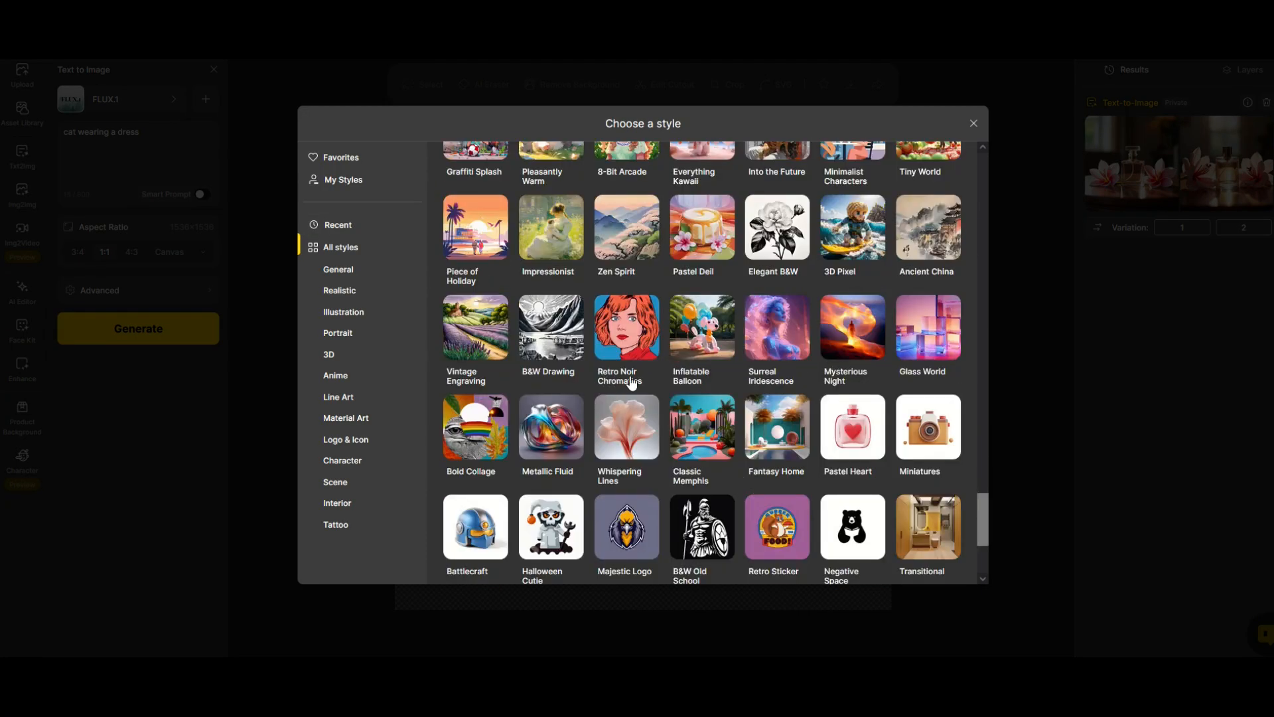
pyautogui.click(625, 333)
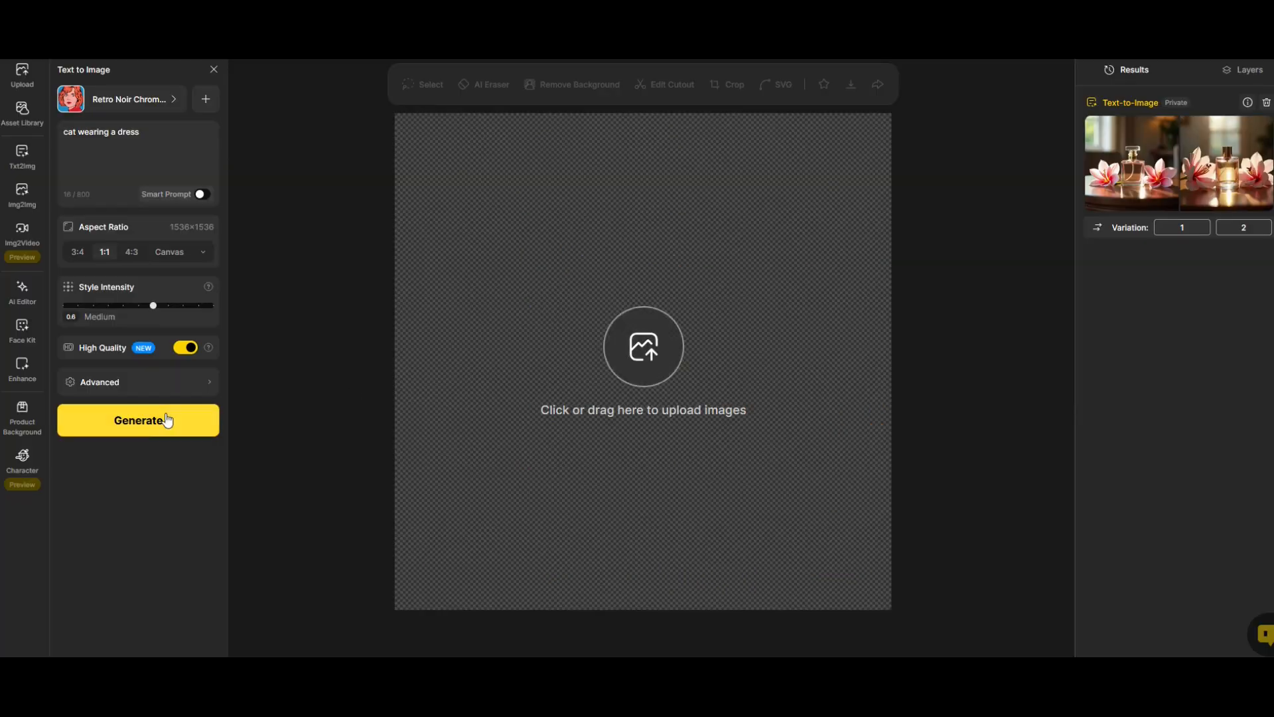
pyautogui.click(137, 420)
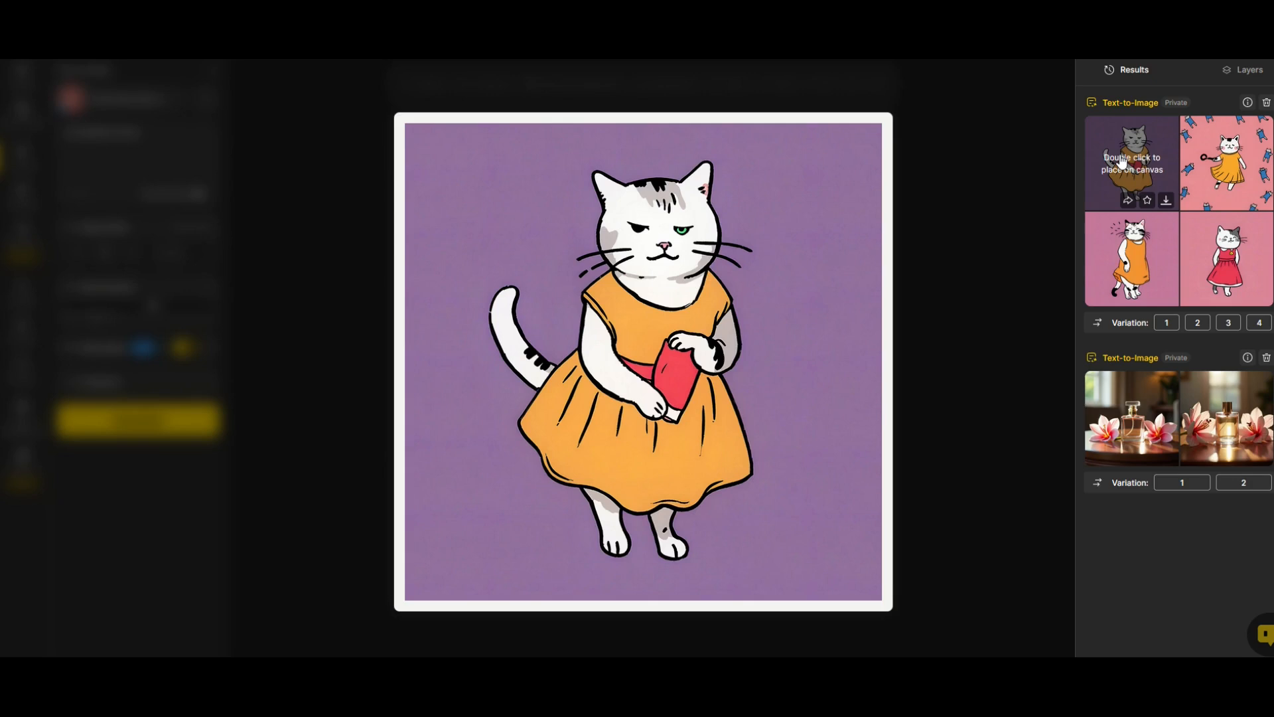
# Step: Preview the cat thumbnails and place the orange-dress cat on the canvas
pyautogui.click(1226, 163)
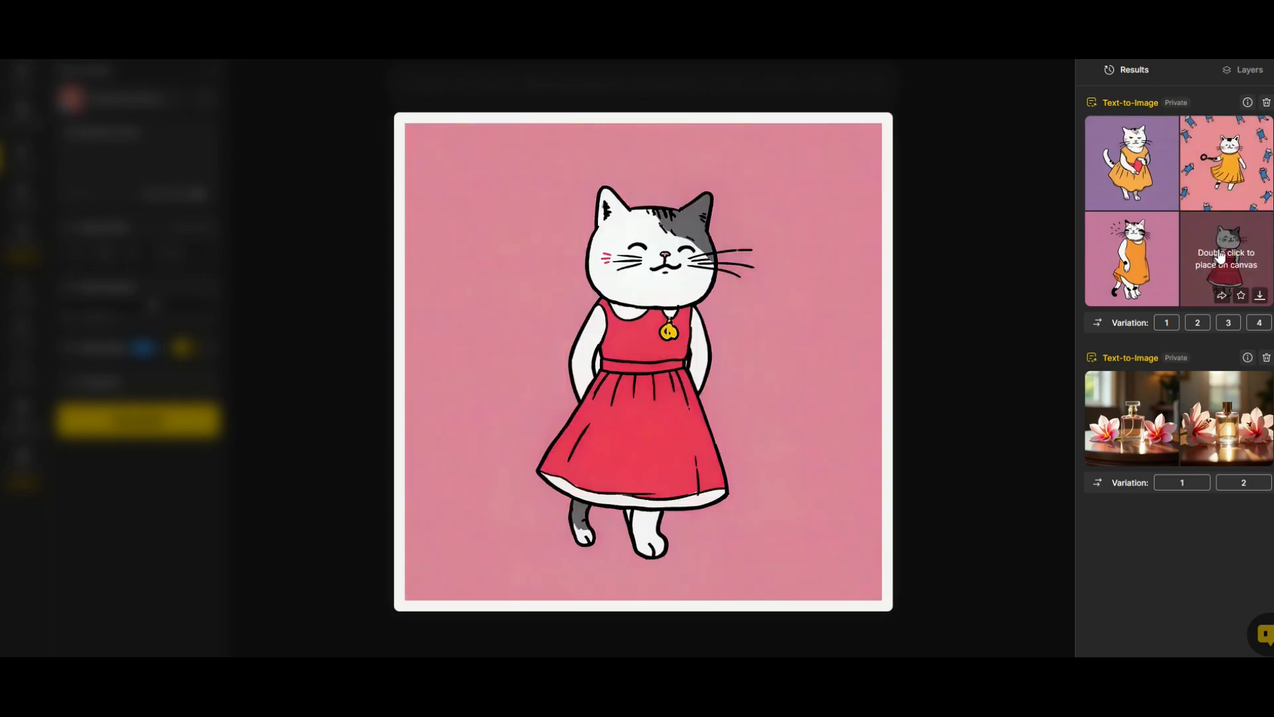
pyautogui.click(1130, 258)
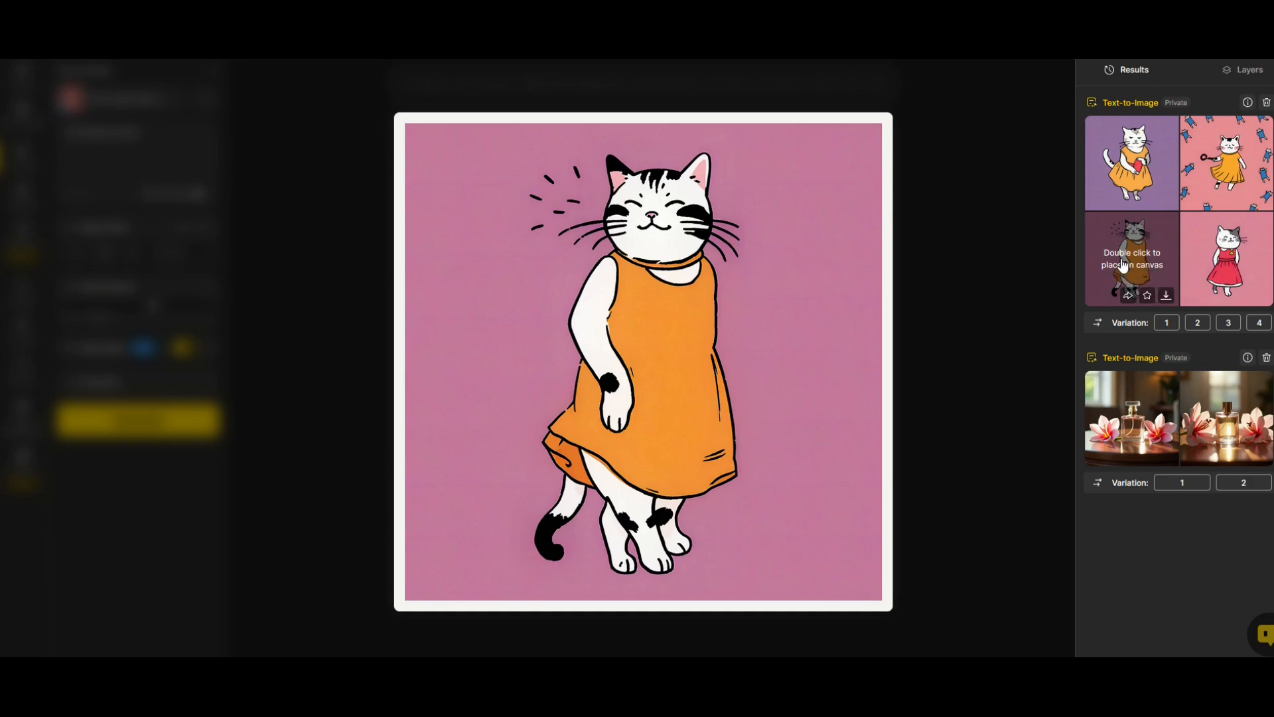
pyautogui.doubleClick(1131, 258)
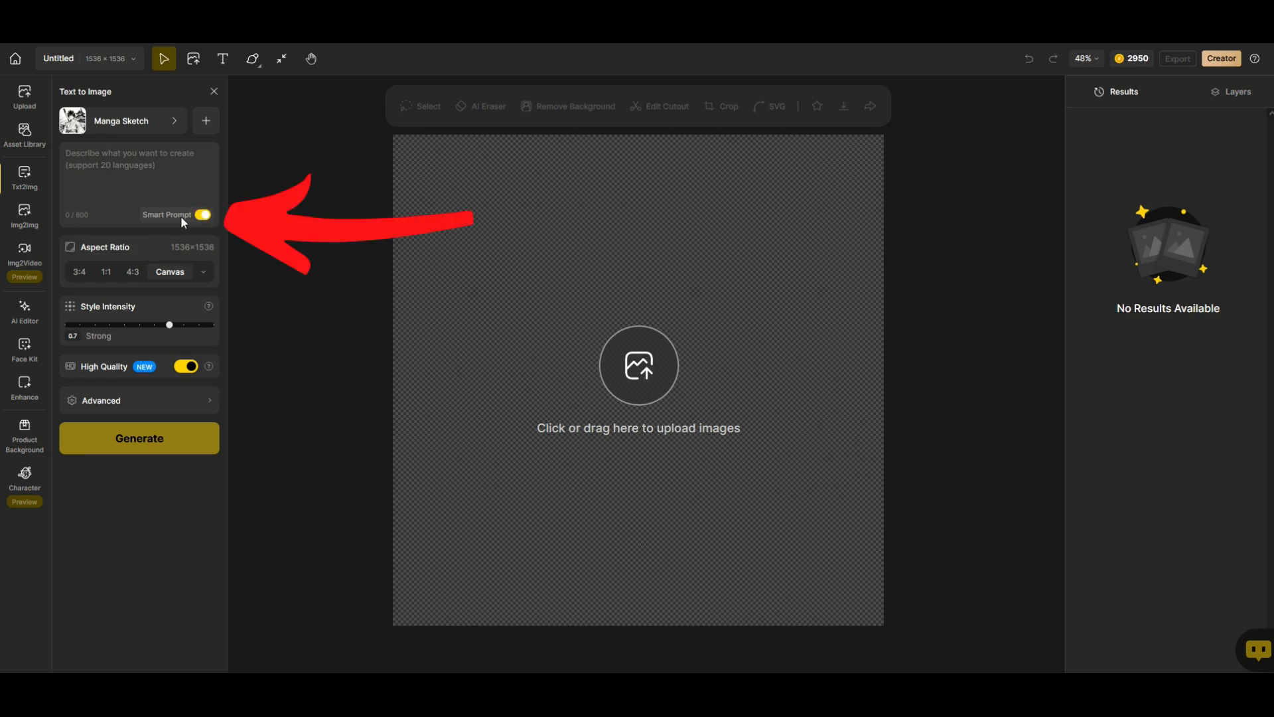
pyautogui.moveTo(147, 202)
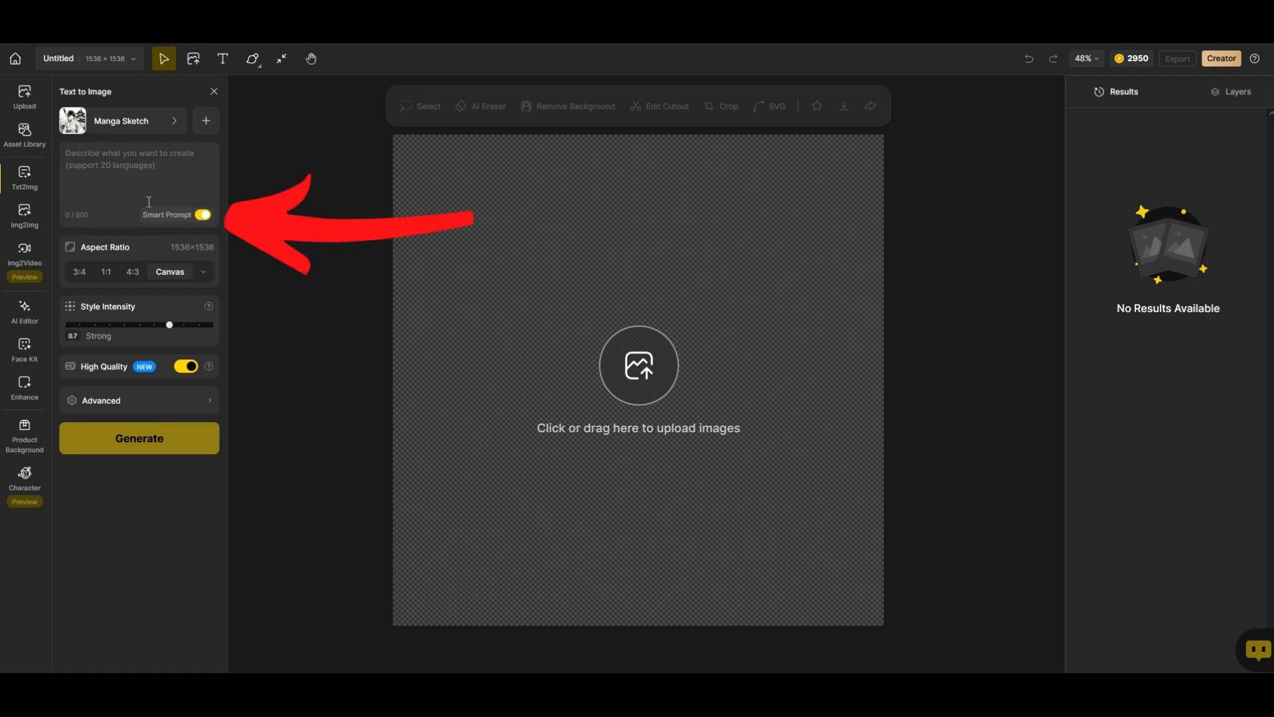
# Step: Generate manga sketches from the prompt 'WARRIOR FIGHTING IN THE MIDDLE OF THE STREET'
pyautogui.write('WARRIOR FIGHTING IN THE MIDDLE OF THE STREET')
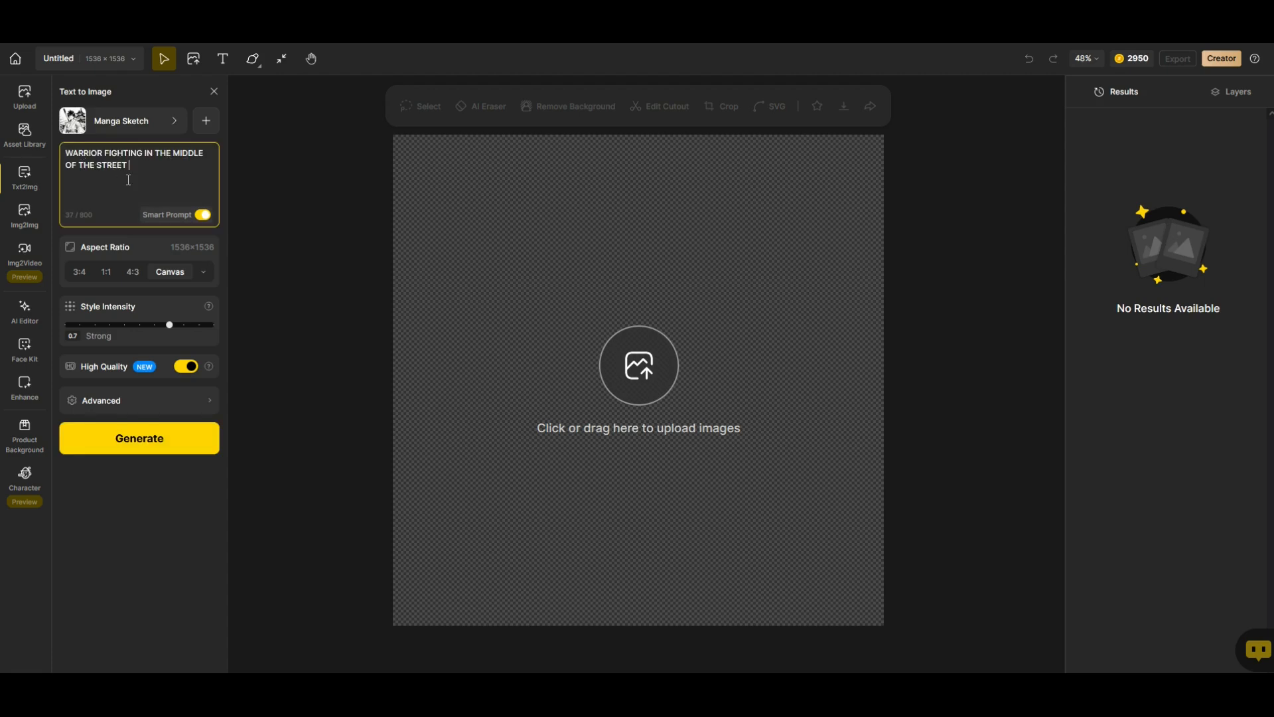
pyautogui.moveTo(109, 120)
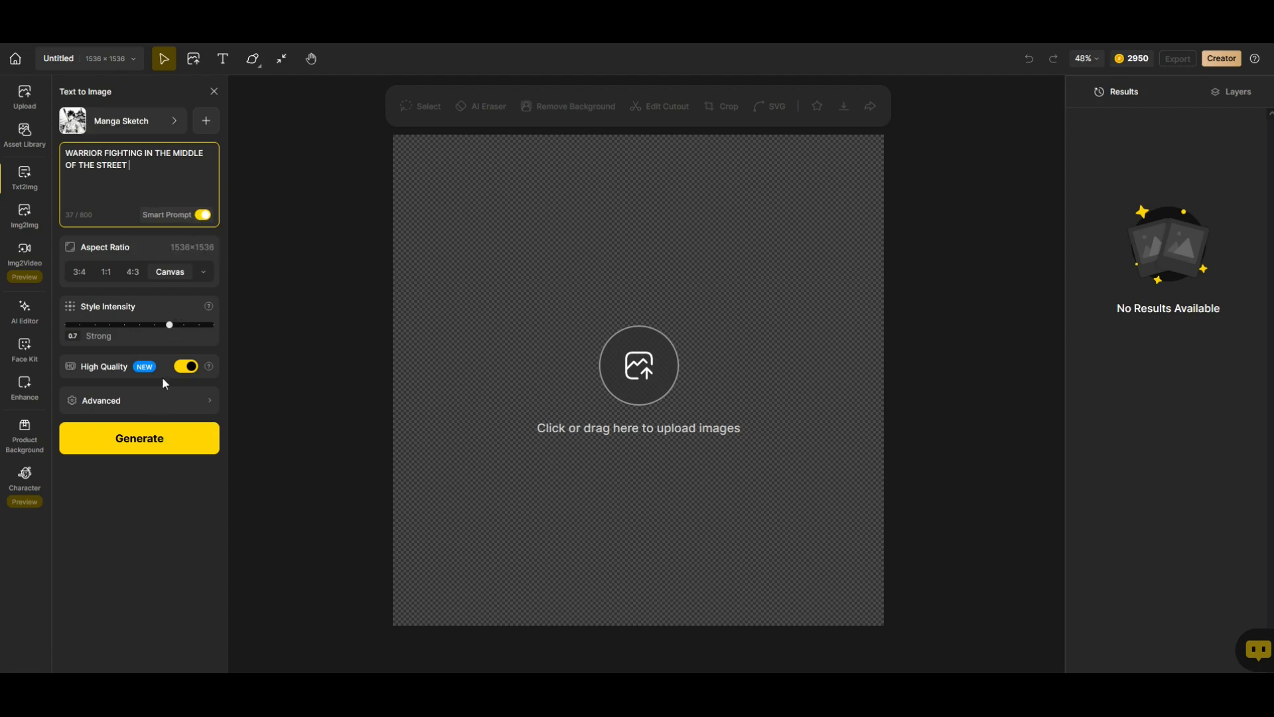
pyautogui.click(138, 438)
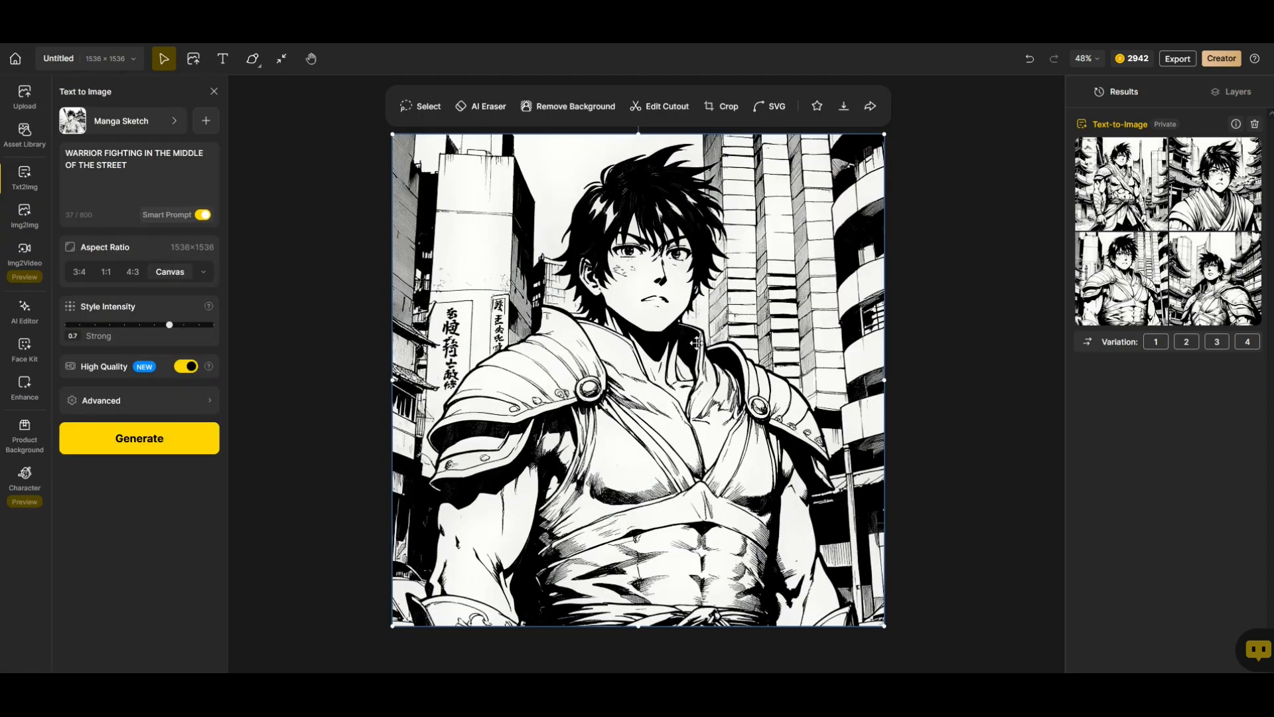
pyautogui.moveTo(512, 368)
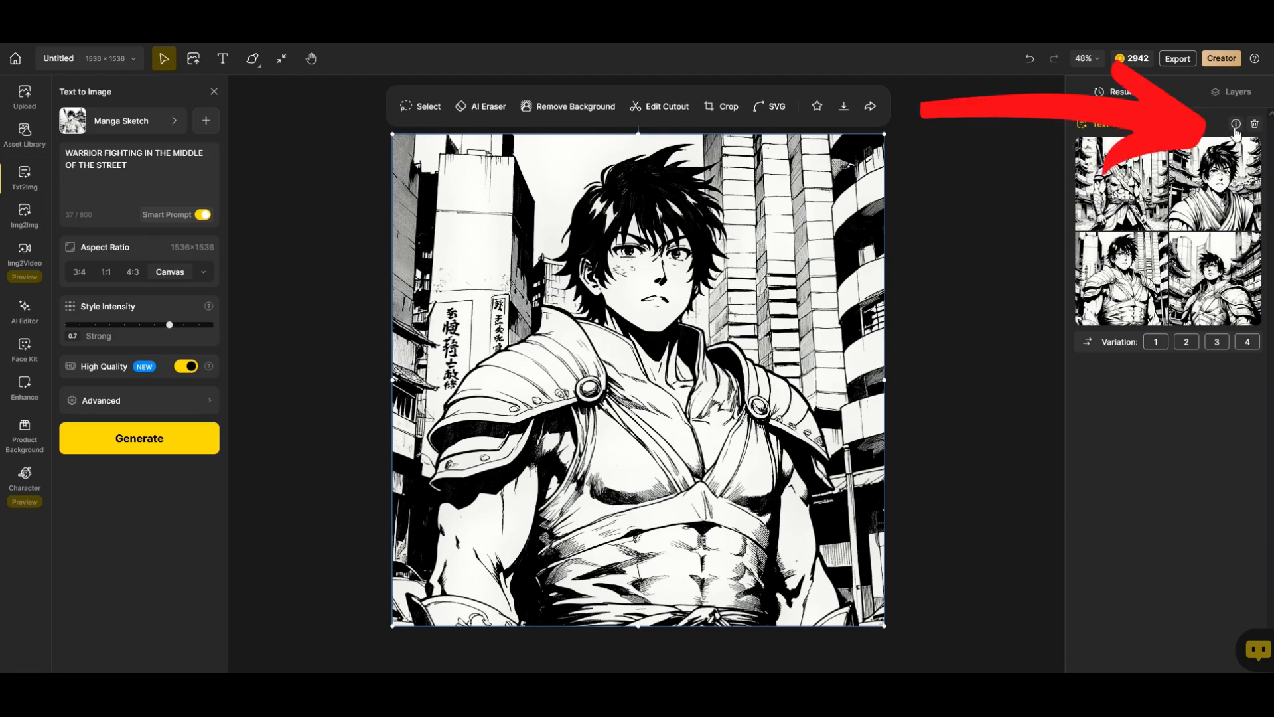
# Step: Show the warrior generation's details and expand the full smart-rewritten prompt
pyautogui.click(1235, 124)
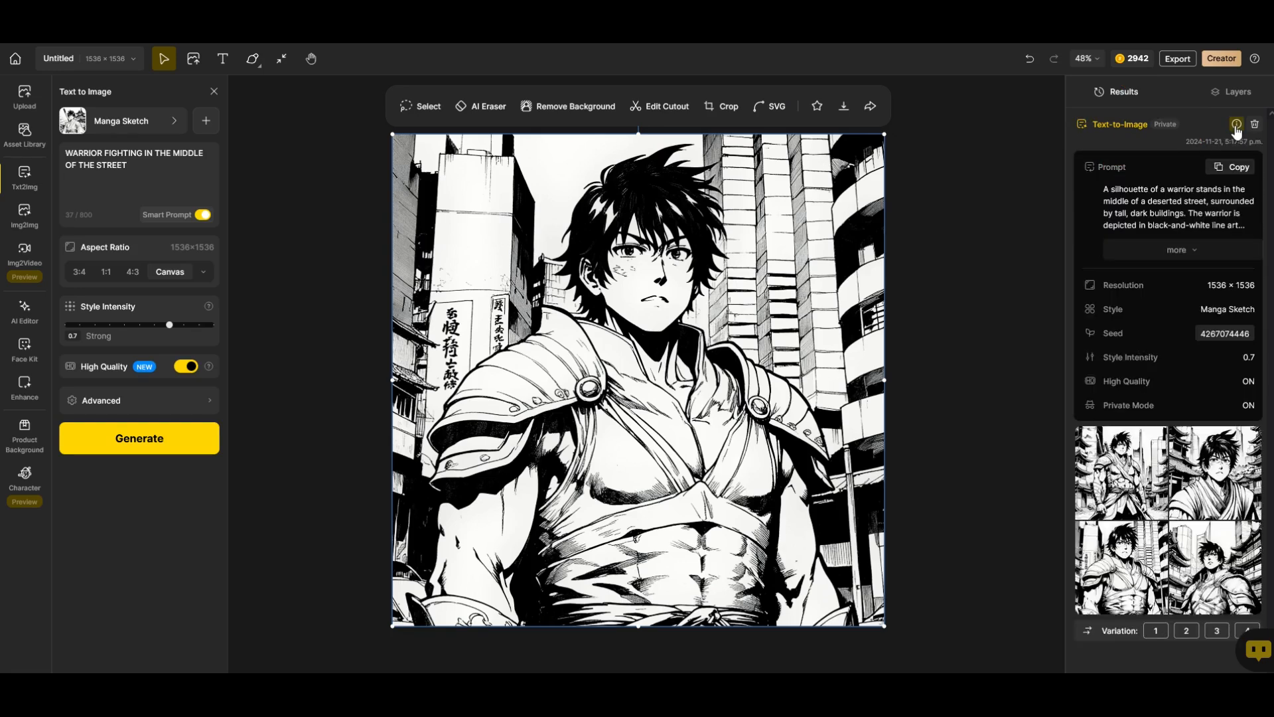
pyautogui.click(1181, 249)
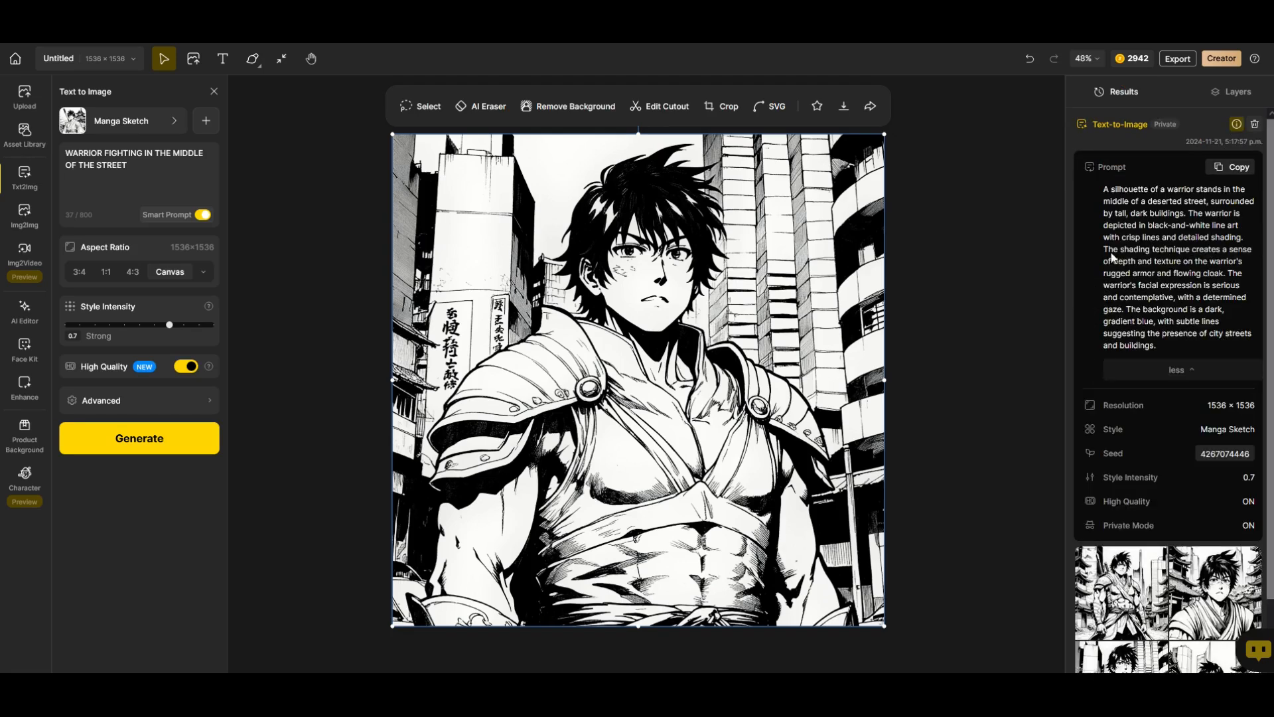
pyautogui.moveTo(1170, 349)
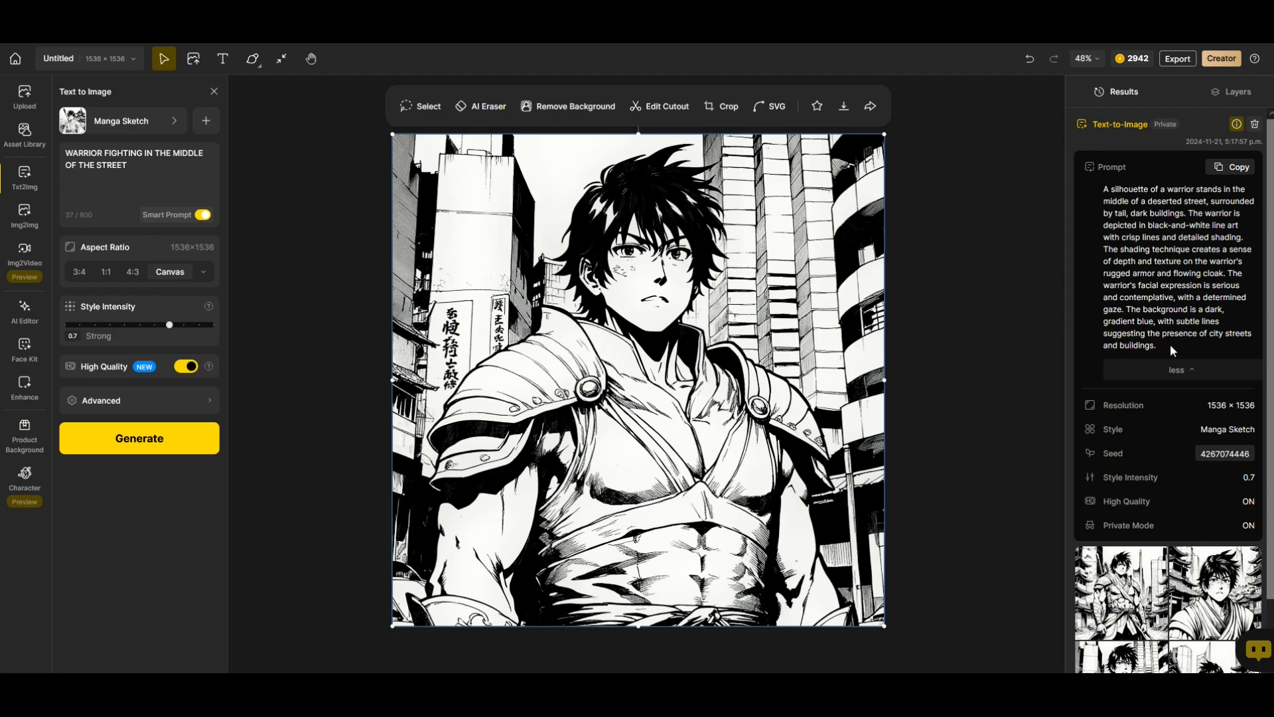
pyautogui.moveTo(1201, 180)
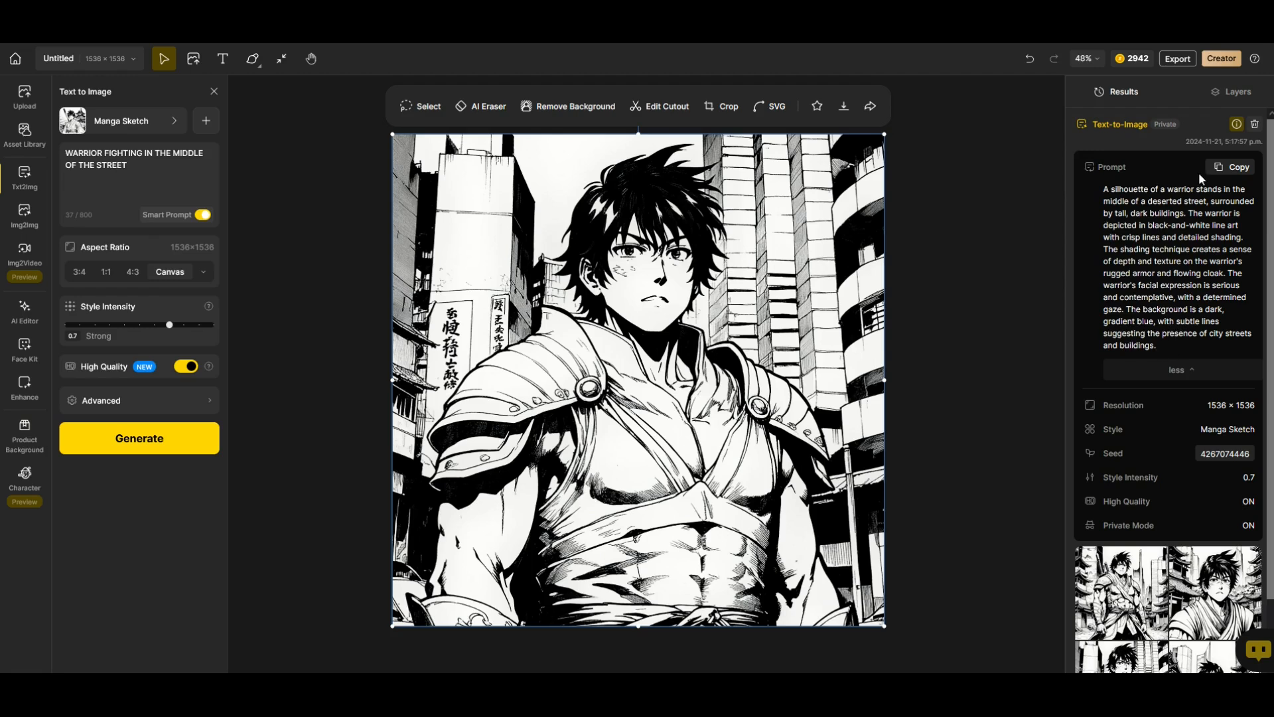
pyautogui.moveTo(48, 161)
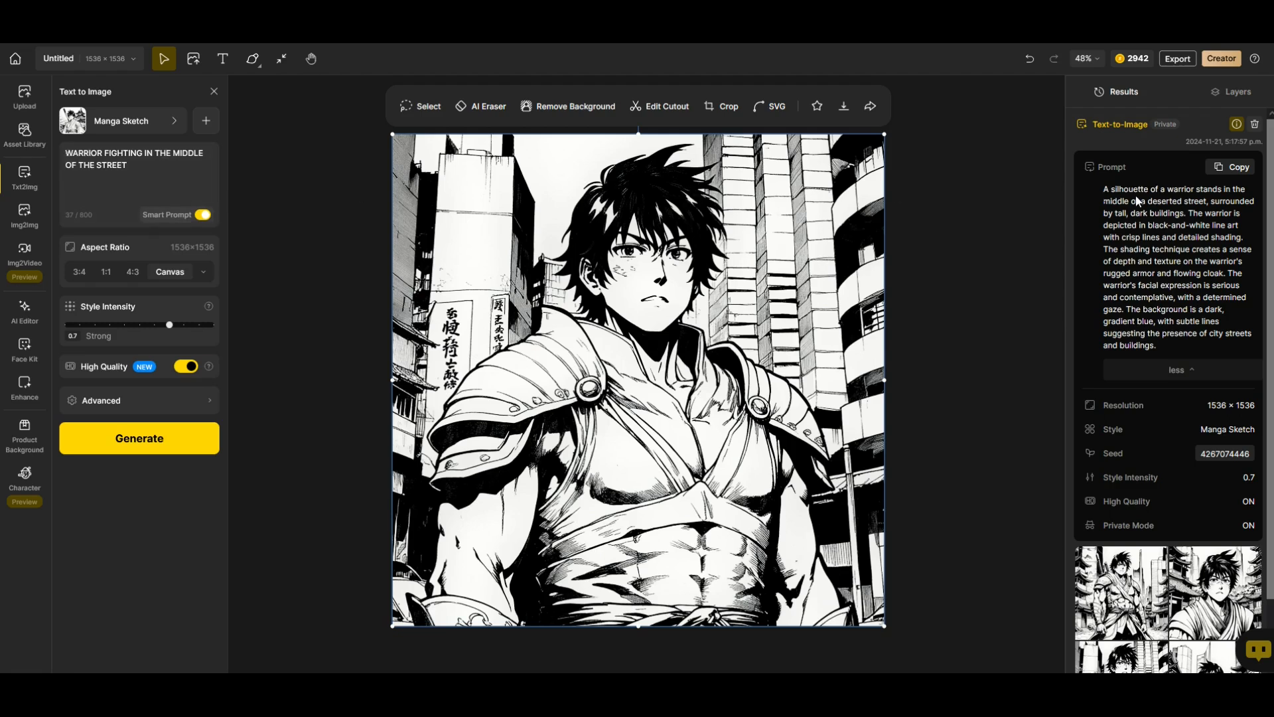
pyautogui.moveTo(1157, 264)
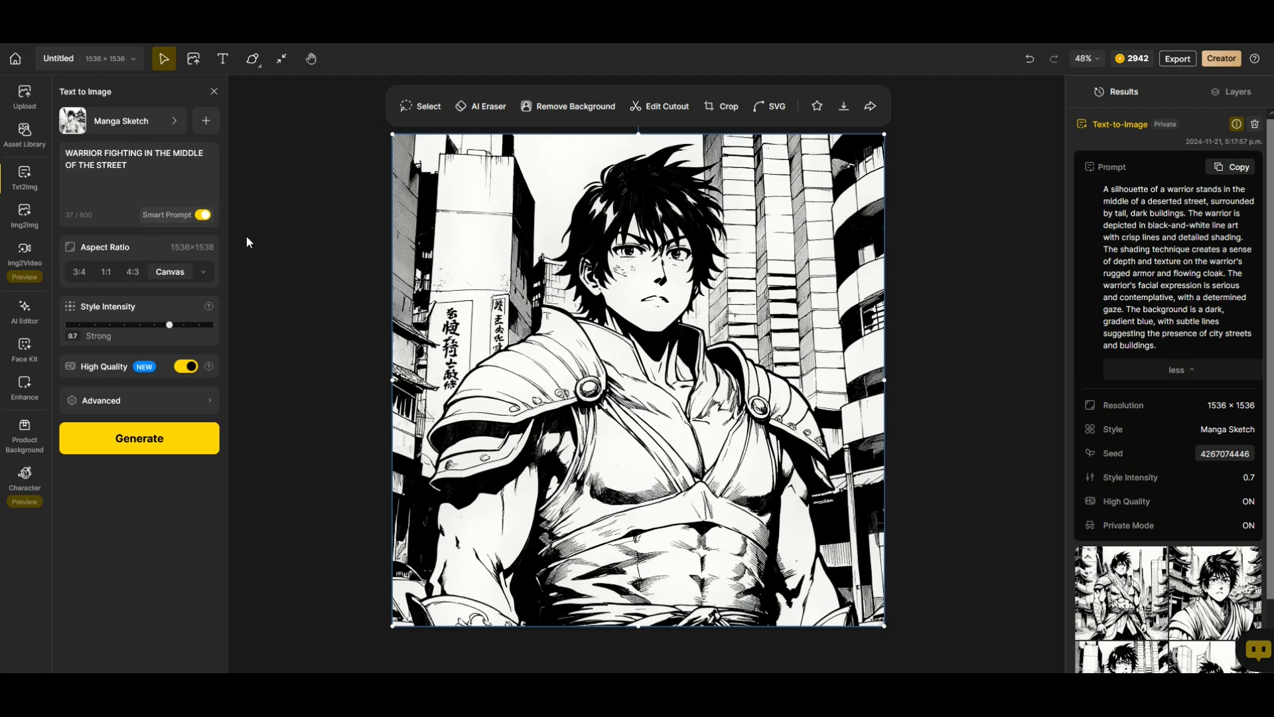
pyautogui.moveTo(284, 242)
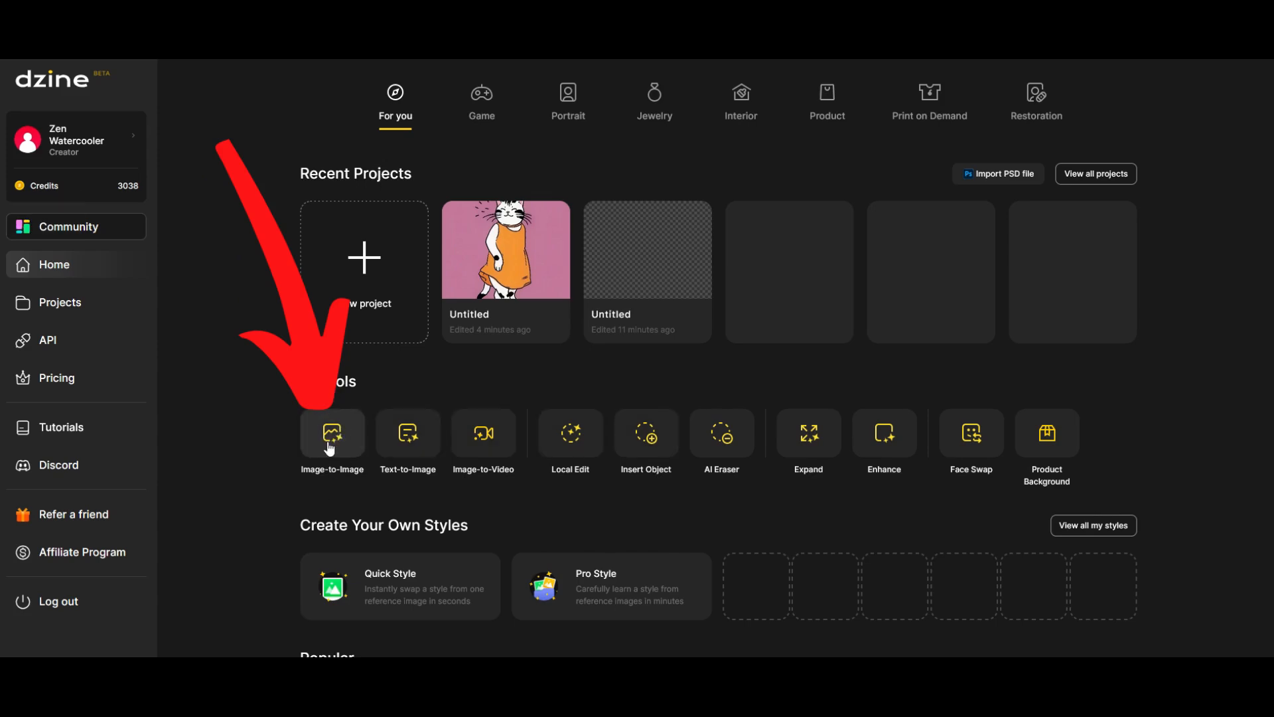
# Step: Swap the pineapple-on-stool canvas photo for the black-and-white blonde portrait
pyautogui.click(332, 431)
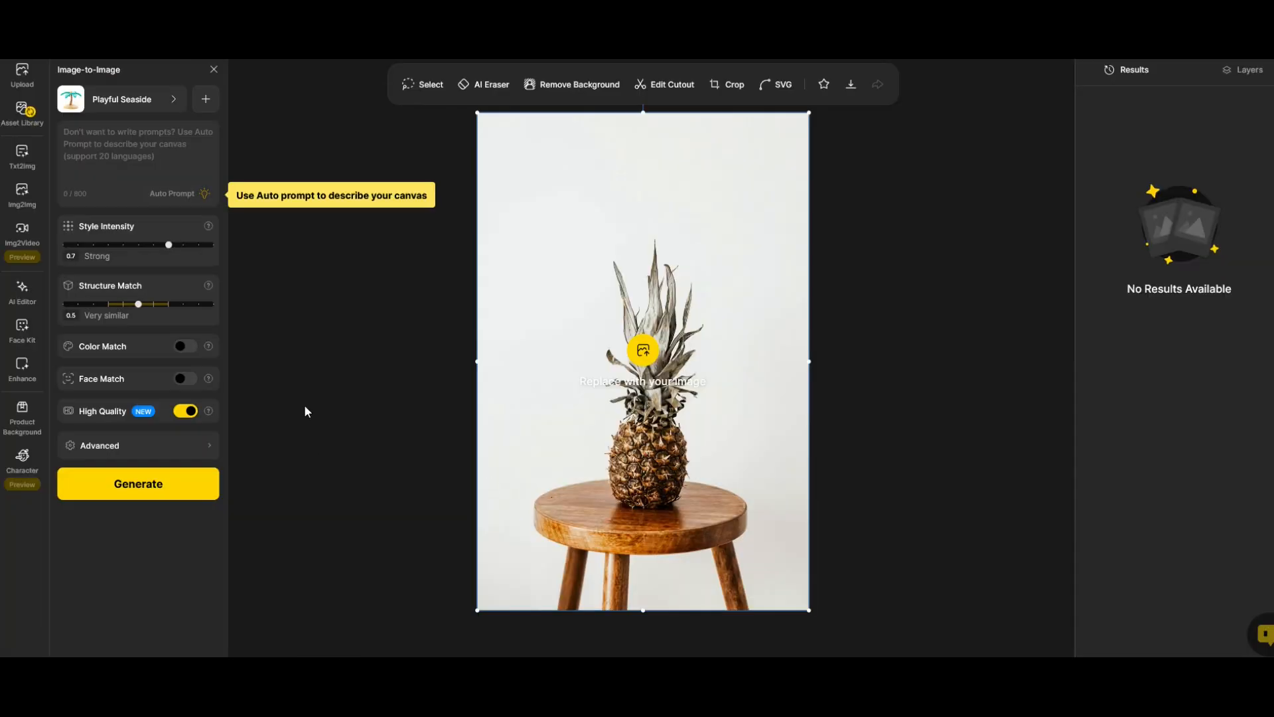
pyautogui.moveTo(111, 285)
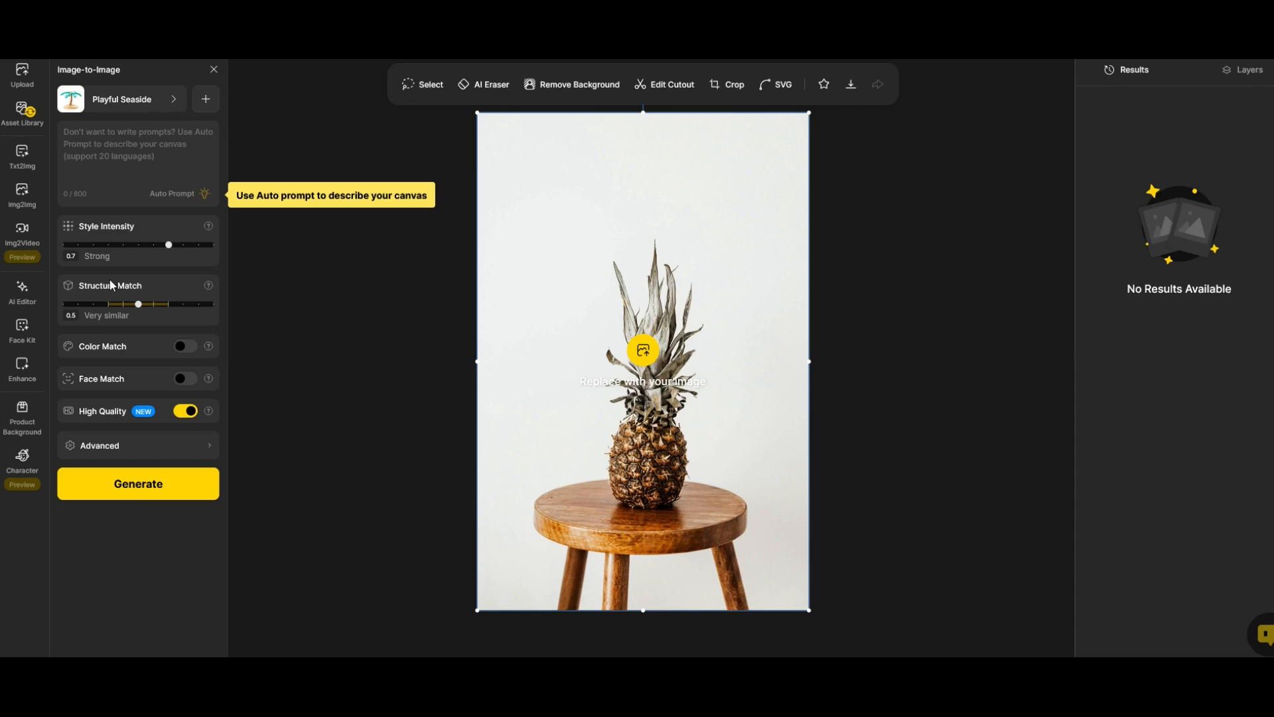
pyautogui.moveTo(692, 517)
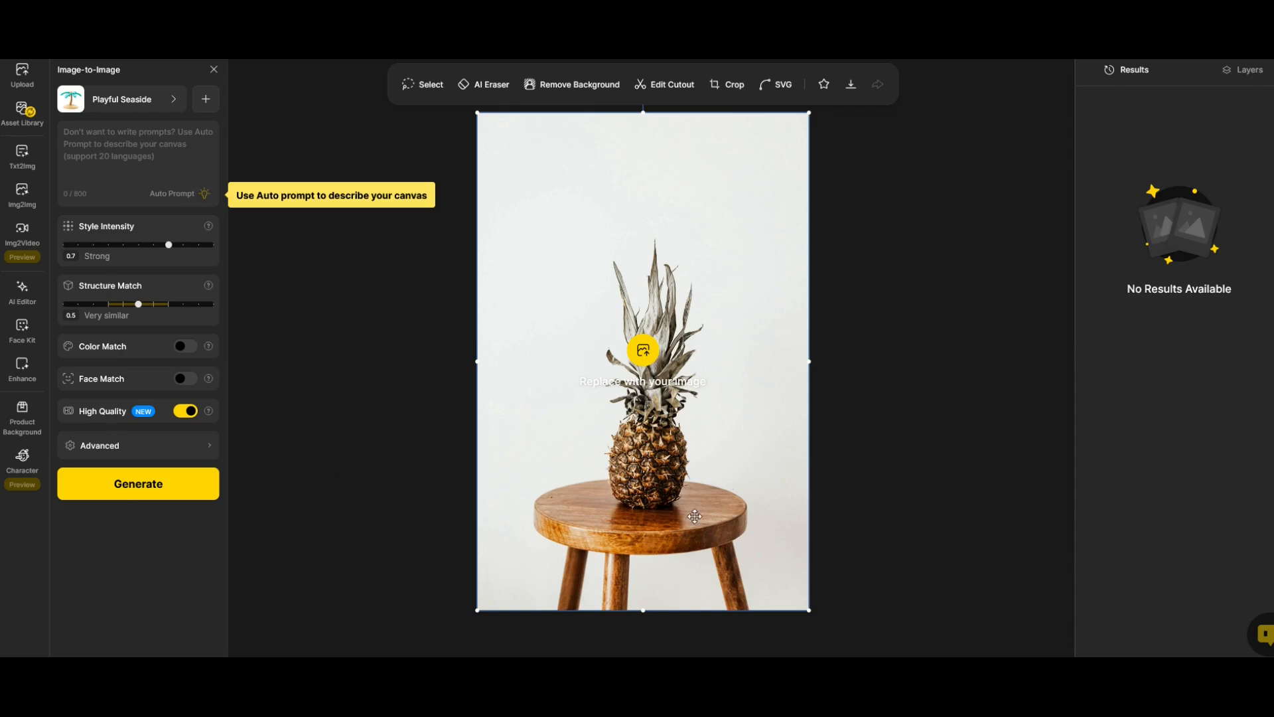
pyautogui.moveTo(571, 395)
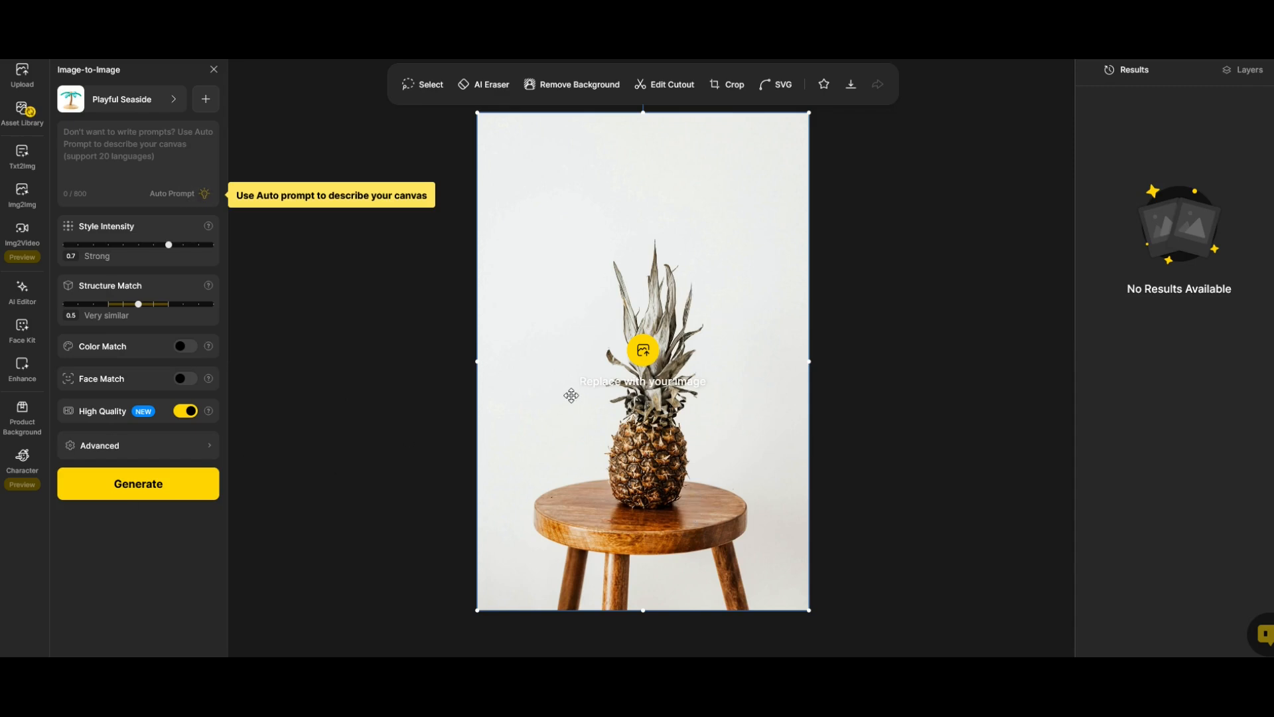
pyautogui.moveTo(618, 402)
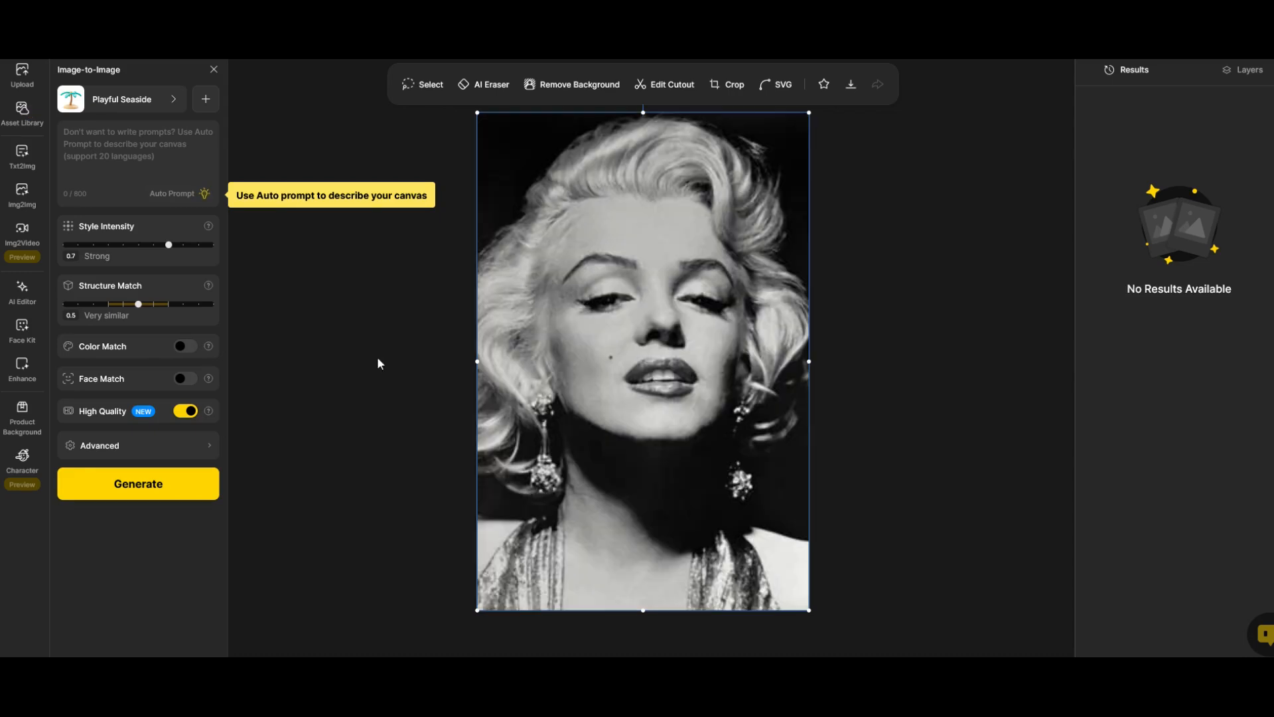
pyautogui.moveTo(669, 479)
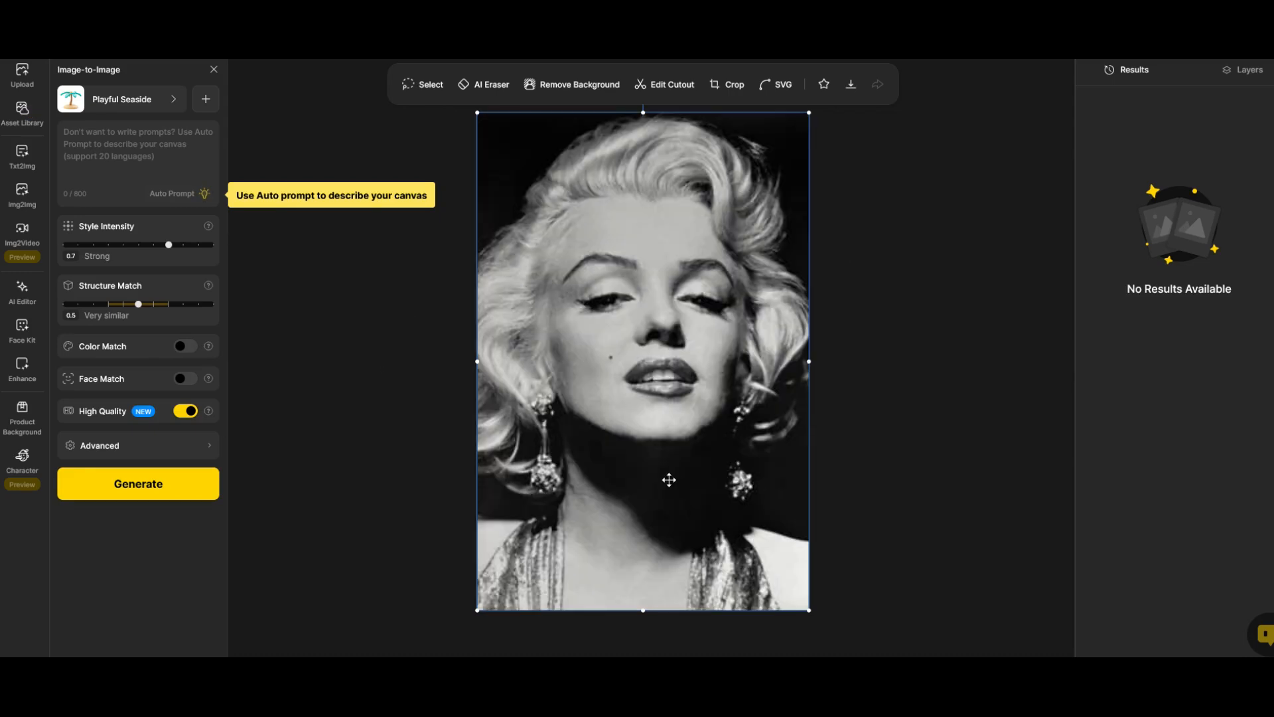
pyautogui.moveTo(569, 485)
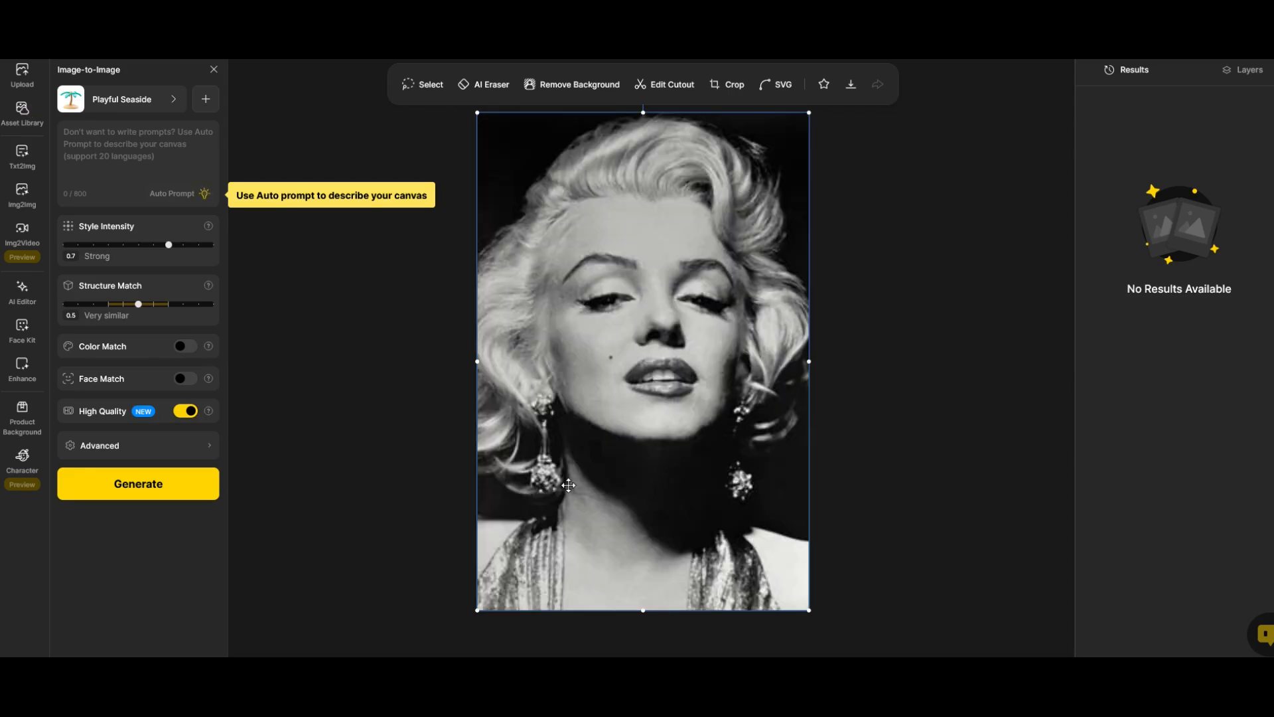
pyautogui.moveTo(140, 220)
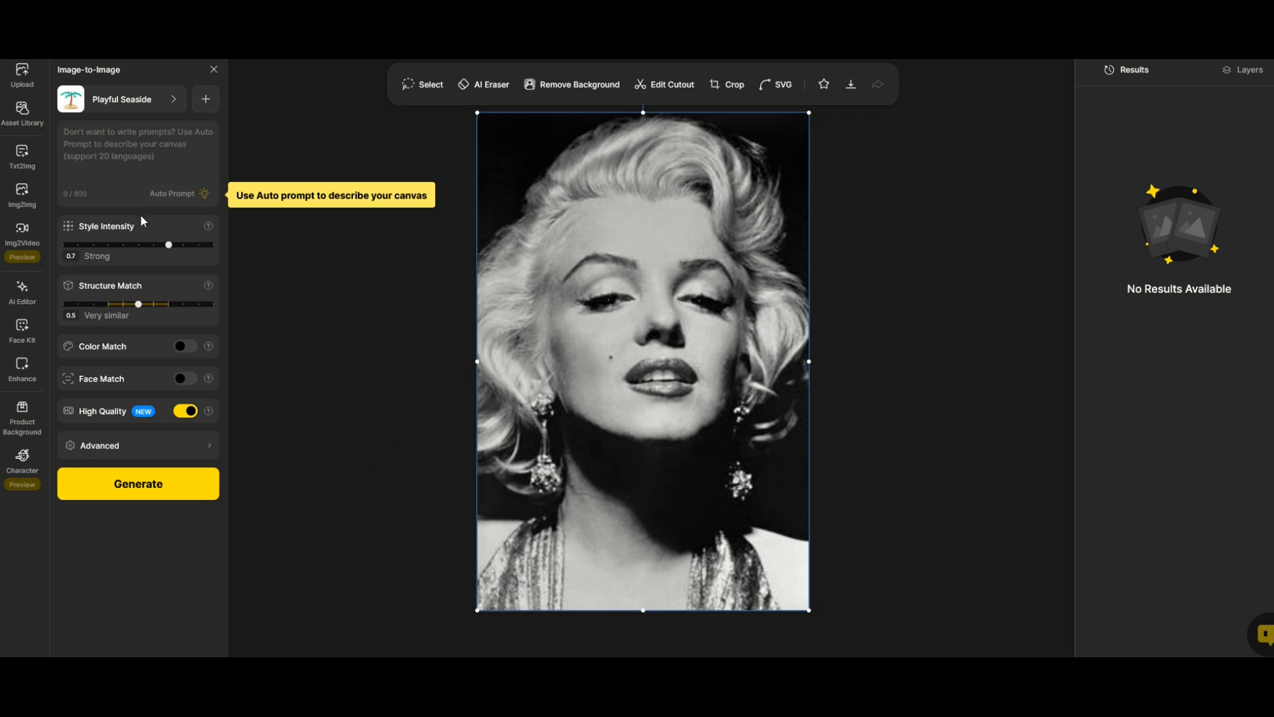
# Step: Transform the portrait using 'A beautiful princess standing in a medieval castle' in Lively Stickerism style
pyautogui.write('A beautiful princess standing in a medieval castle')
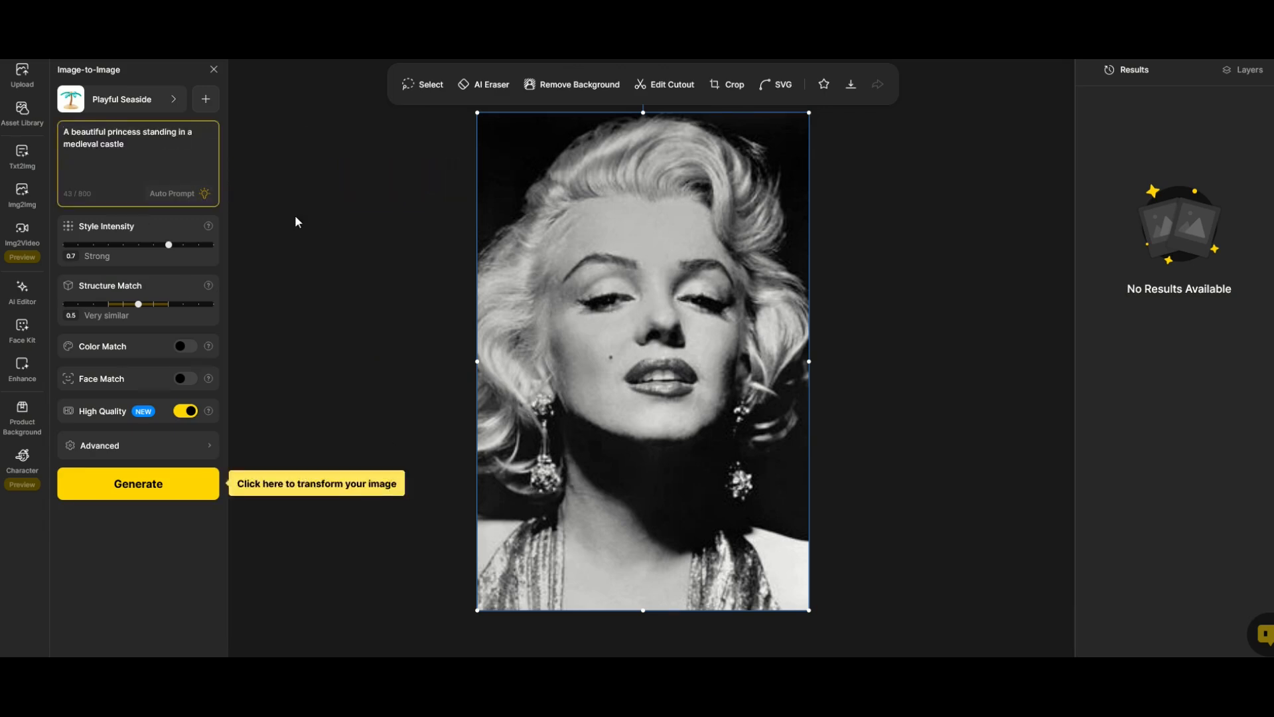
pyautogui.moveTo(93, 154)
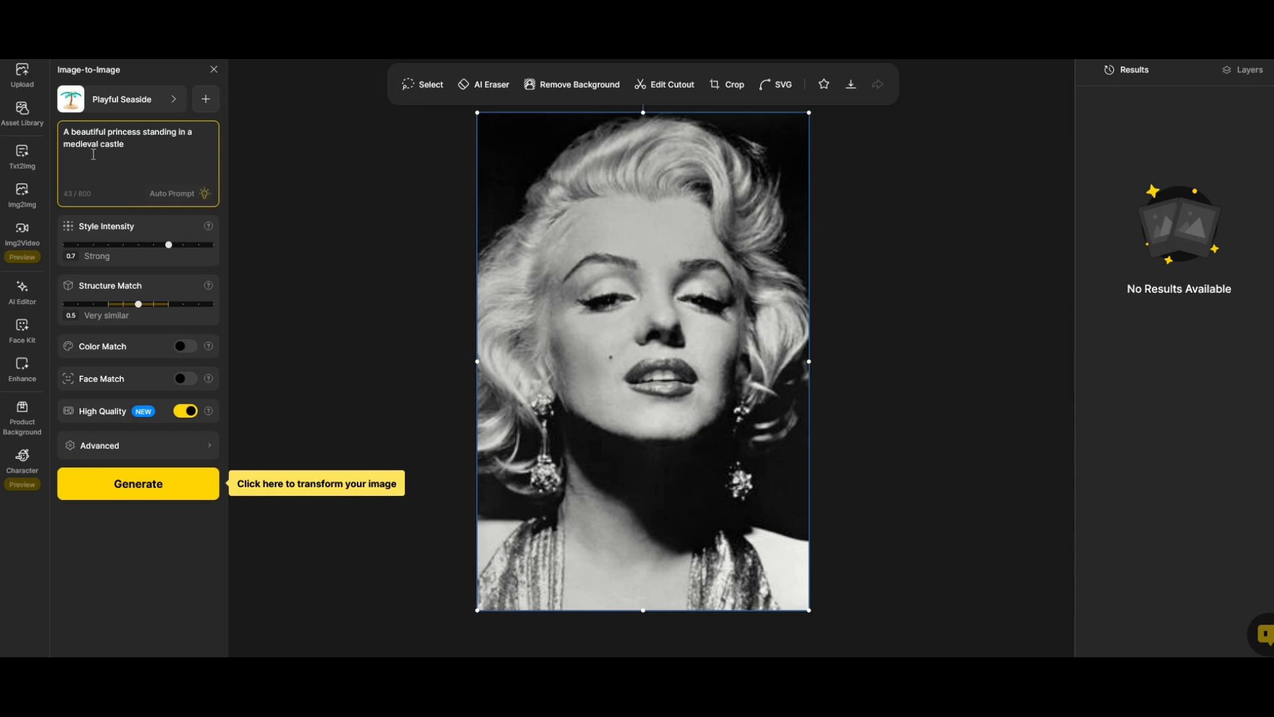
pyautogui.click(256, 242)
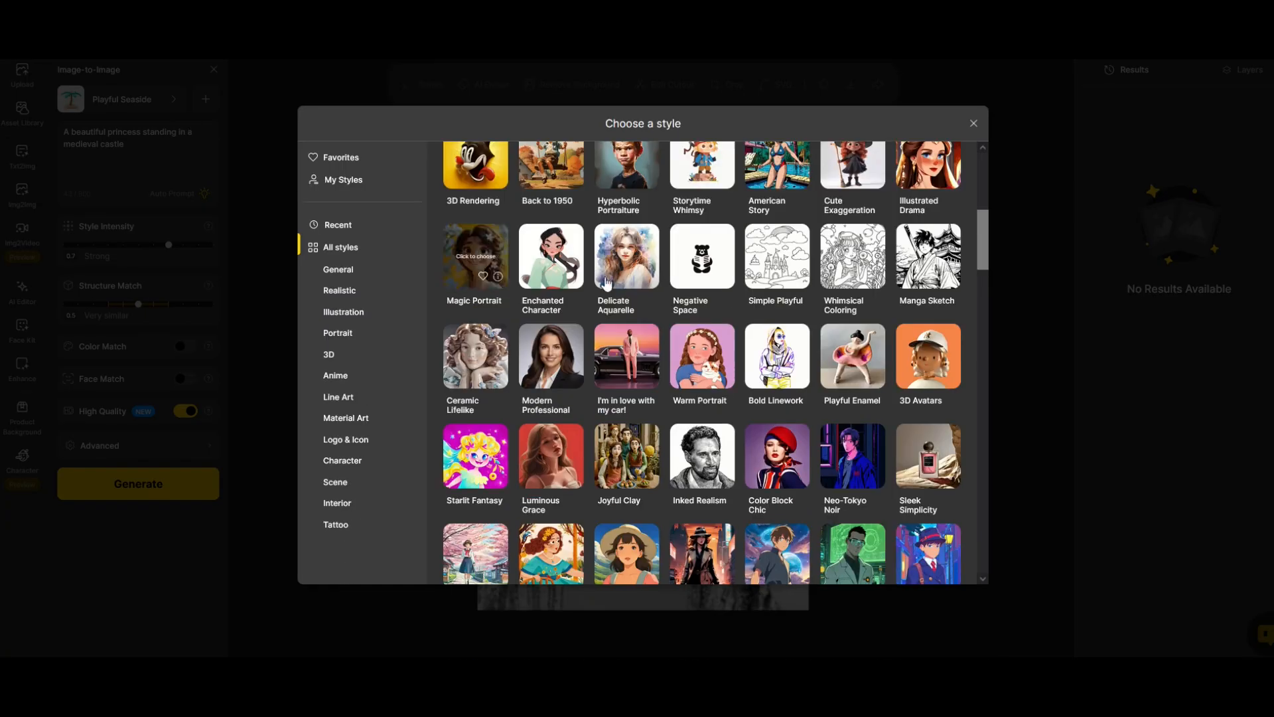
pyautogui.scroll(-3)
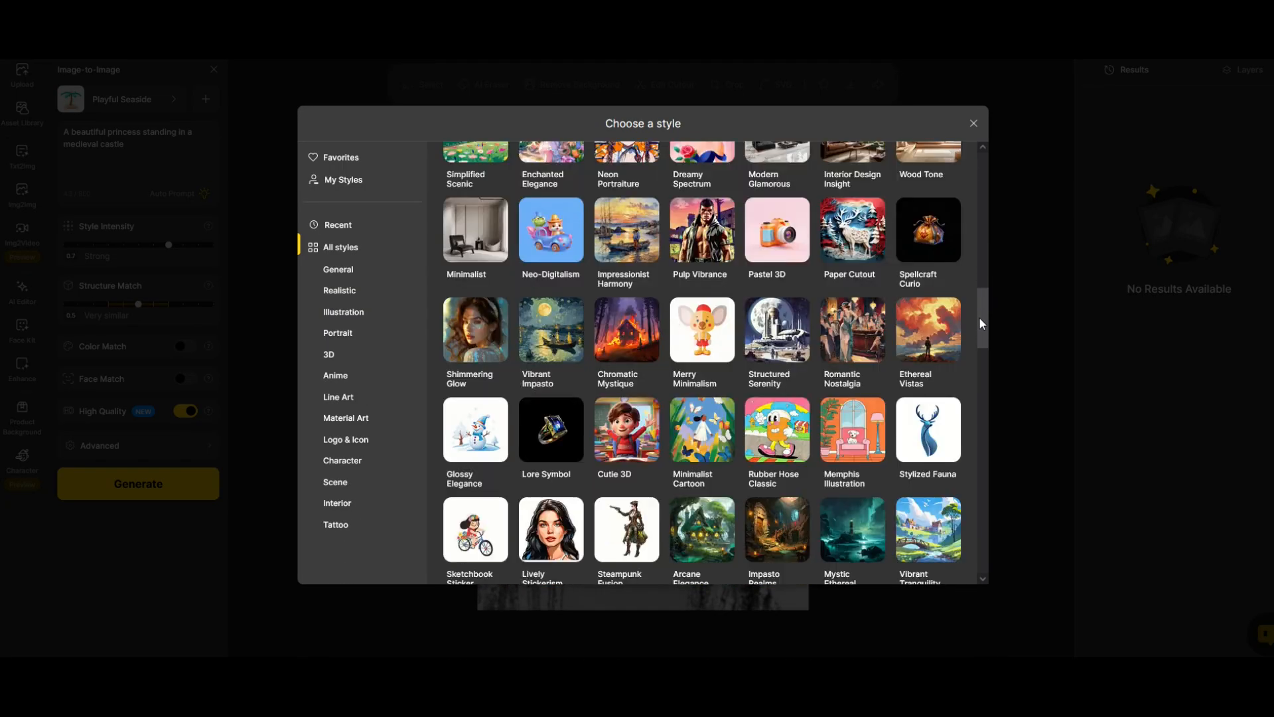
pyautogui.scroll(-3)
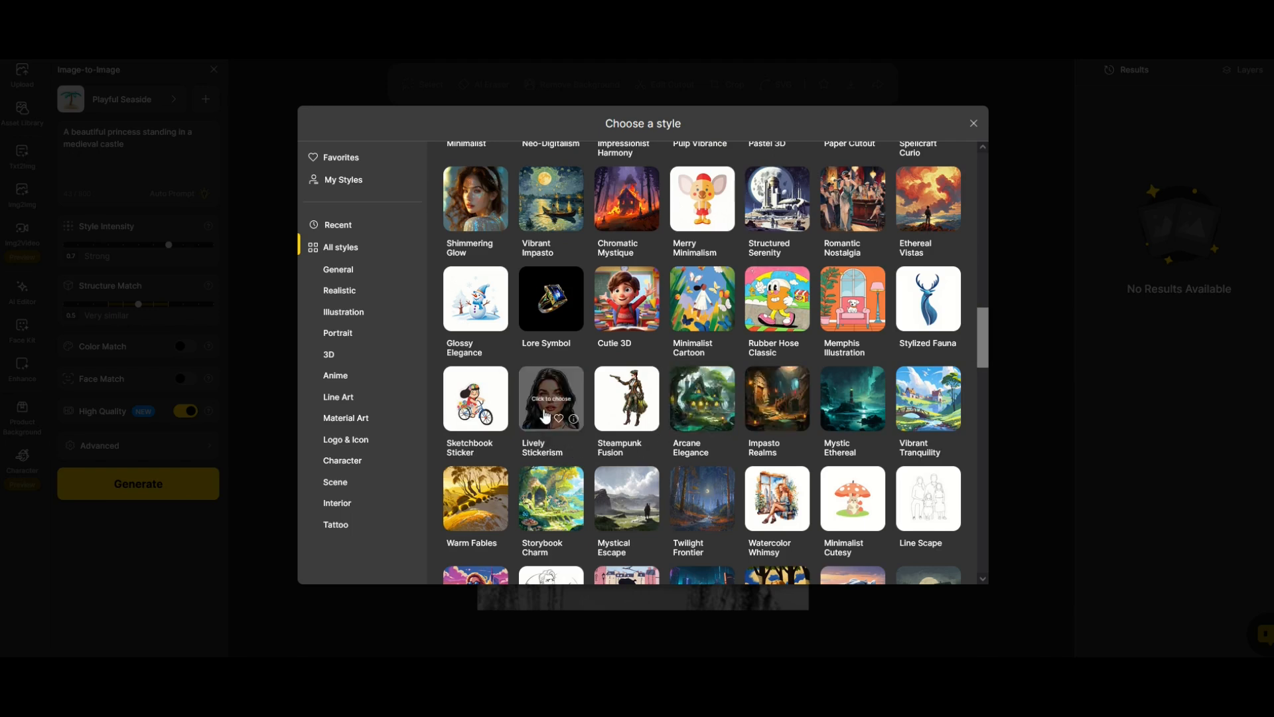
pyautogui.click(550, 398)
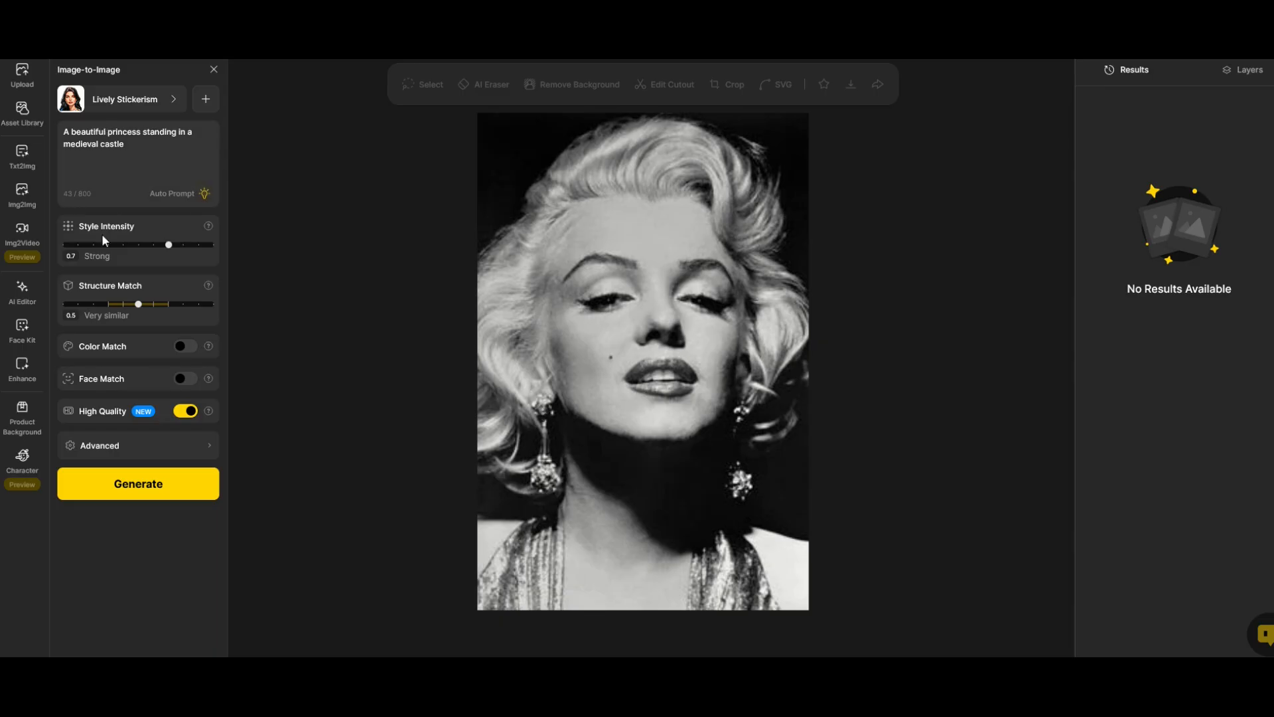
pyautogui.click(137, 484)
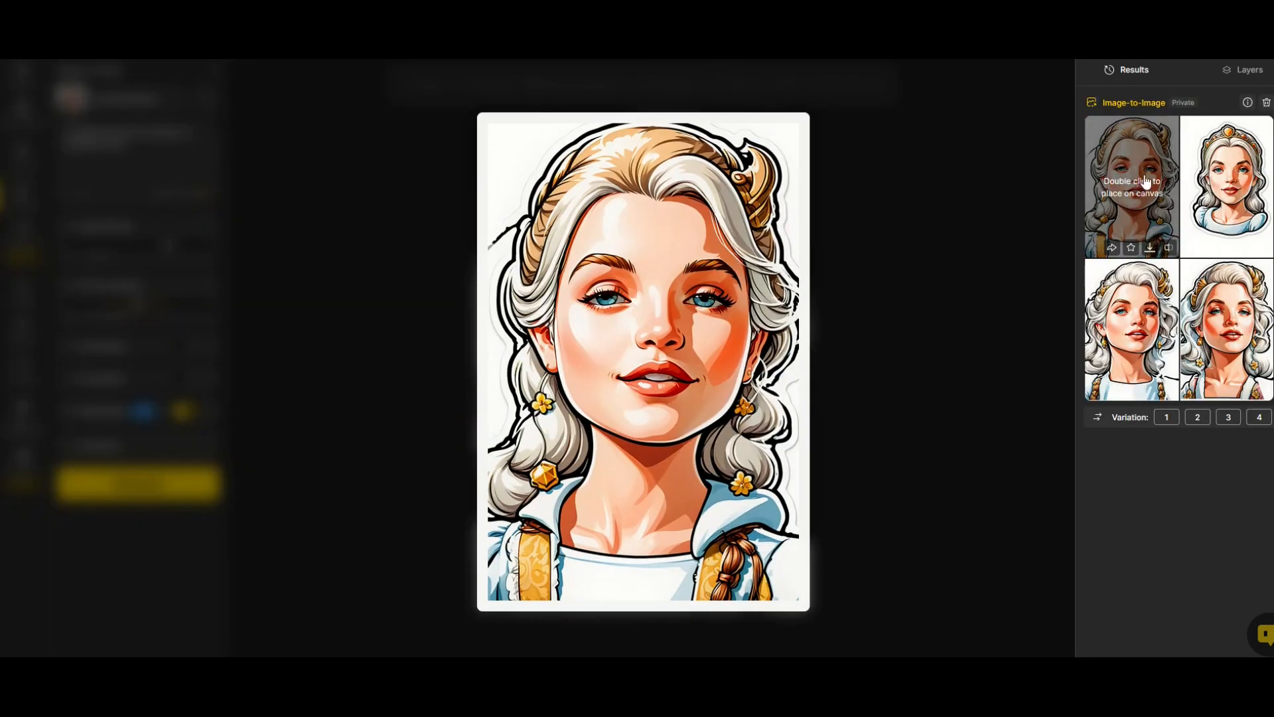
# Step: Preview three sticker princess results full size, including the tiara-wearing variation
pyautogui.doubleClick(1229, 185)
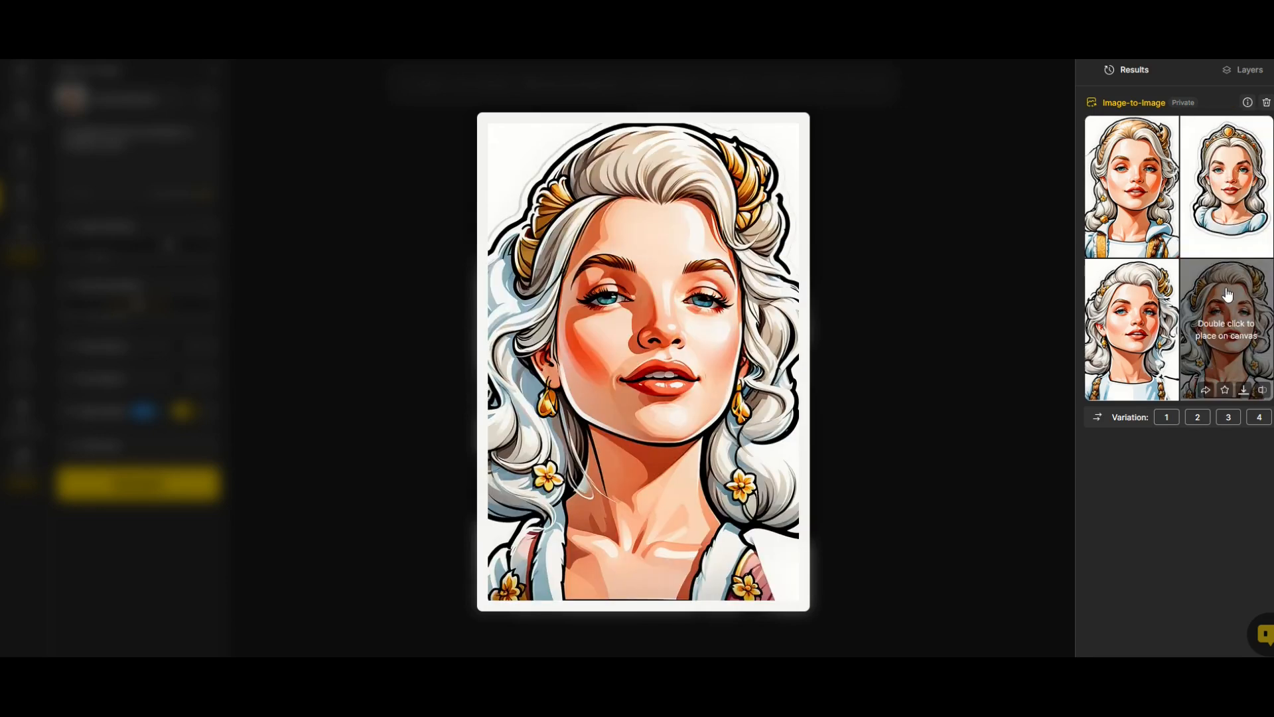
pyautogui.doubleClick(1225, 329)
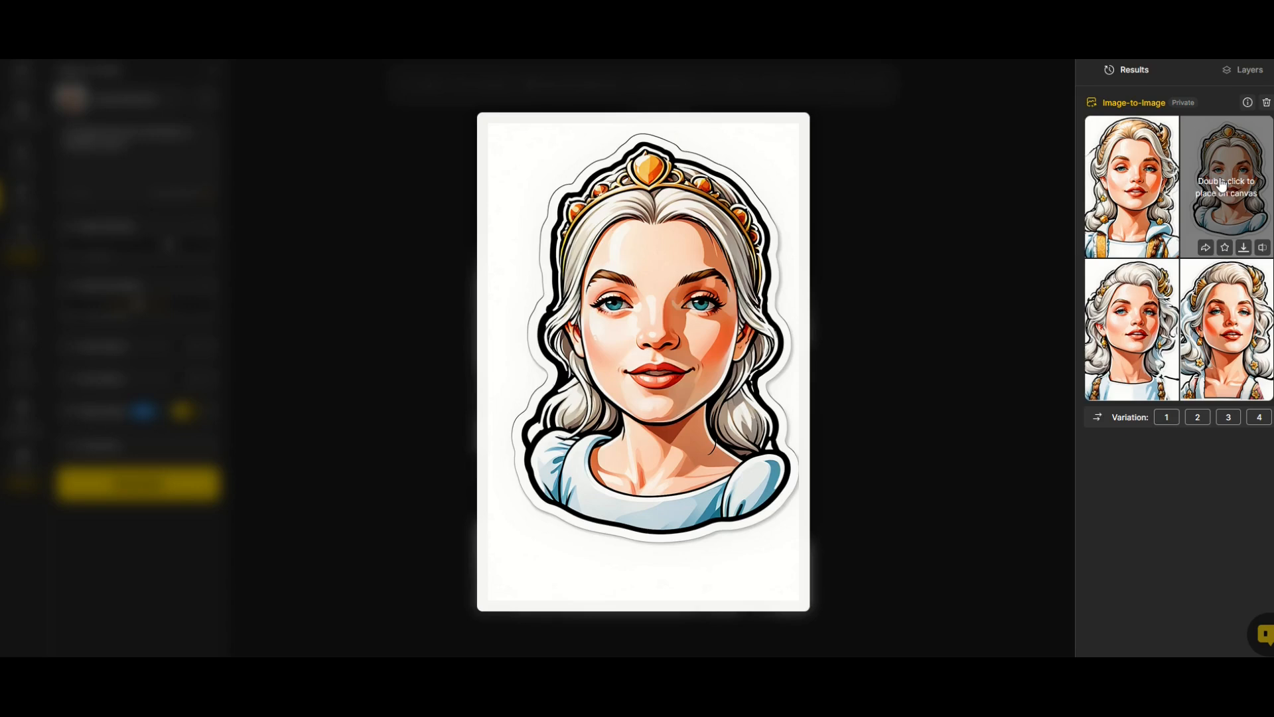
pyautogui.doubleClick(1229, 187)
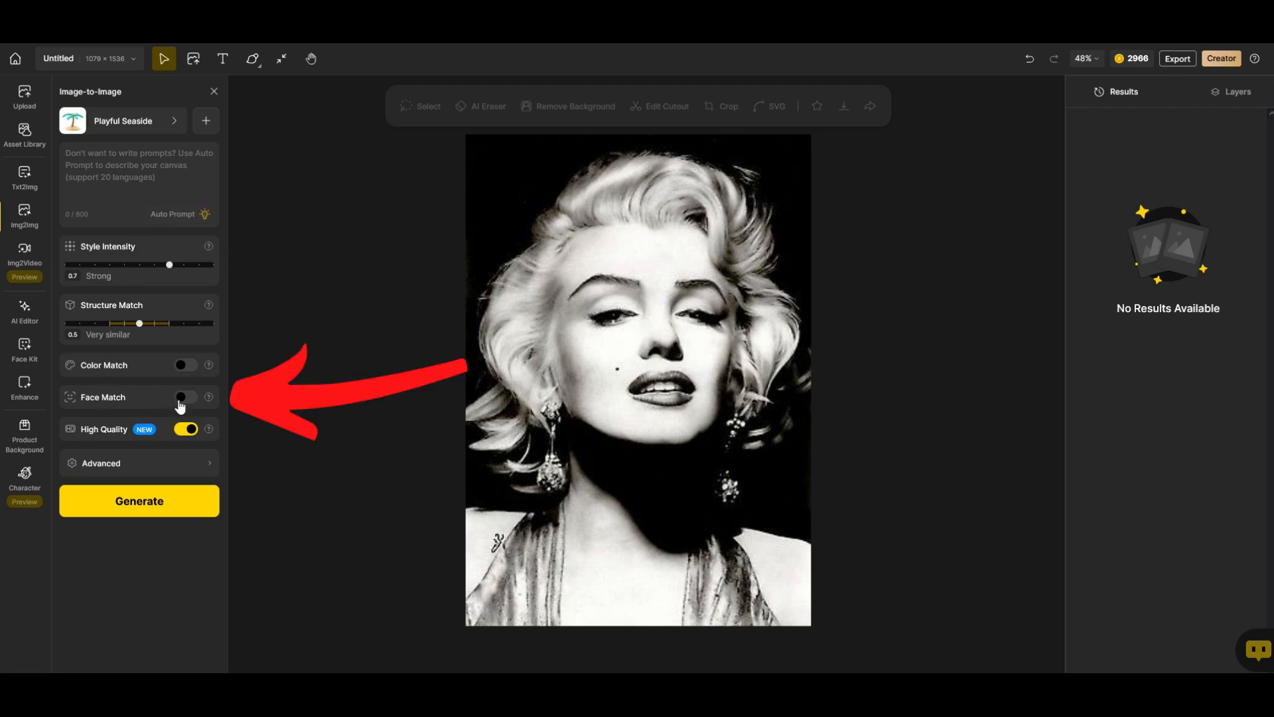
# Step: Generate 'business woman' portraits in Modern Professional style with Face Match on
pyautogui.click(185, 397)
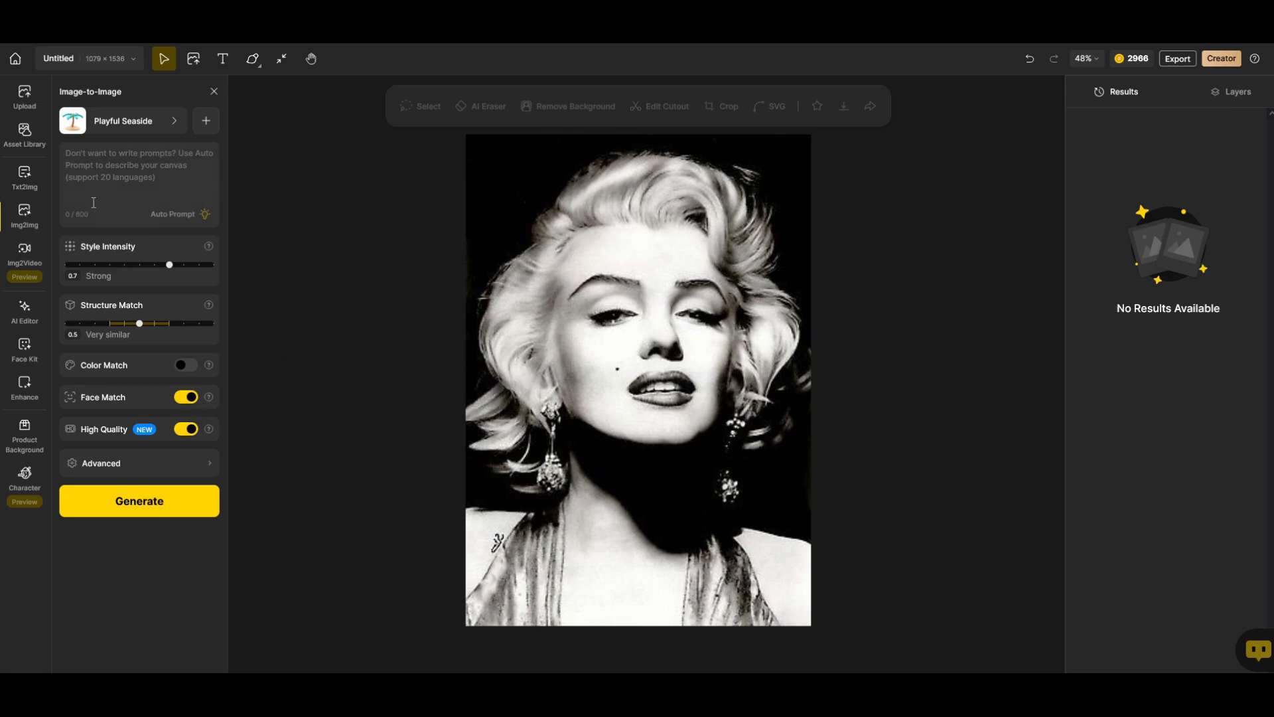
pyautogui.click(122, 120)
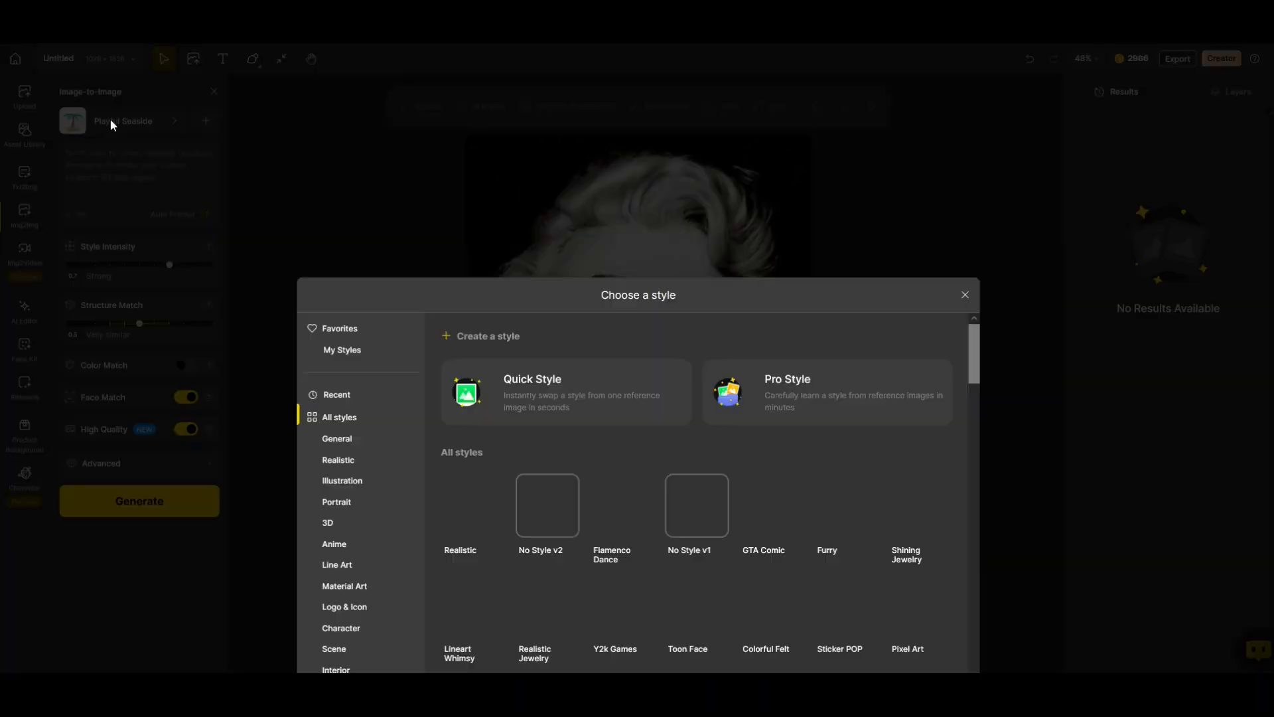
pyautogui.scroll(-3)
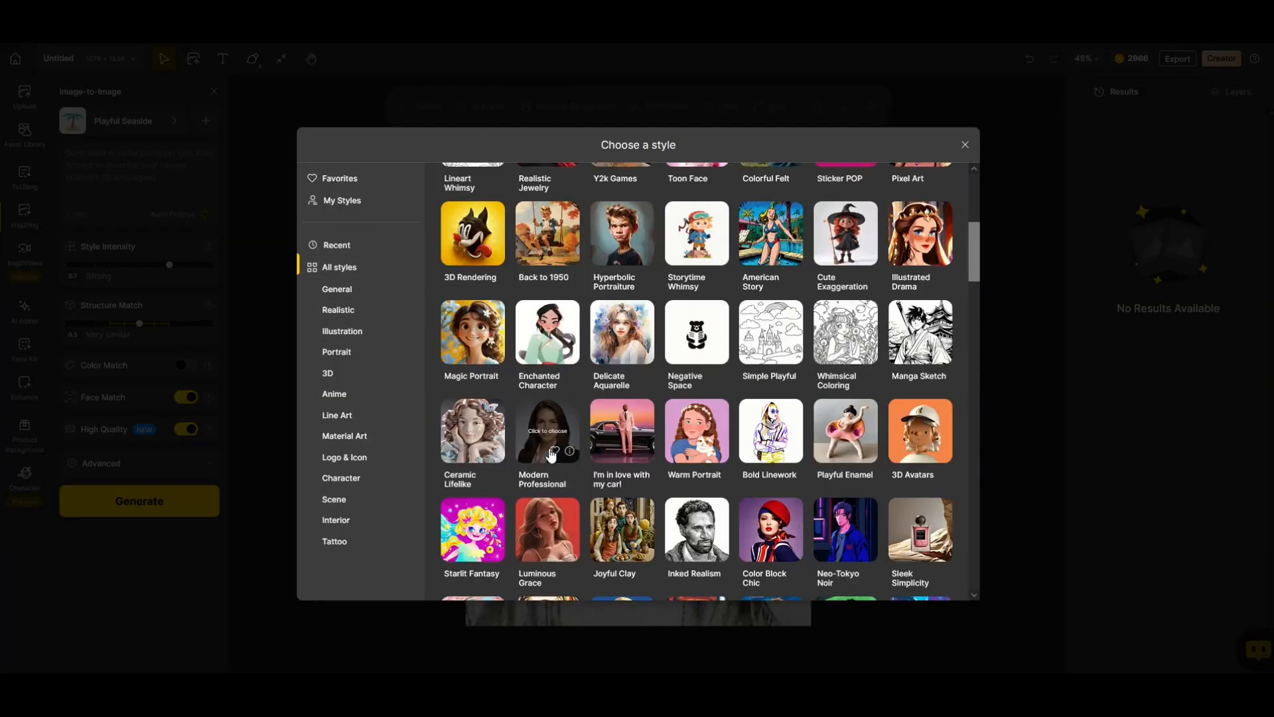
pyautogui.click(547, 432)
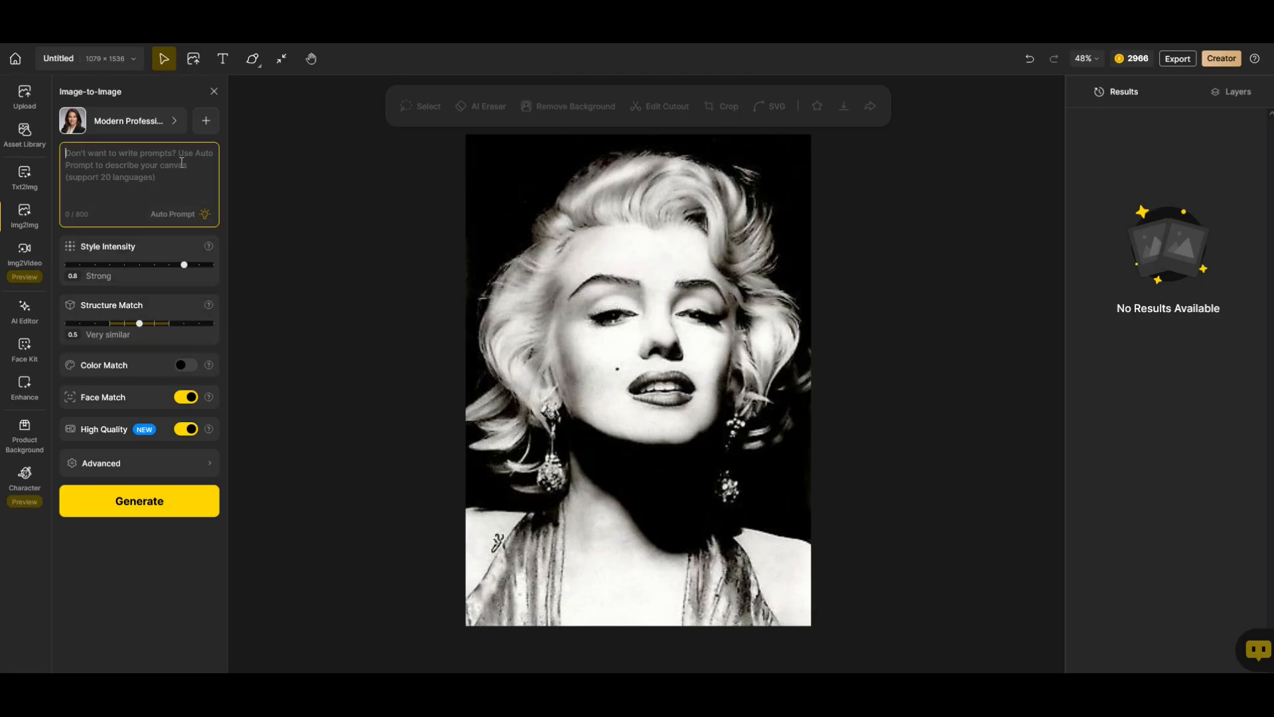
pyautogui.write('business w')
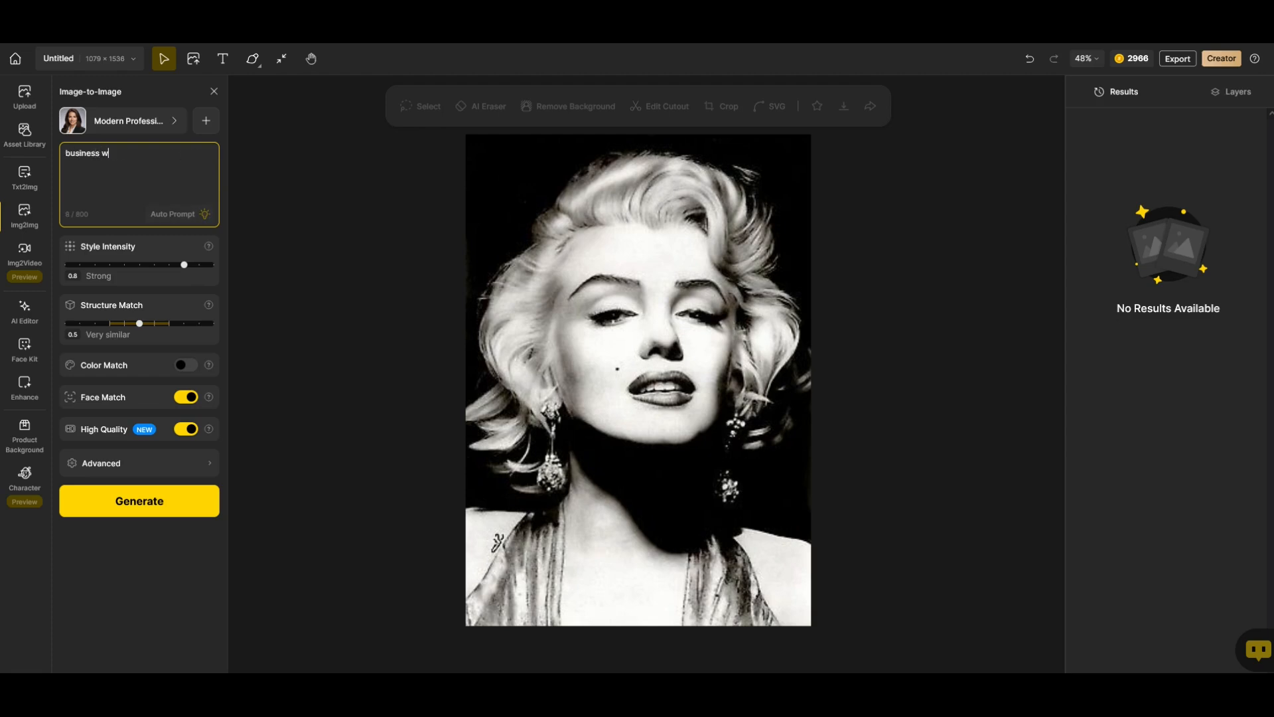
pyautogui.write('oman')
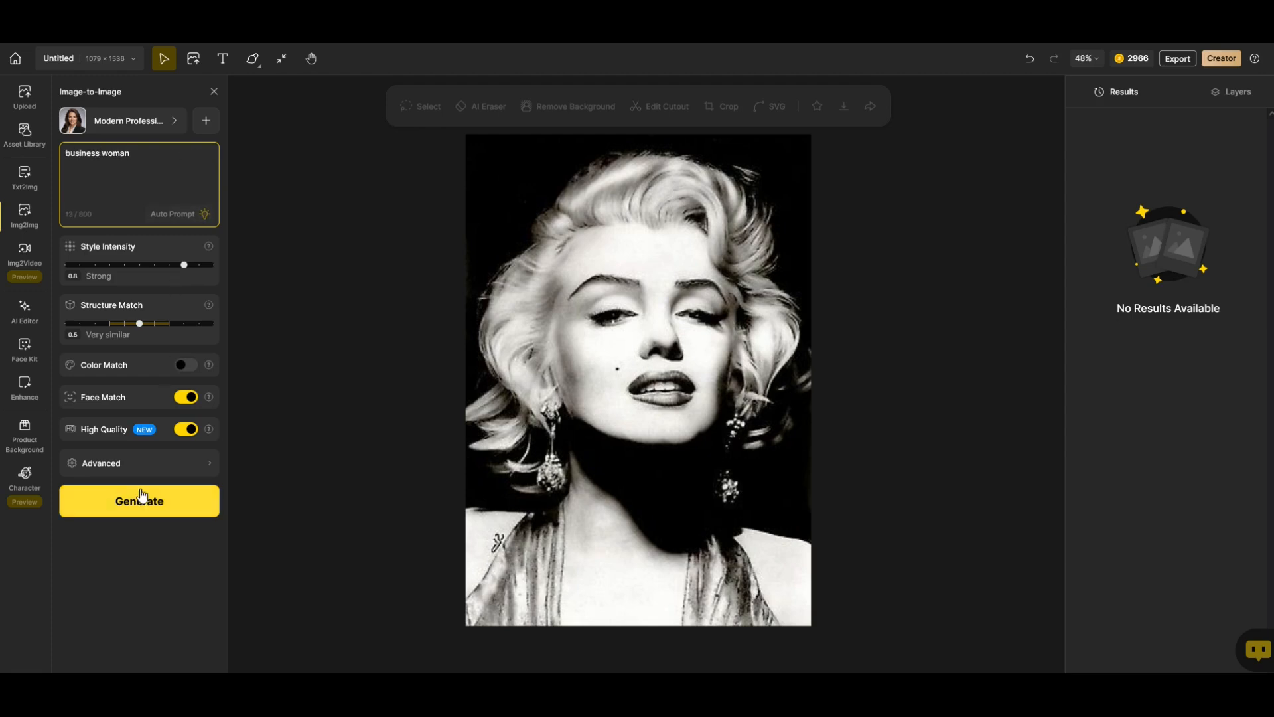
pyautogui.click(138, 500)
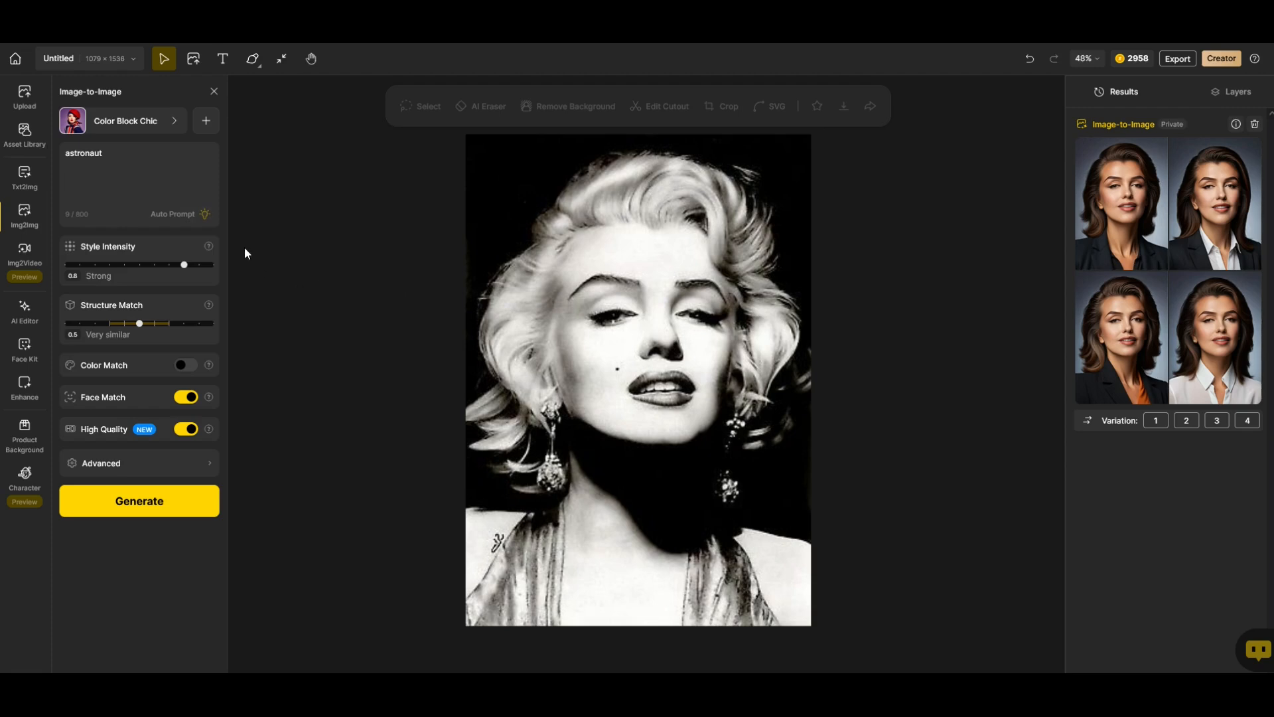
pyautogui.moveTo(118, 130)
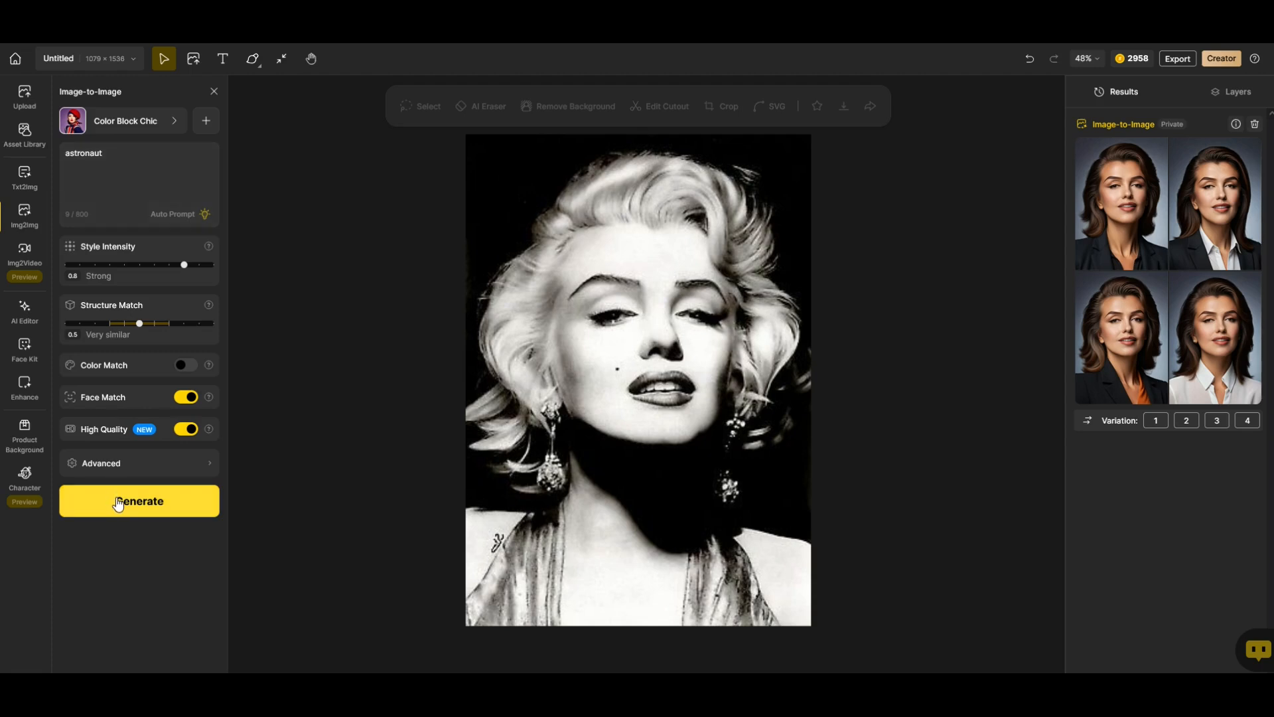
# Step: Generate four Color Block Chic 'astronaut' versions of the portrait
pyautogui.click(139, 501)
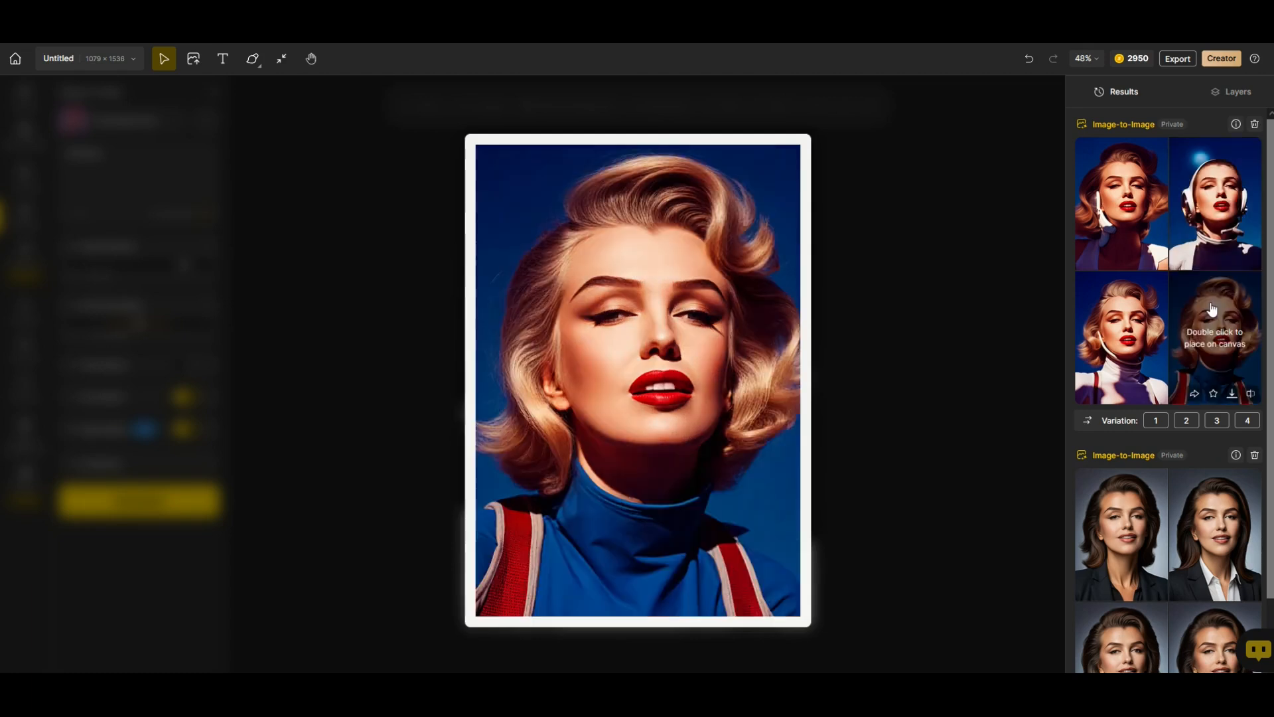
pyautogui.moveTo(1203, 317)
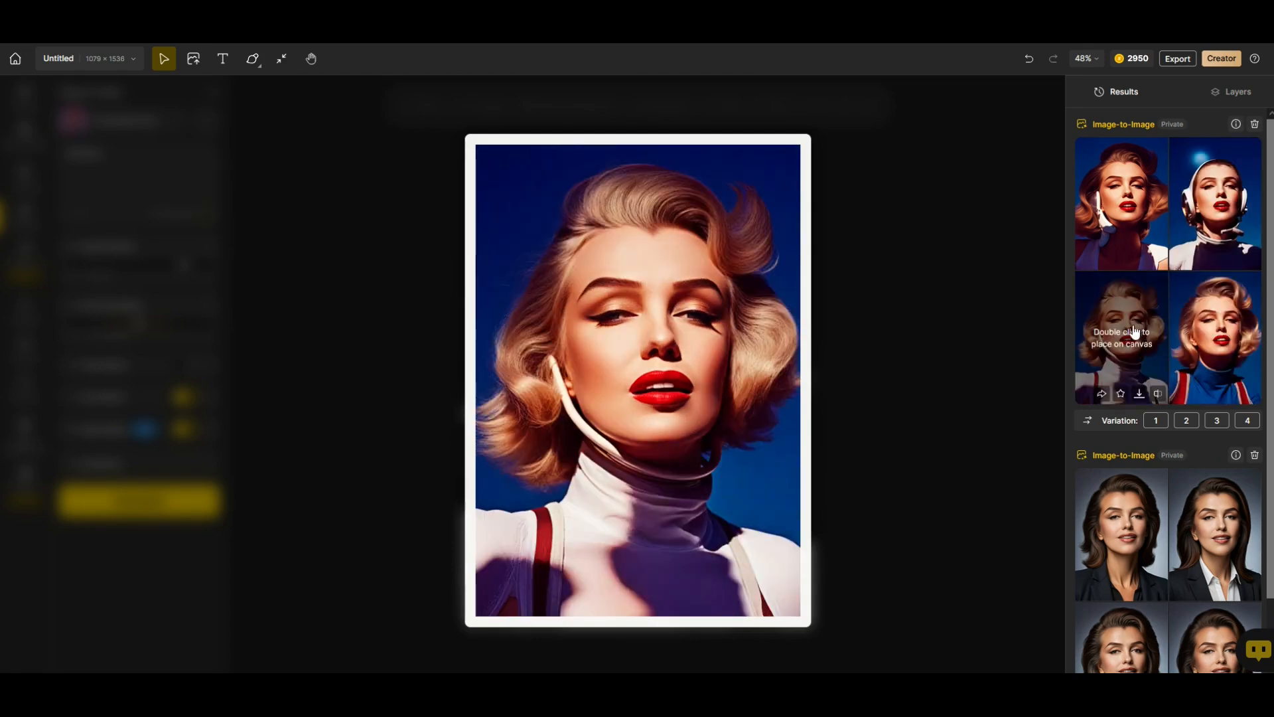
# Step: View two astronaut variations full size, including the white-collared one, then return Home
pyautogui.doubleClick(1121, 335)
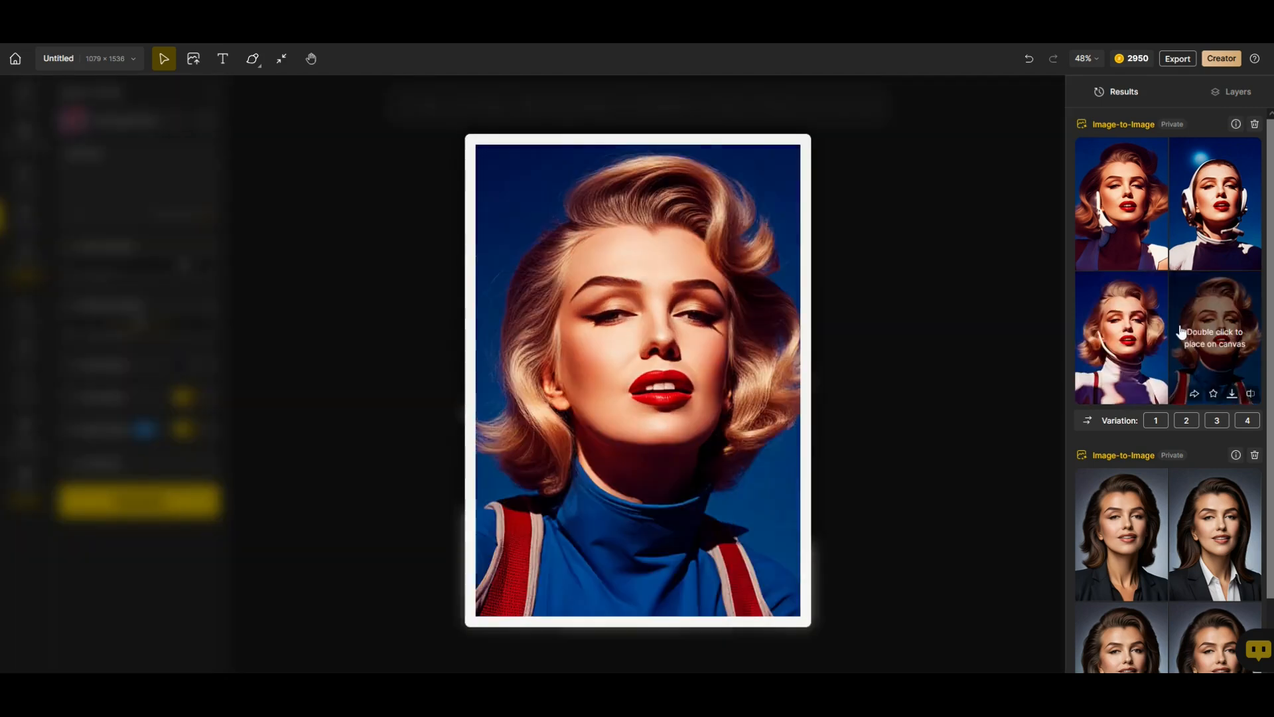
pyautogui.doubleClick(1214, 205)
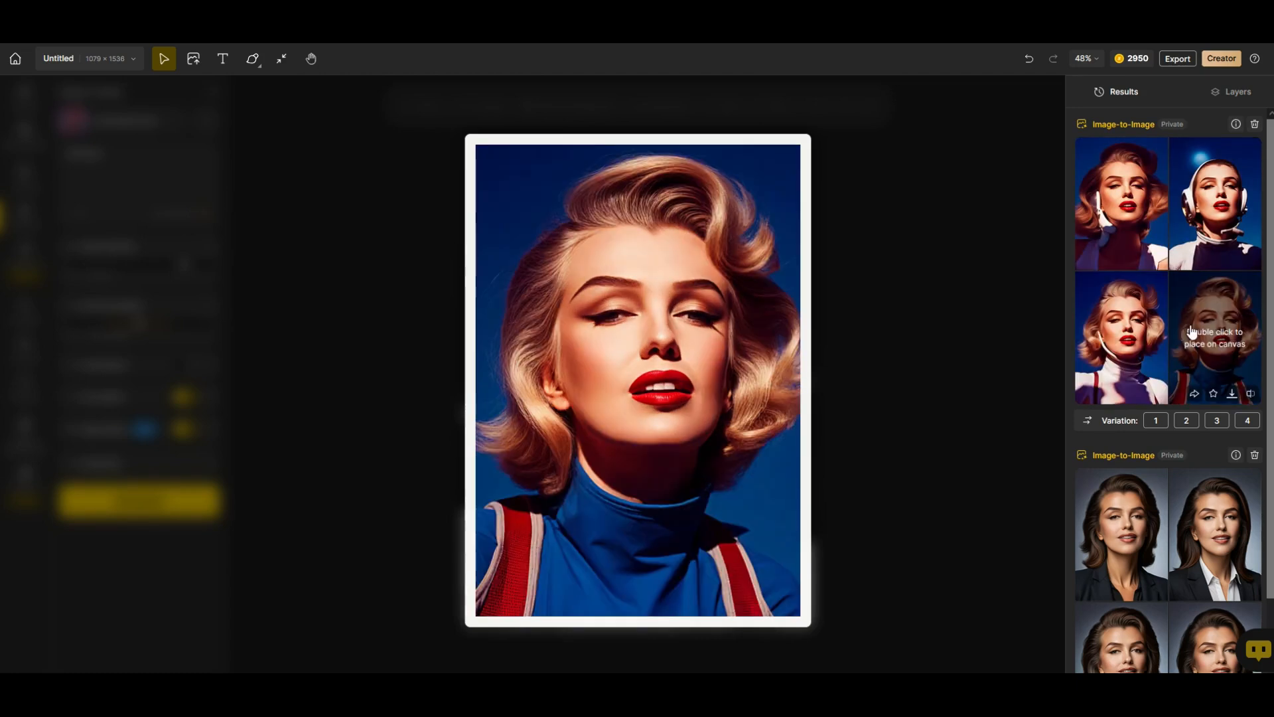
pyautogui.click(15, 57)
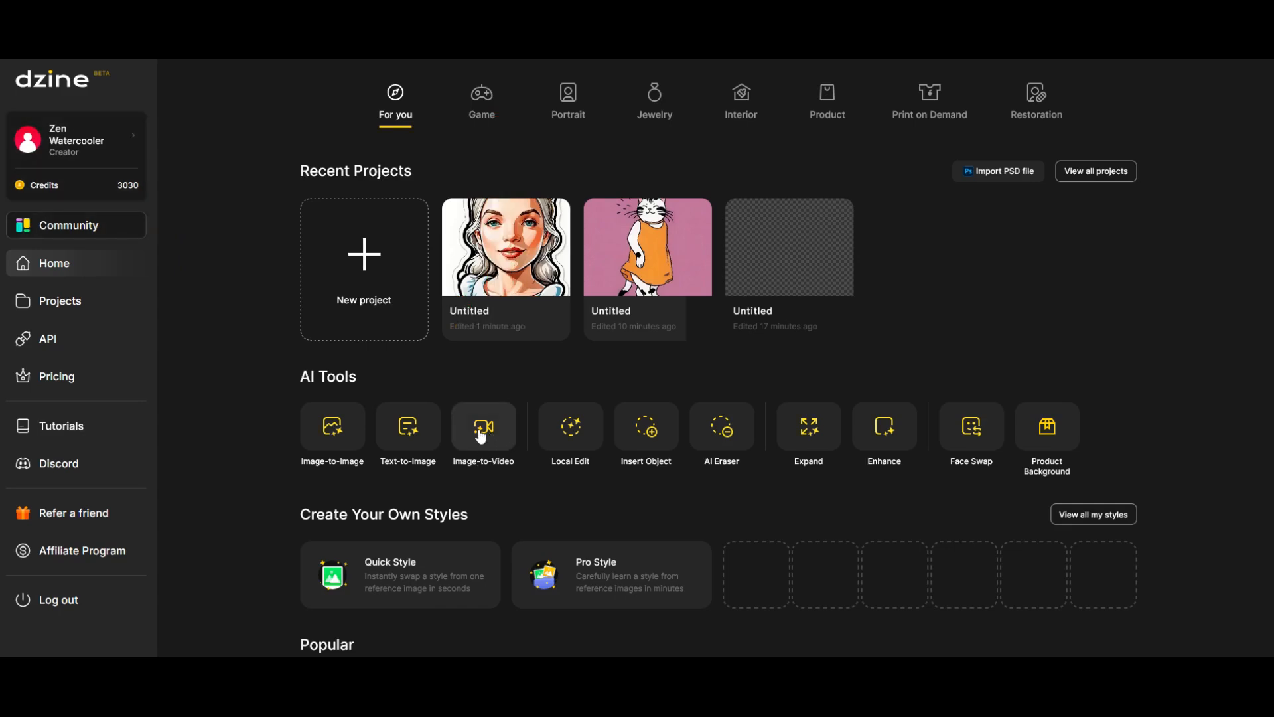
# Step: Generate an Image-to-Video clip of the woman in yellow with a 'woman' prompt
pyautogui.click(482, 431)
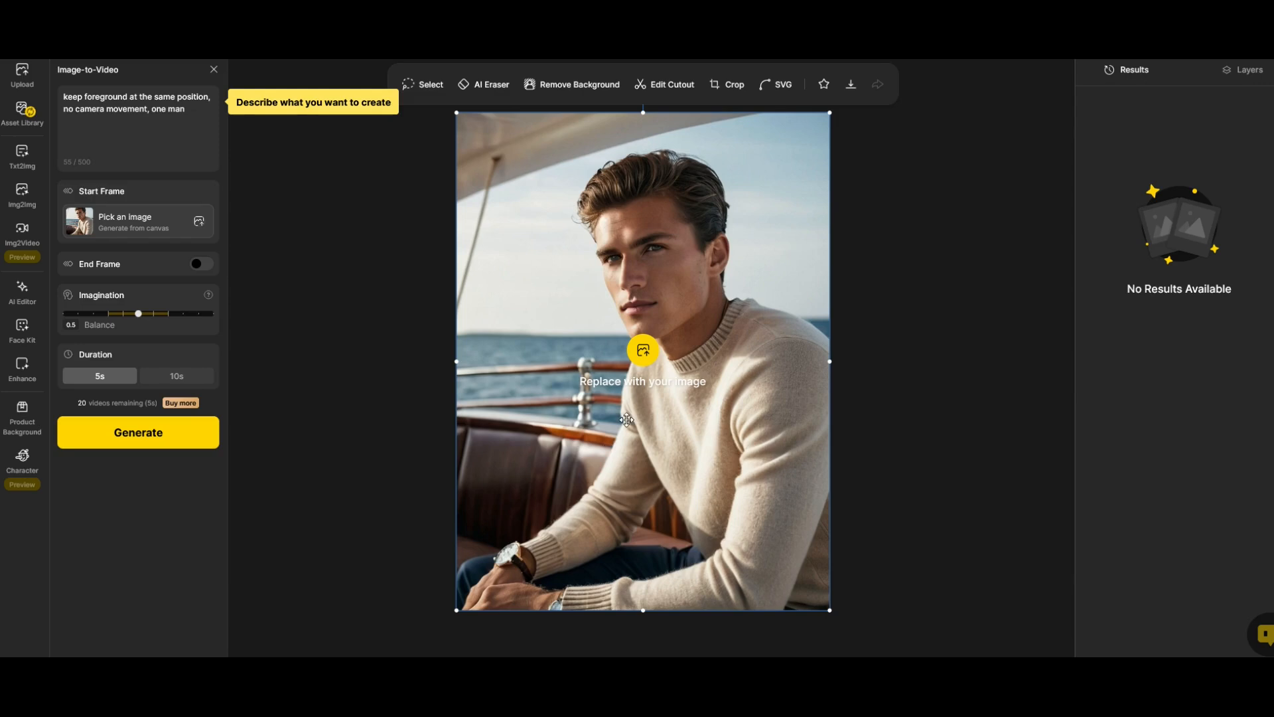
pyautogui.moveTo(634, 308)
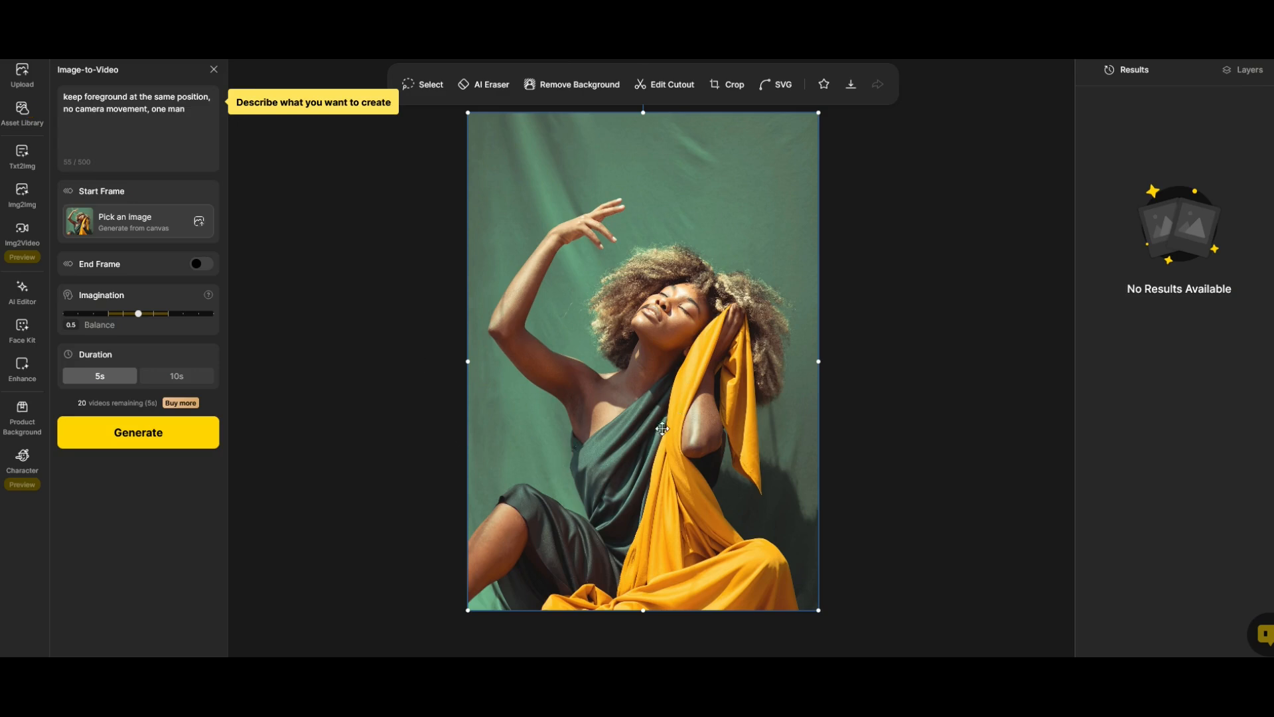
pyautogui.moveTo(69, 78)
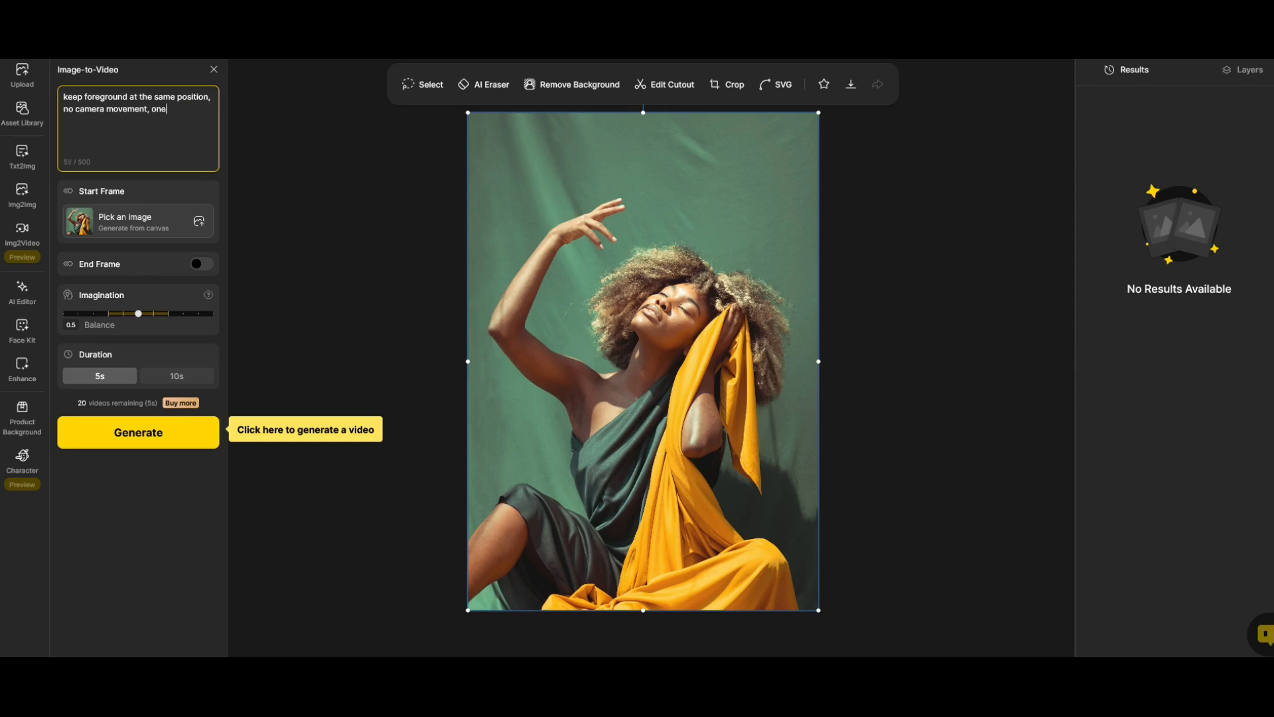
pyautogui.write('woman')
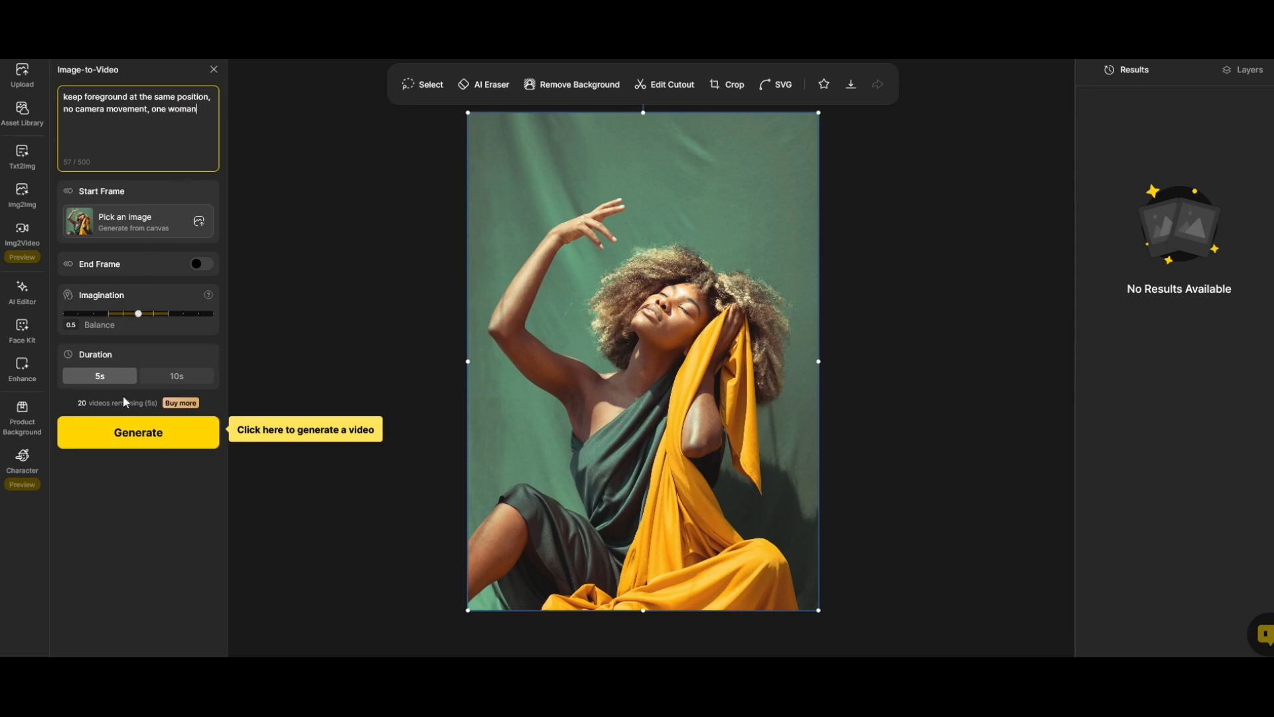
pyautogui.click(137, 431)
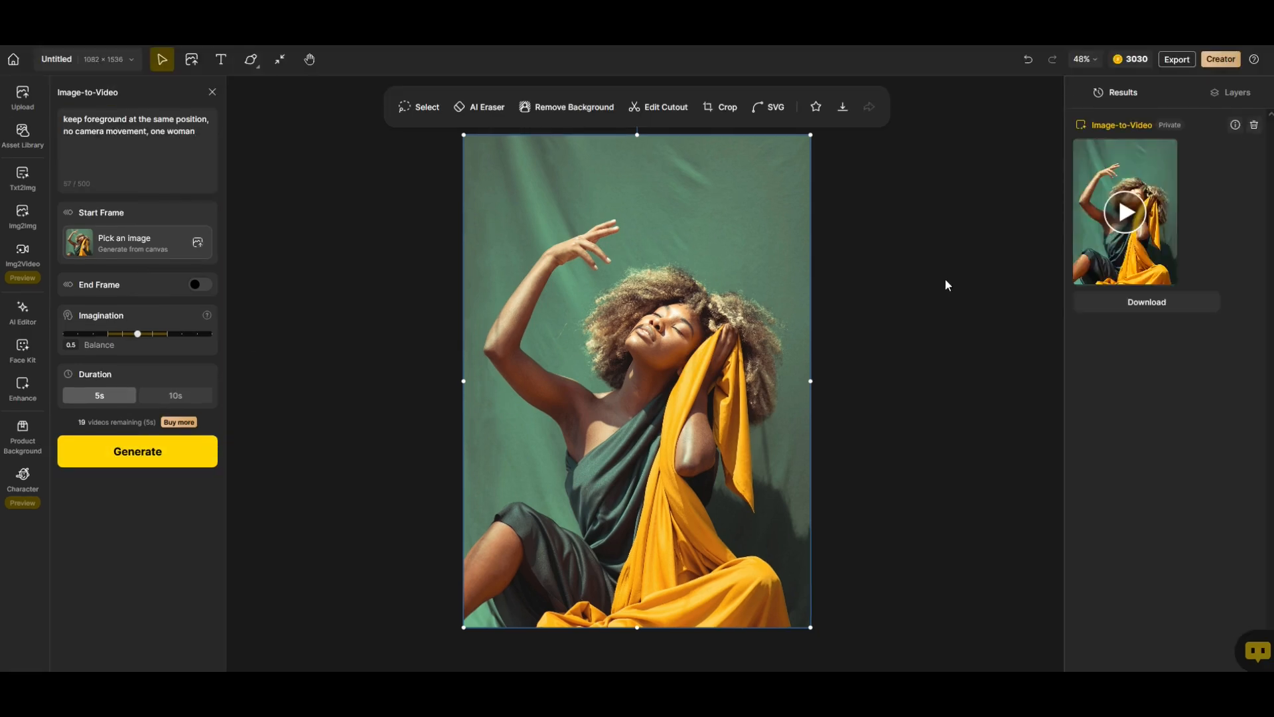
pyautogui.moveTo(1239, 231)
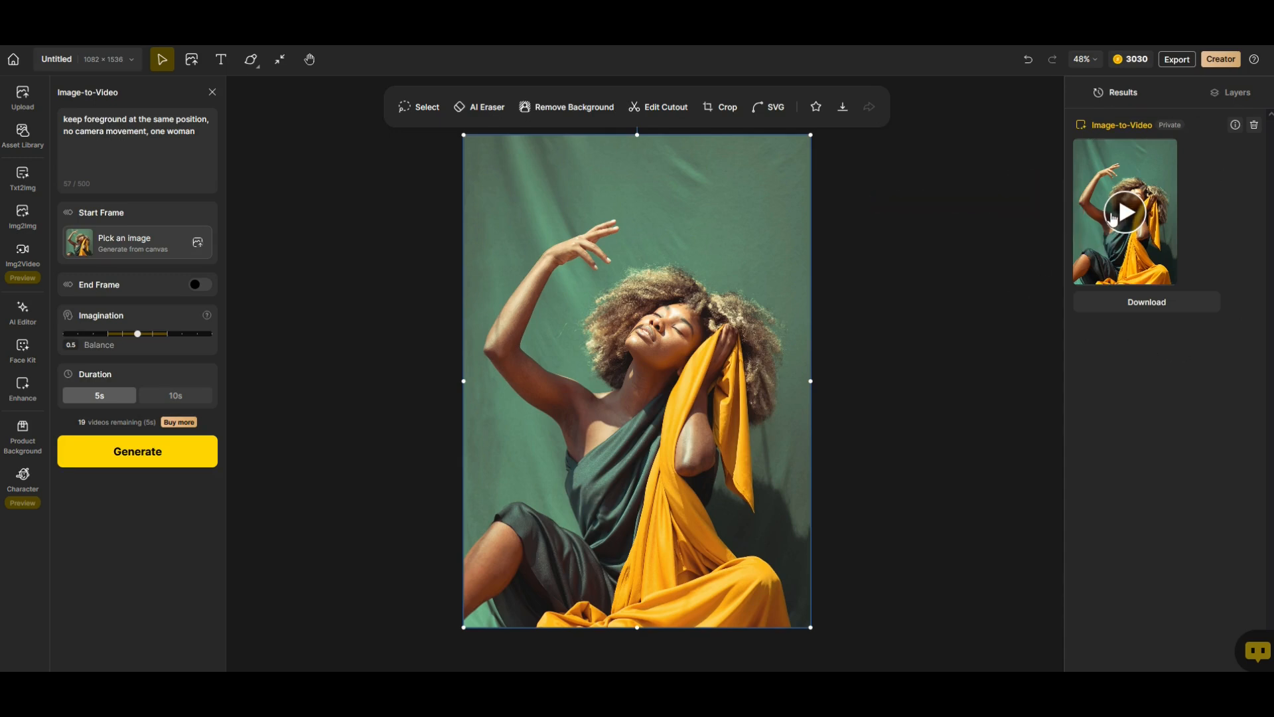
pyautogui.click(1125, 213)
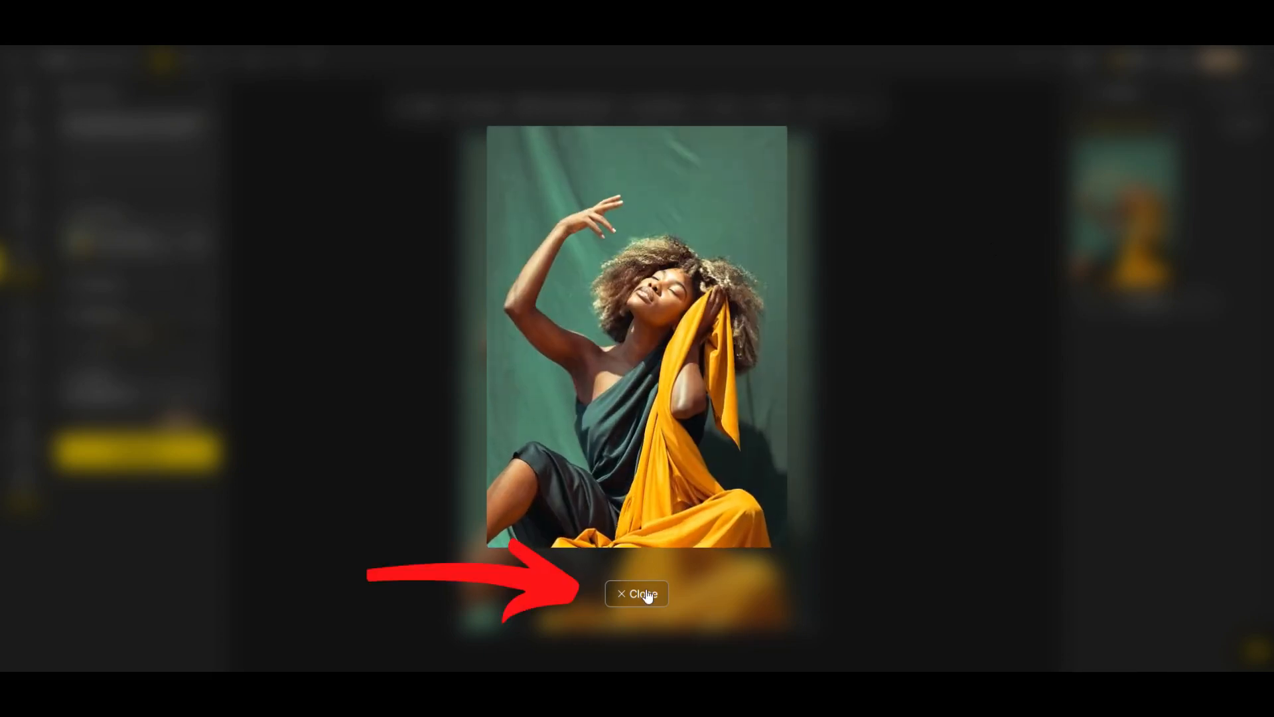
pyautogui.click(636, 594)
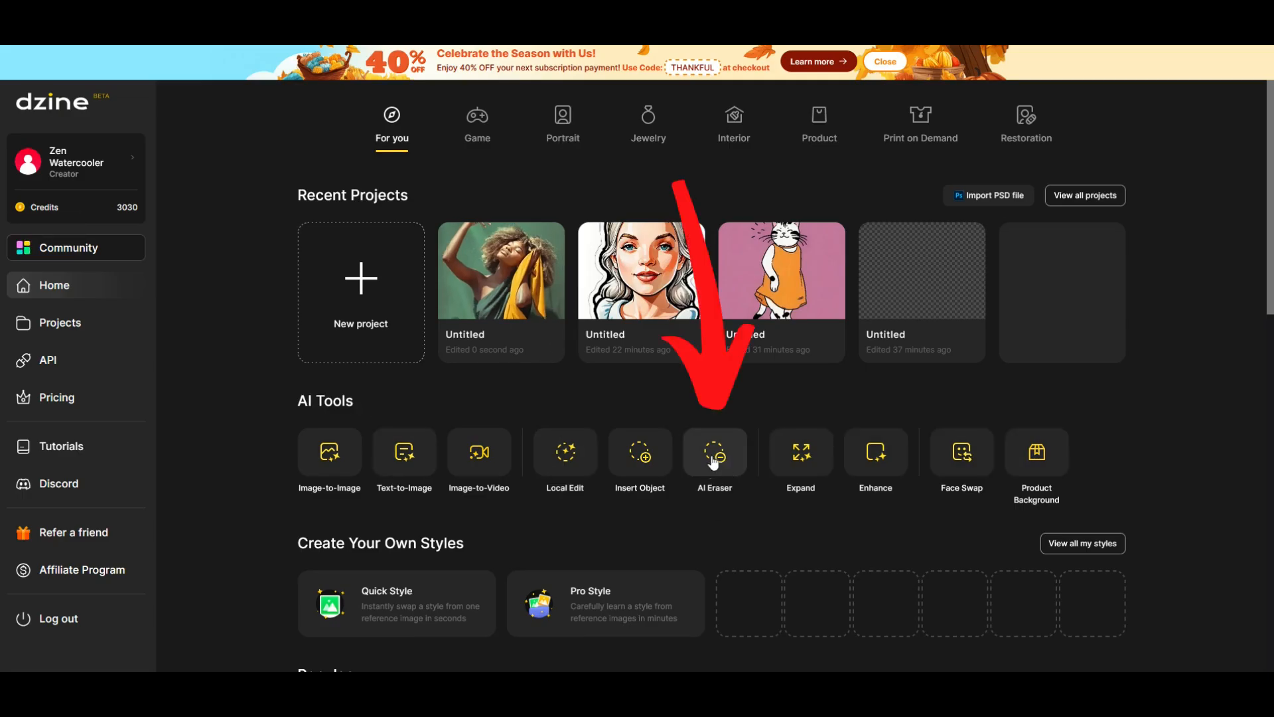
# Step: Open AI Eraser and replace the sample with the Rome river photo
pyautogui.click(714, 457)
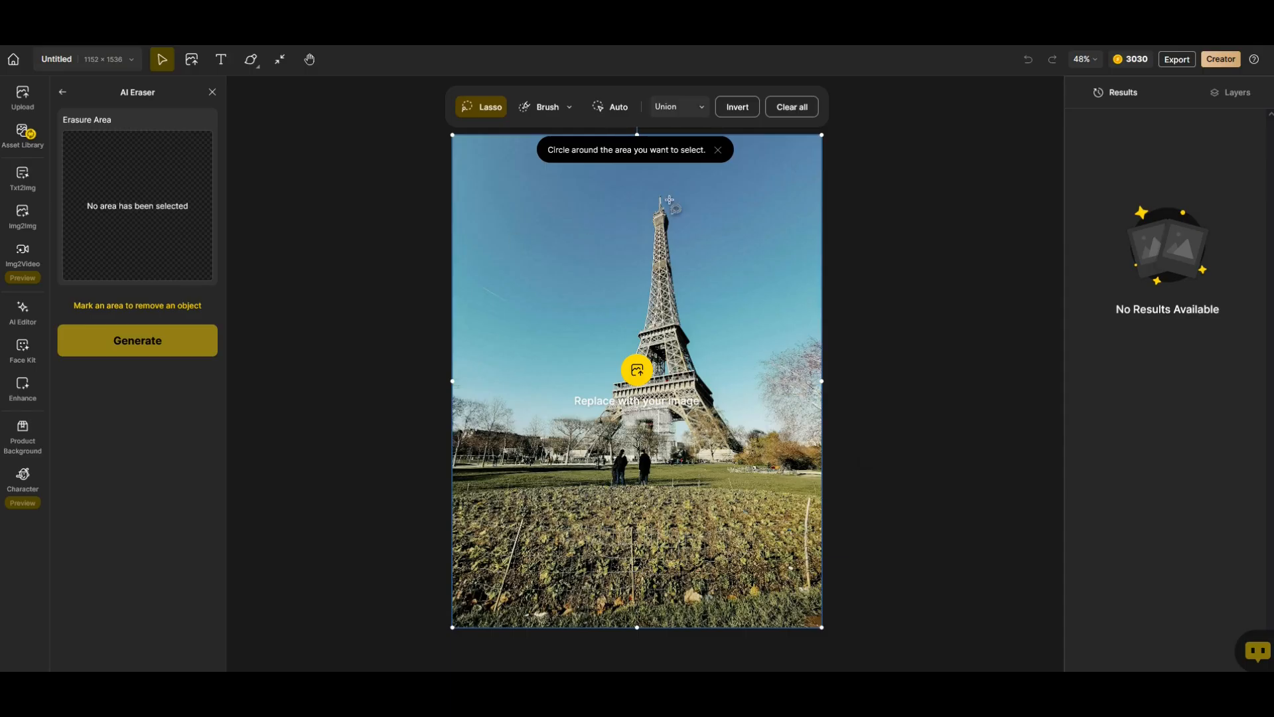
pyautogui.moveTo(604, 232)
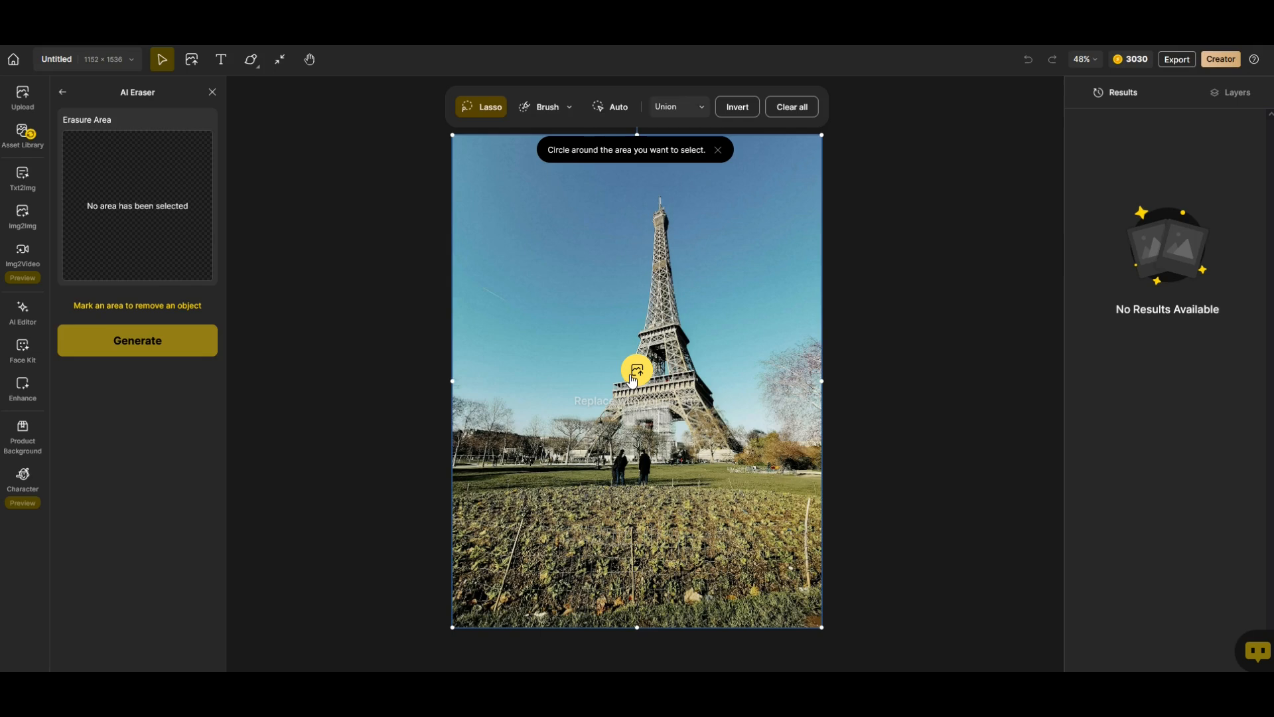
pyautogui.click(637, 372)
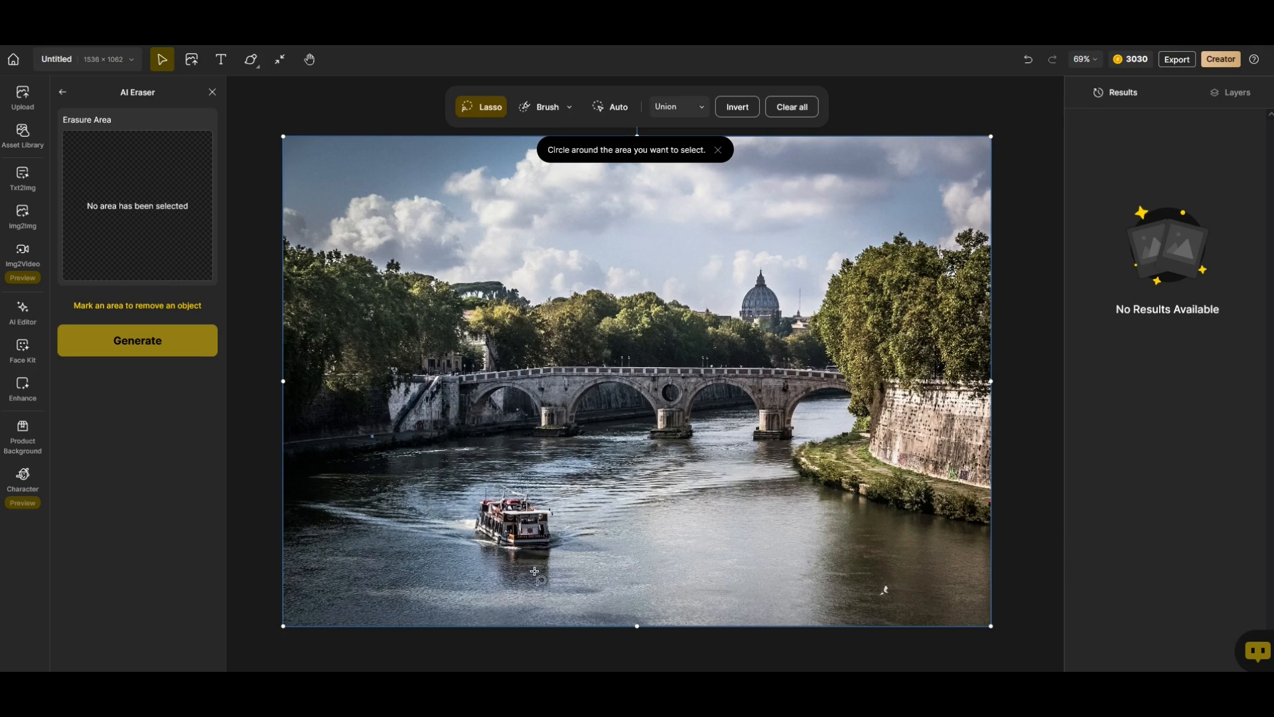
pyautogui.moveTo(573, 217)
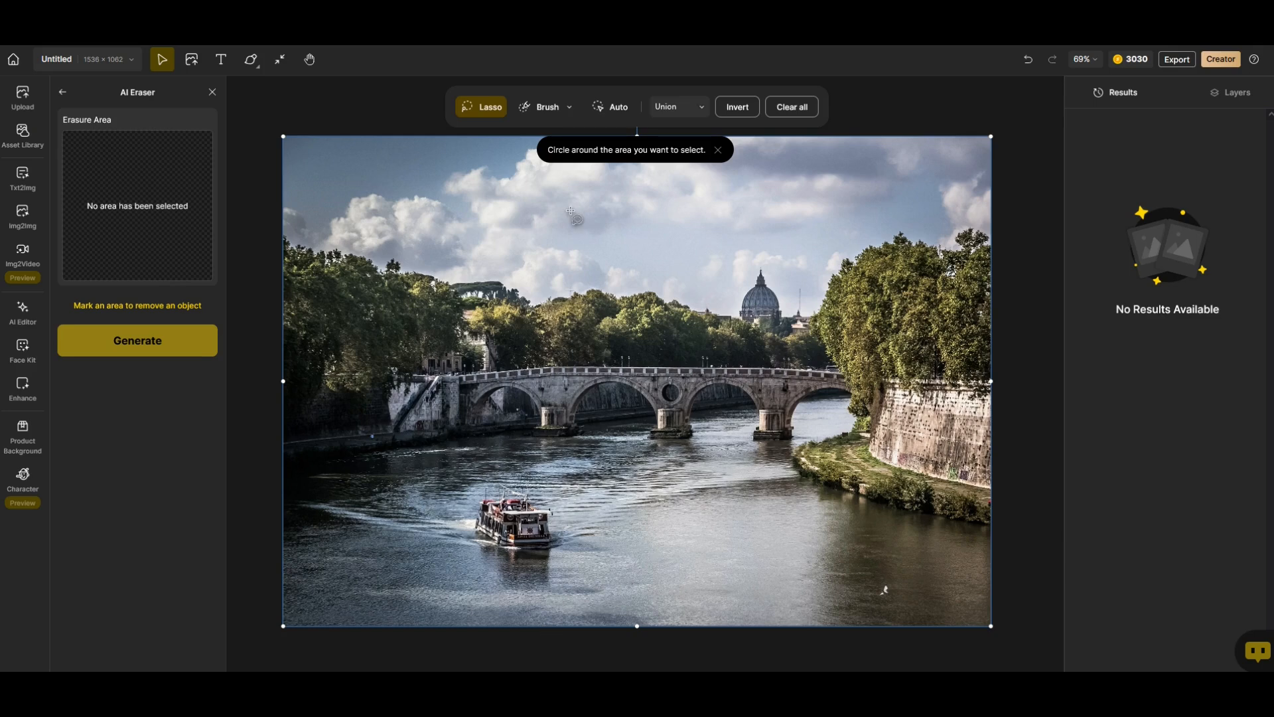
pyautogui.moveTo(485, 464)
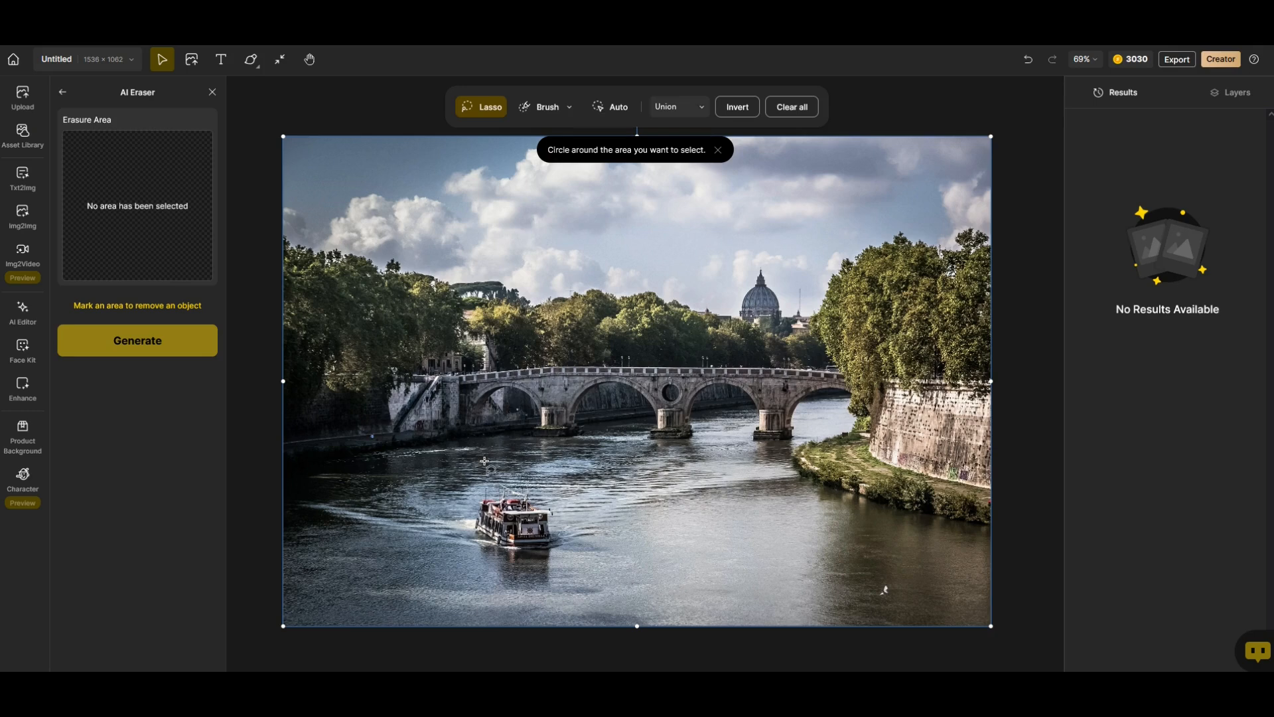
pyautogui.moveTo(586, 402)
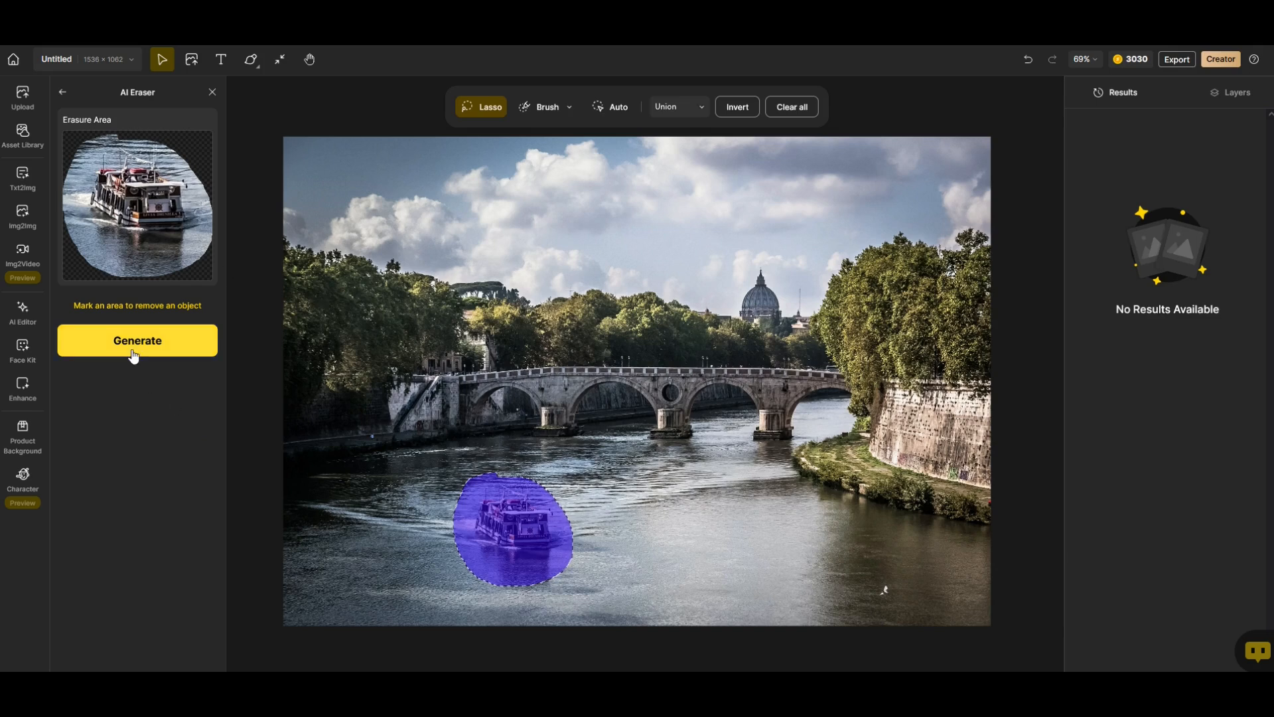
# Step: Generate four AI Eraser versions with the lassoed boat removed
pyautogui.click(137, 340)
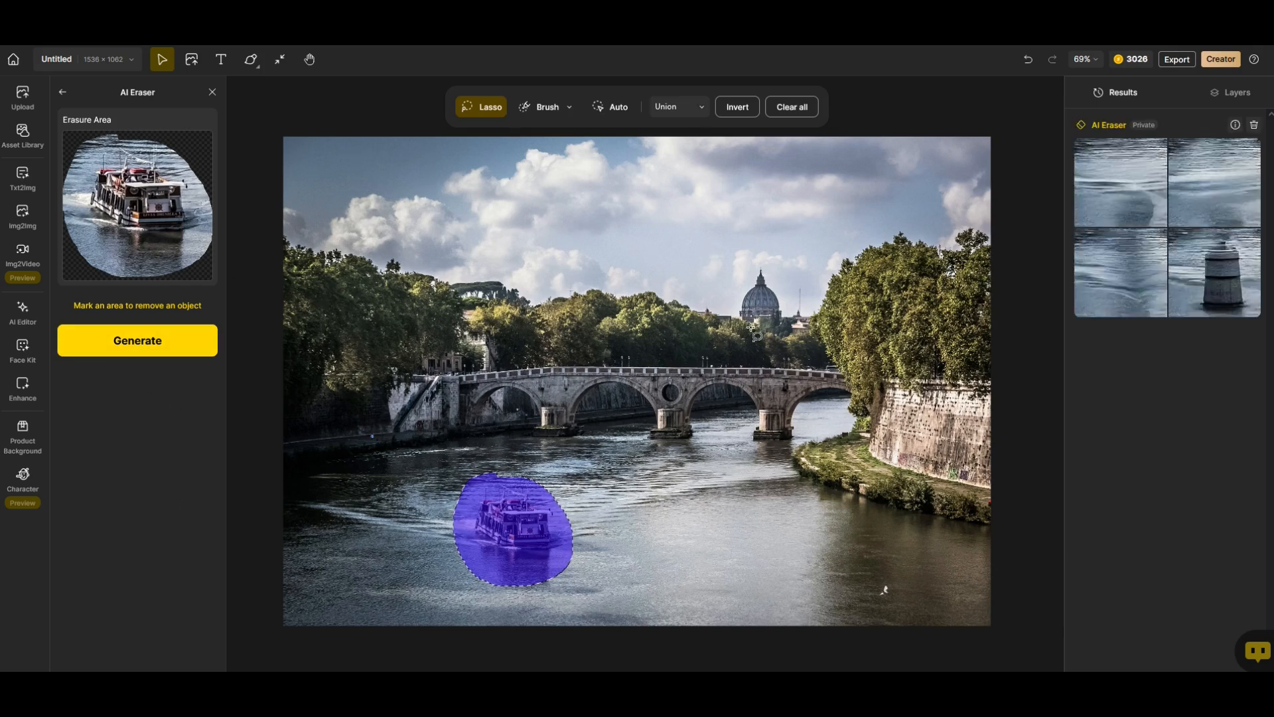
pyautogui.moveTo(1056, 199)
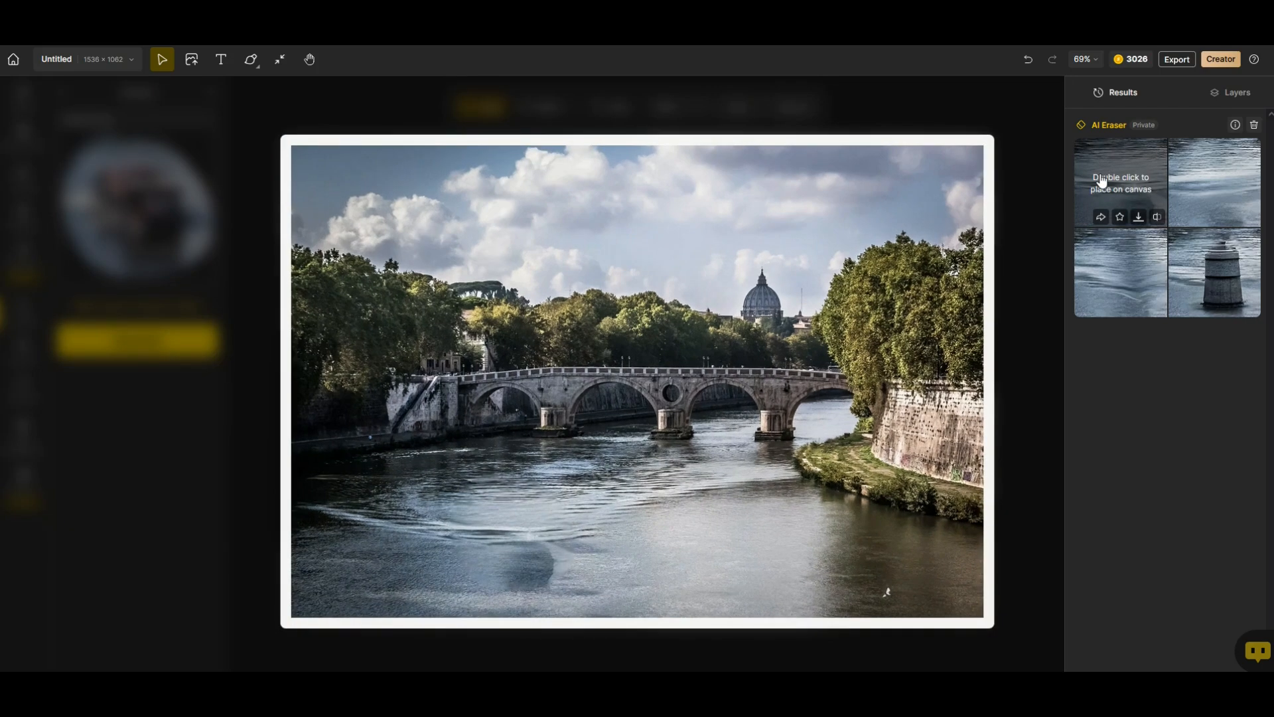
pyautogui.moveTo(1212, 179)
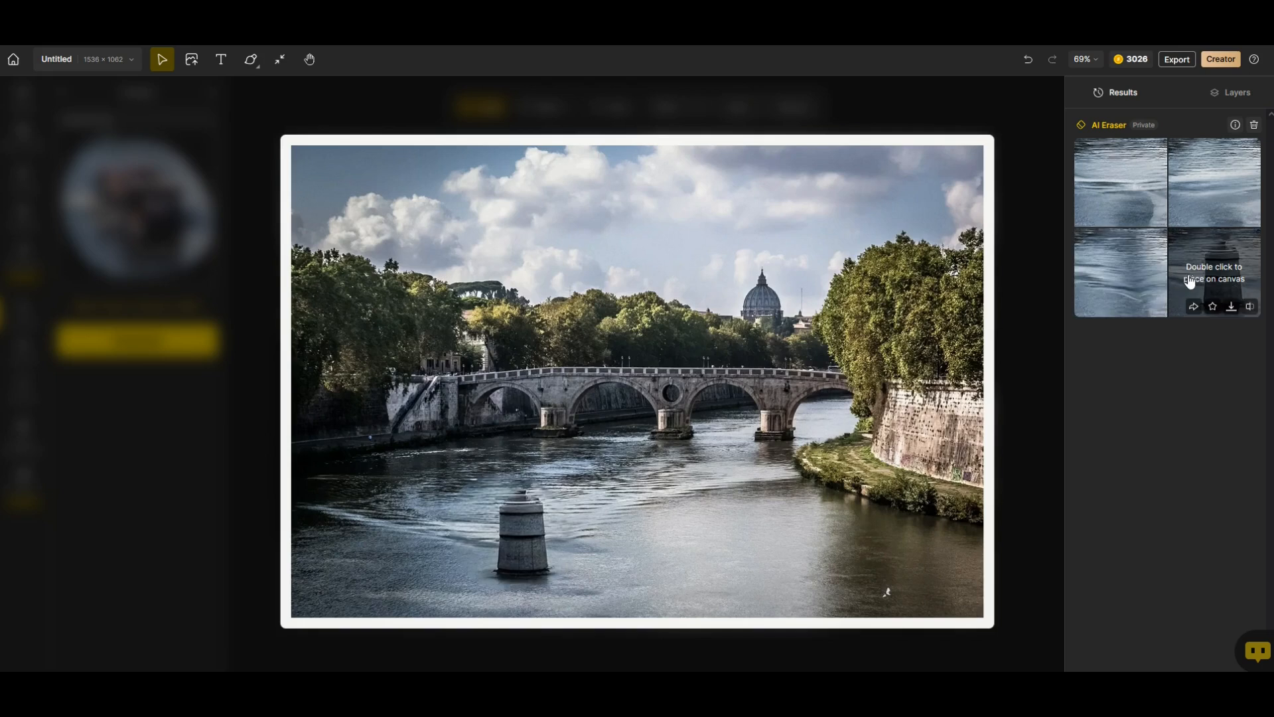
pyautogui.moveTo(1195, 280)
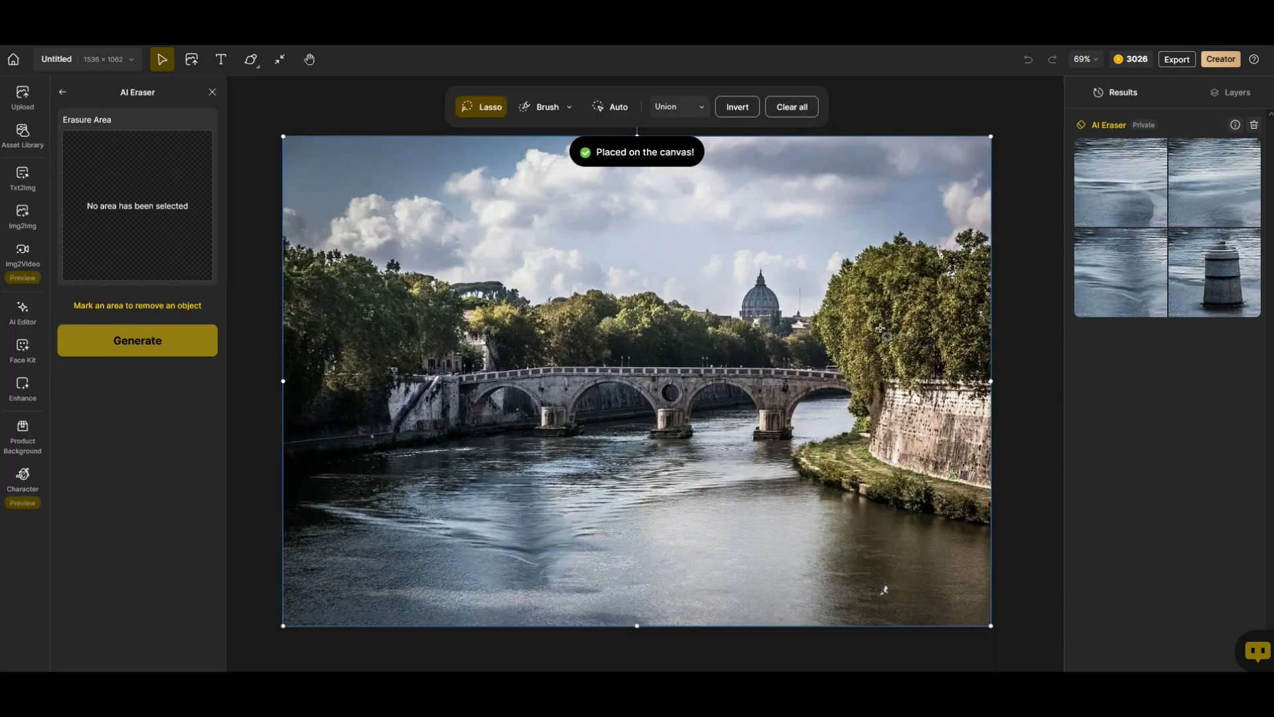
# Step: Close the AI Eraser panel, leaving the boat-free photo on the canvas
pyautogui.click(213, 92)
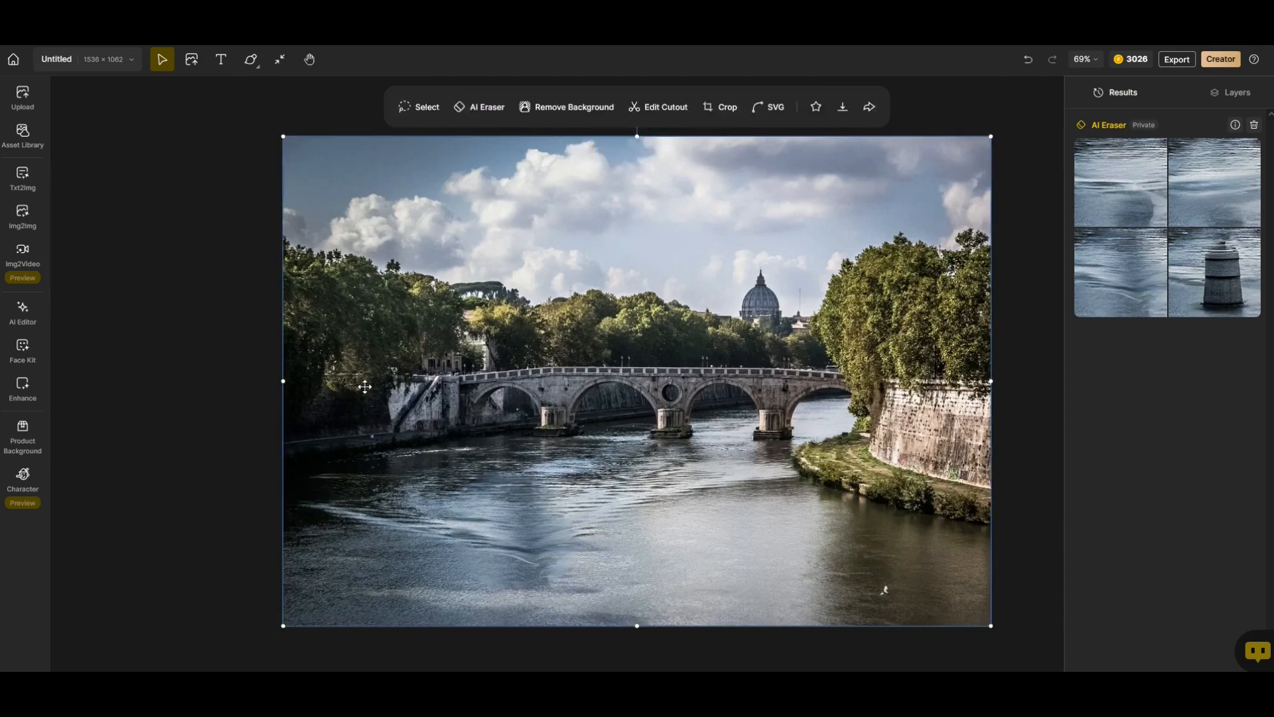
pyautogui.moveTo(789, 333)
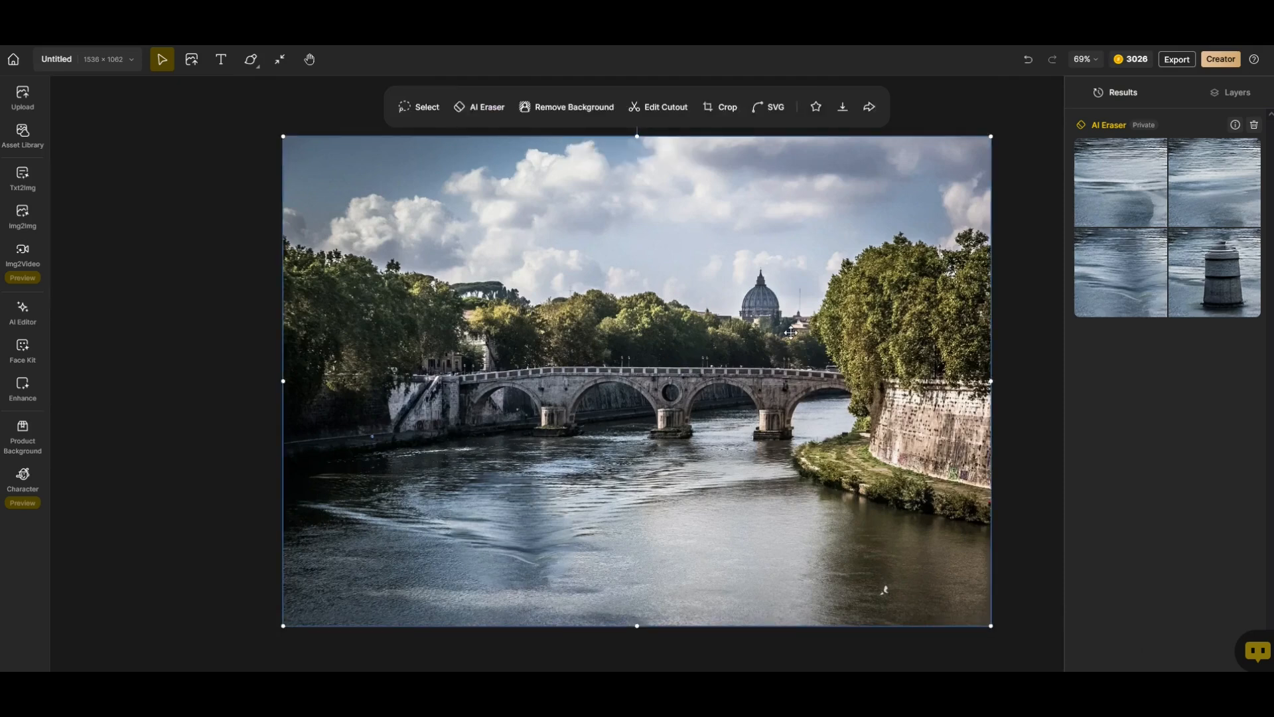
pyautogui.moveTo(372, 280)
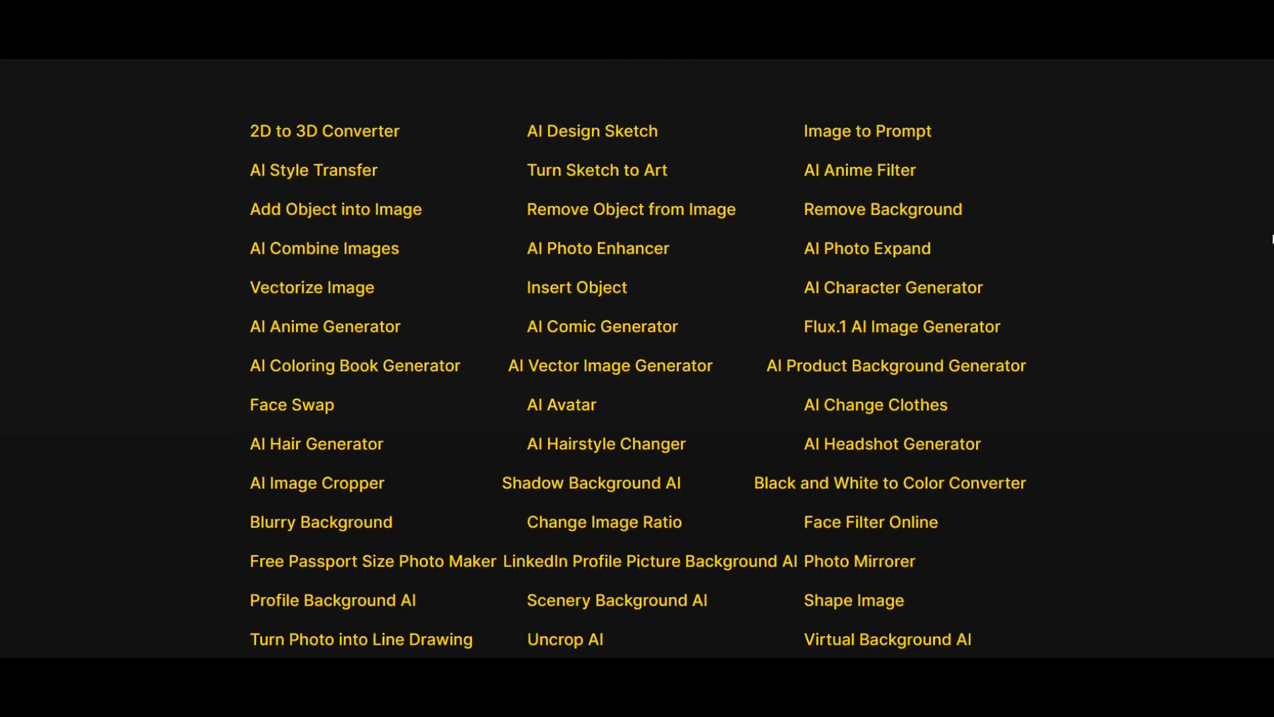
# Step: Browse the Dzine Tools catalog, then return to the Dashboard
pyautogui.scroll(-3)
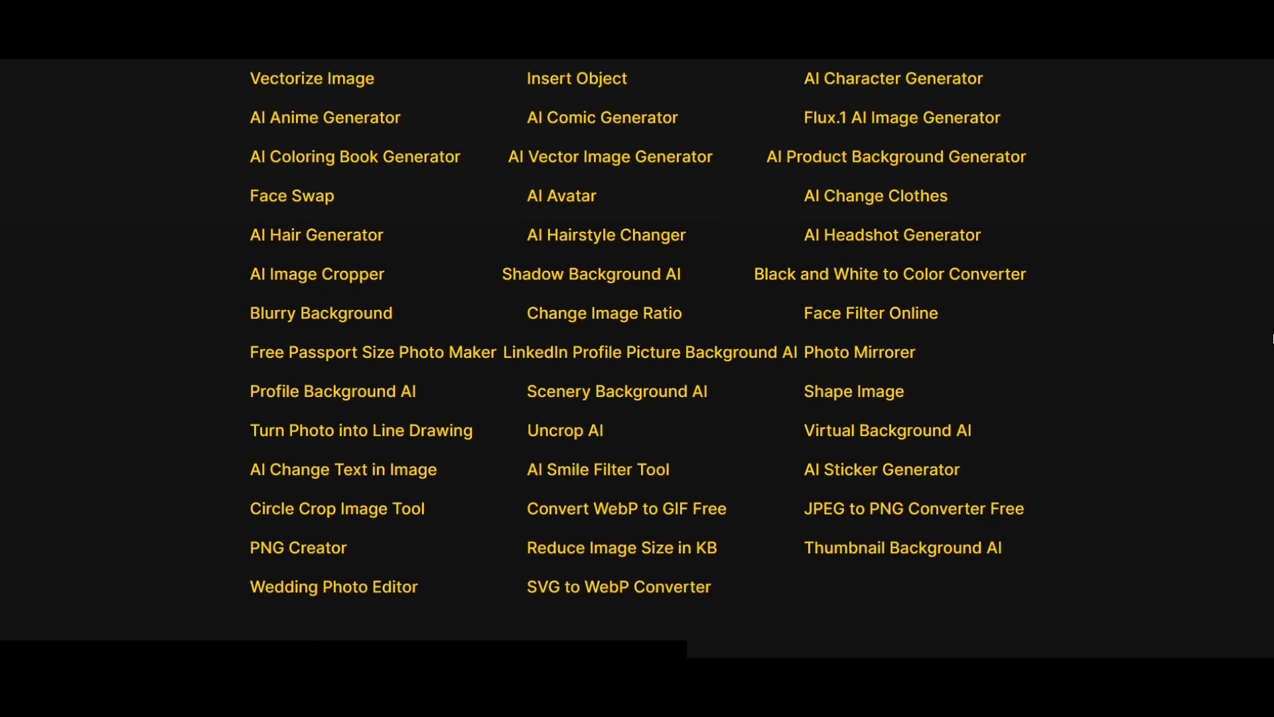
pyautogui.scroll(3)
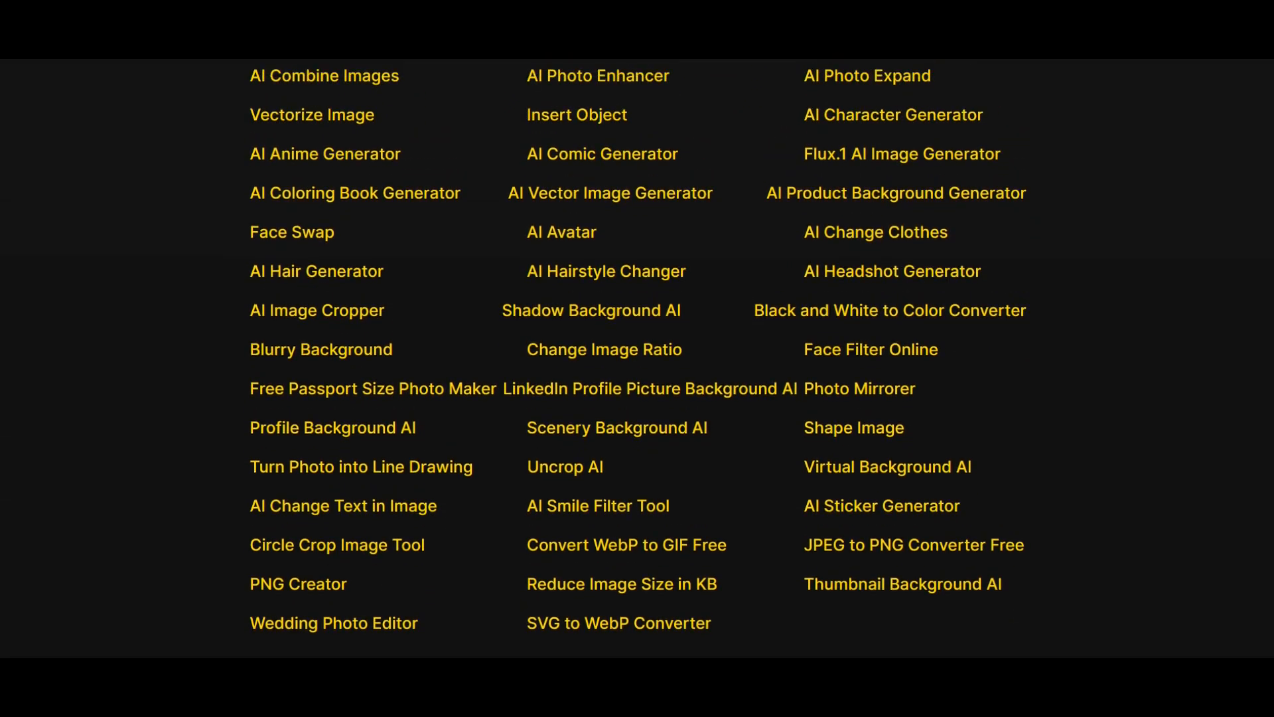
pyautogui.scroll(3)
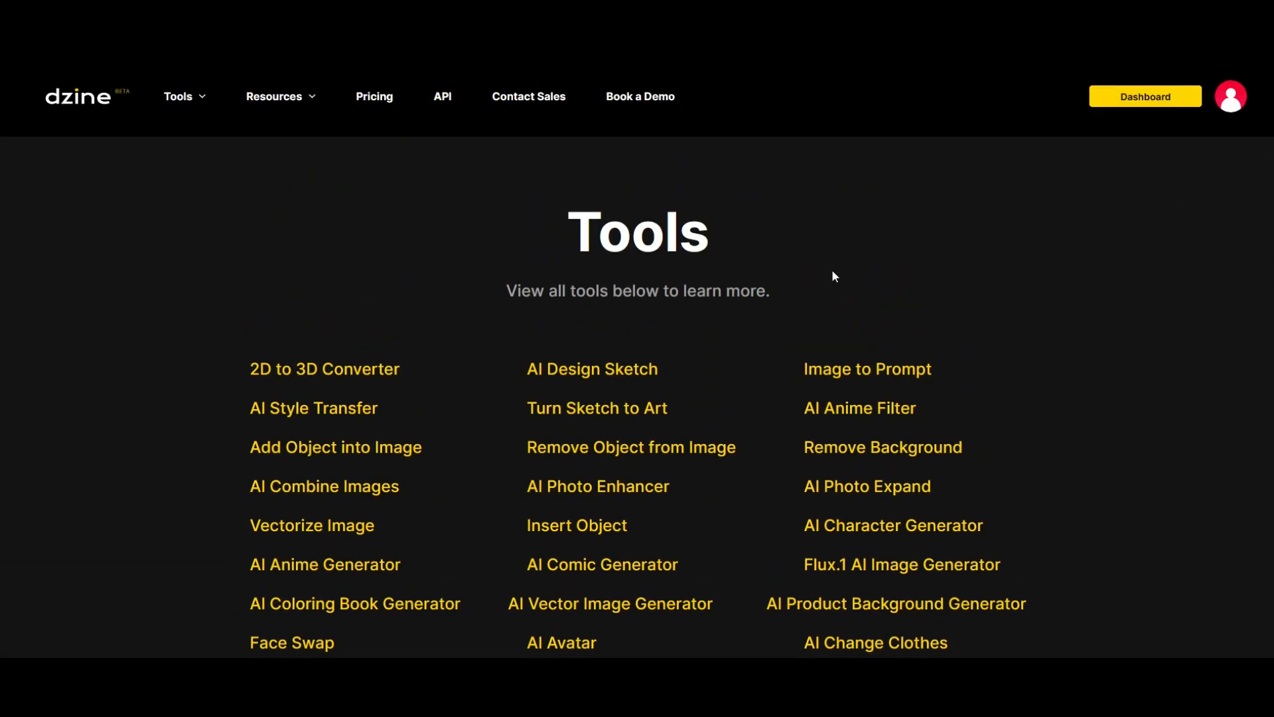
pyautogui.moveTo(393, 317)
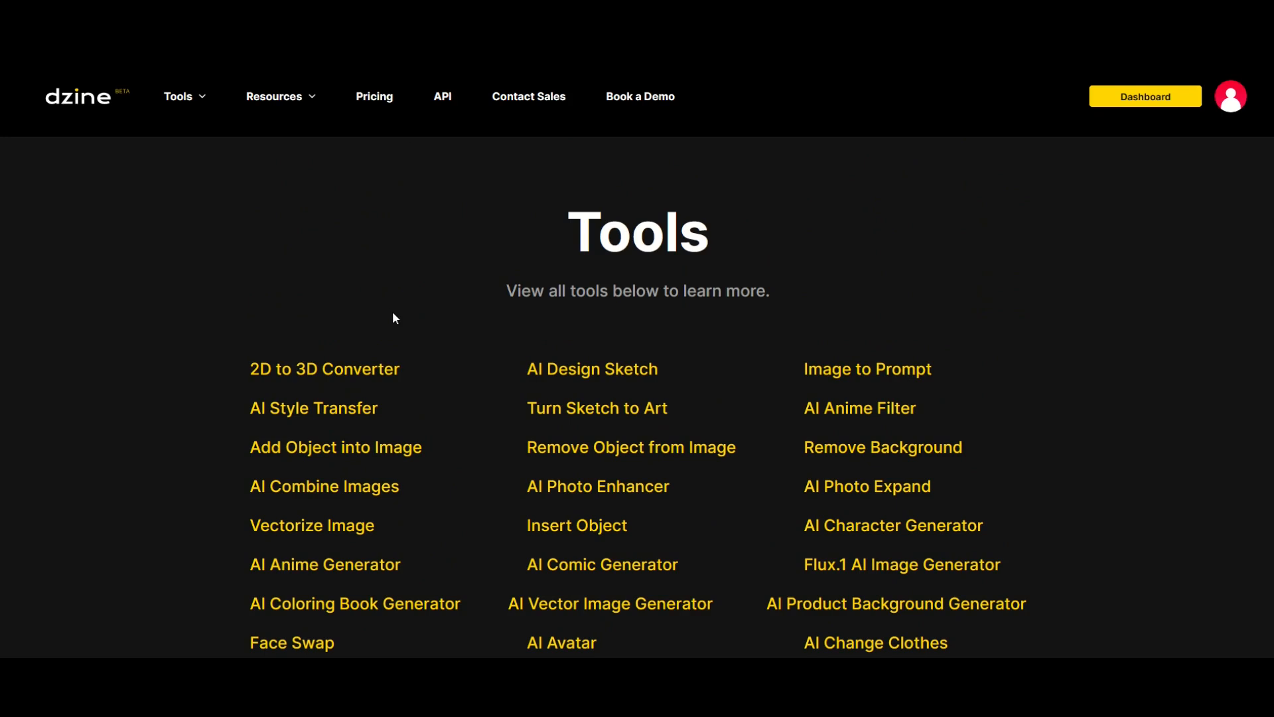
pyautogui.click(1144, 95)
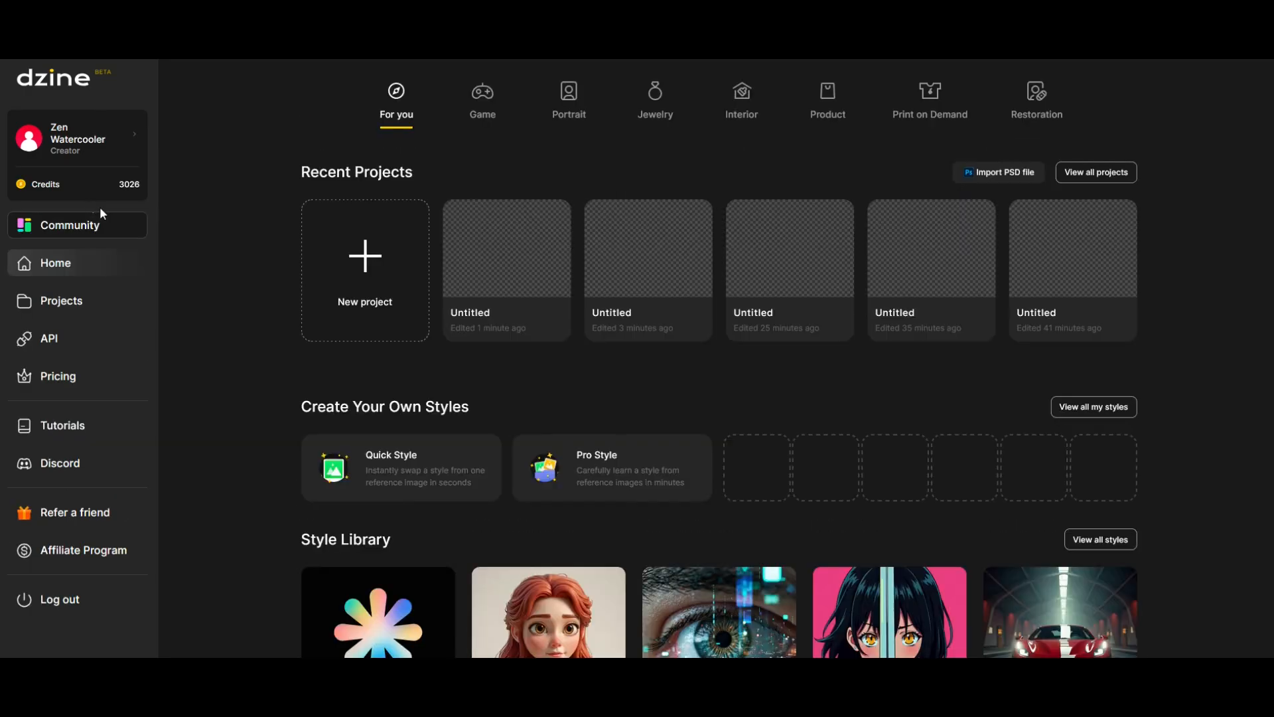